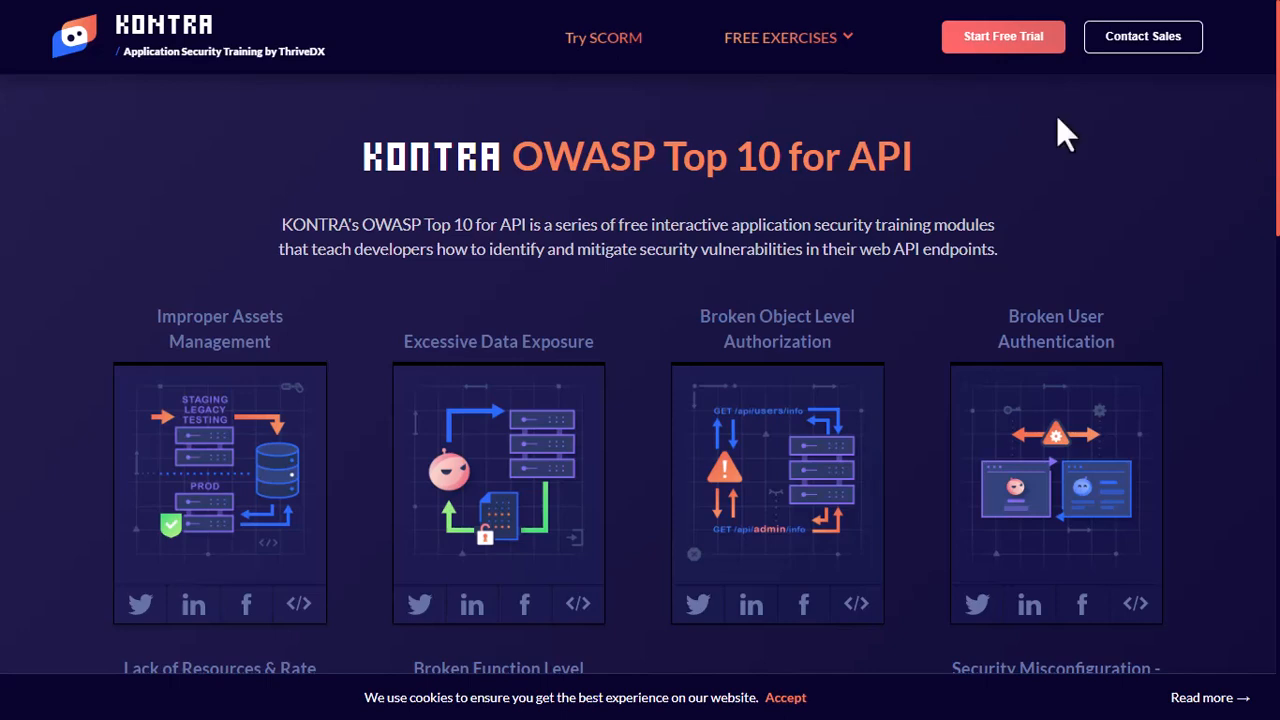
- Scroll the OWASP Top 10 for API page down to the Lack of Resources & Rate Limiting card
scroll(down, 3)
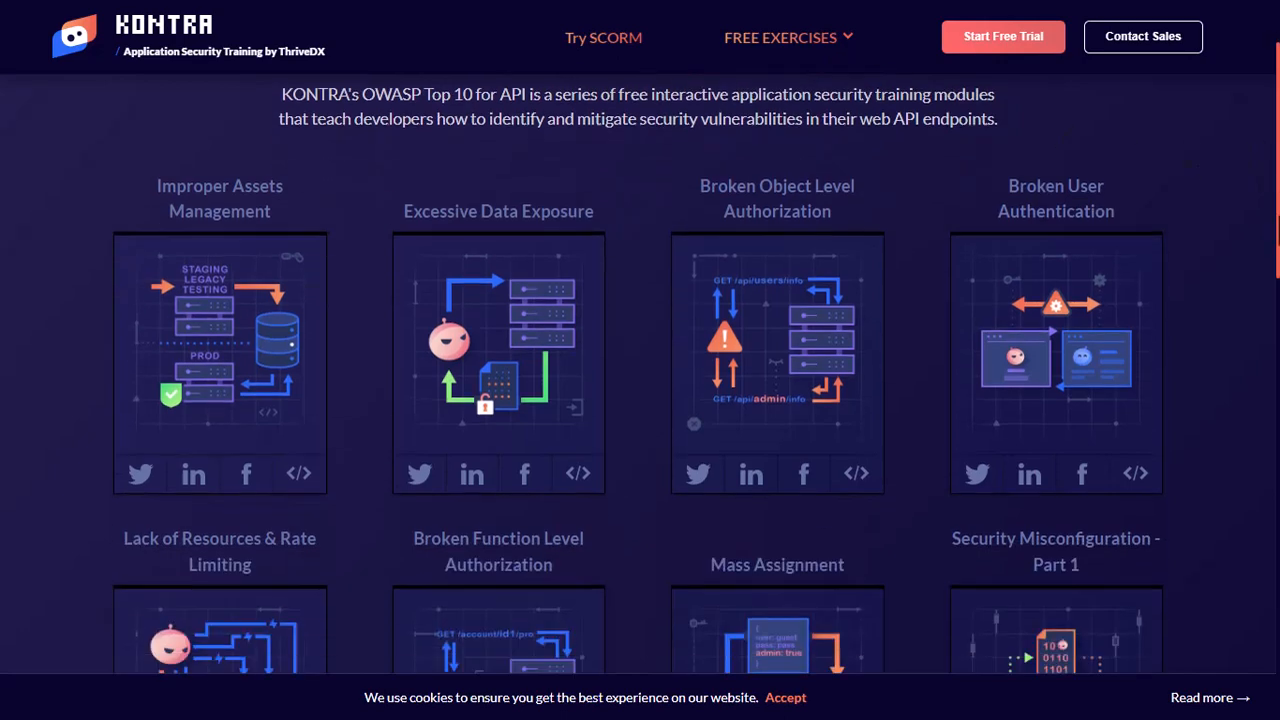
scroll(down, 3)
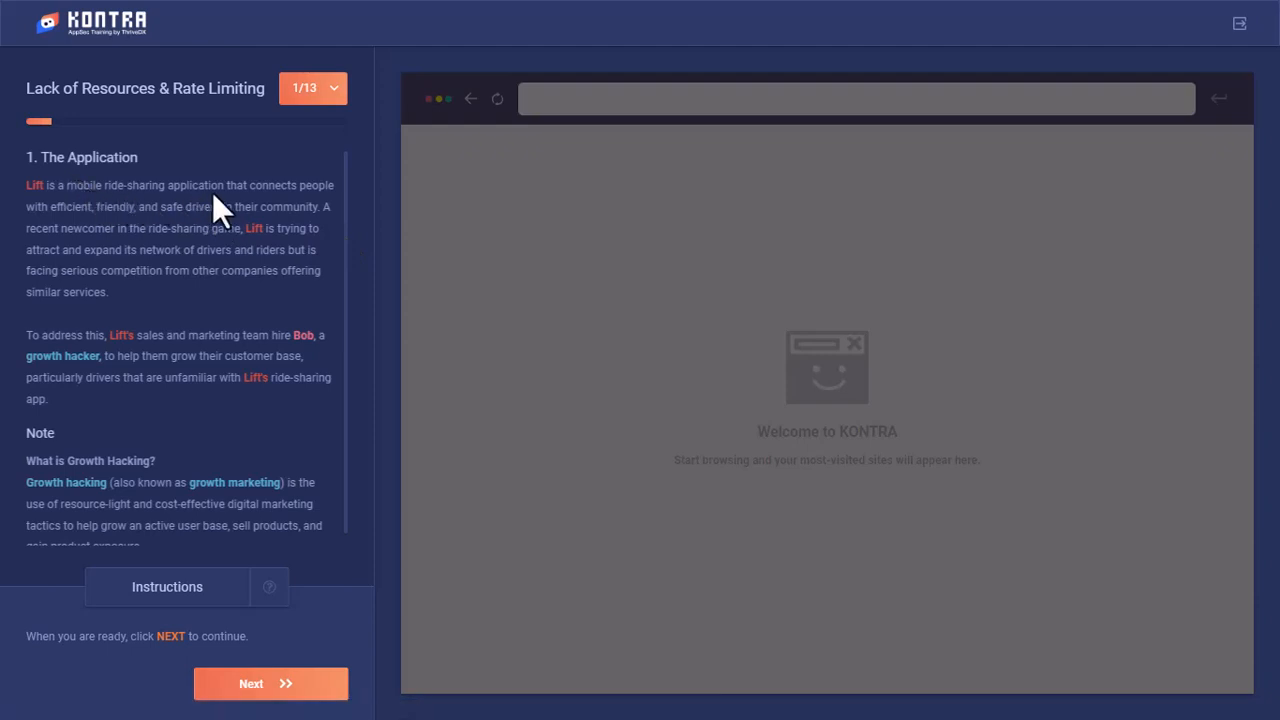
mouse_move(164, 232)
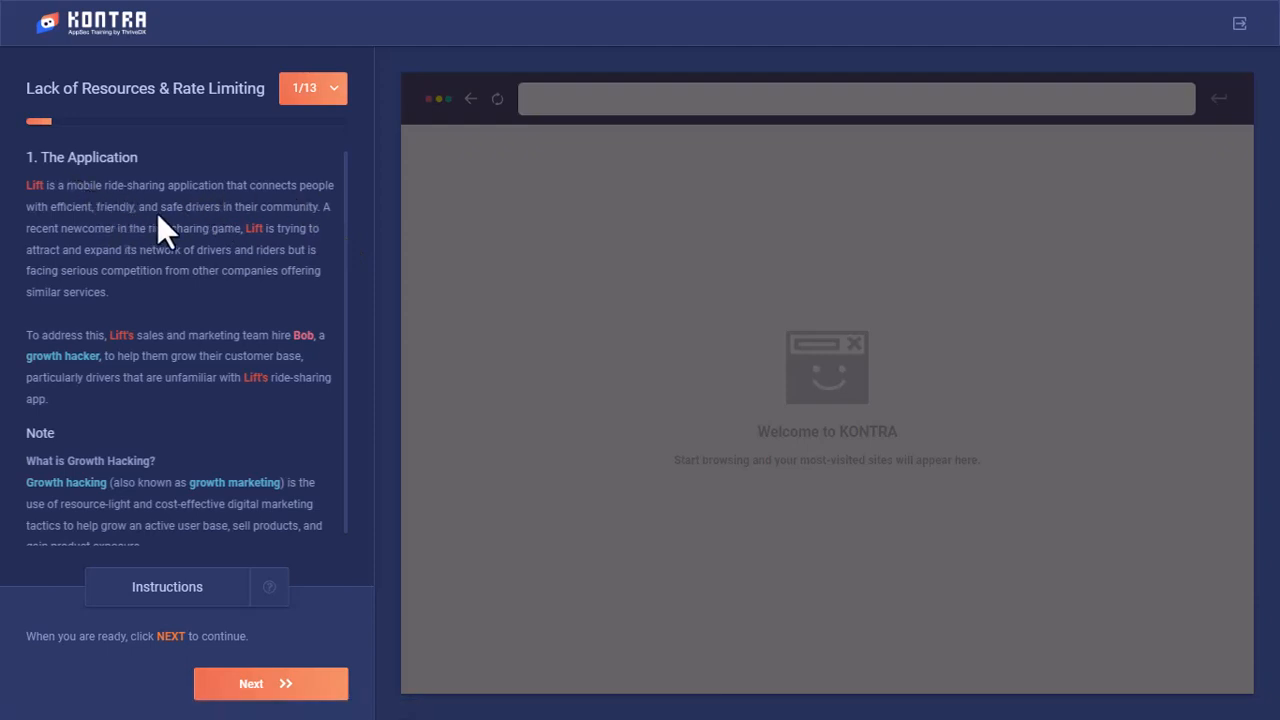
mouse_move(352, 252)
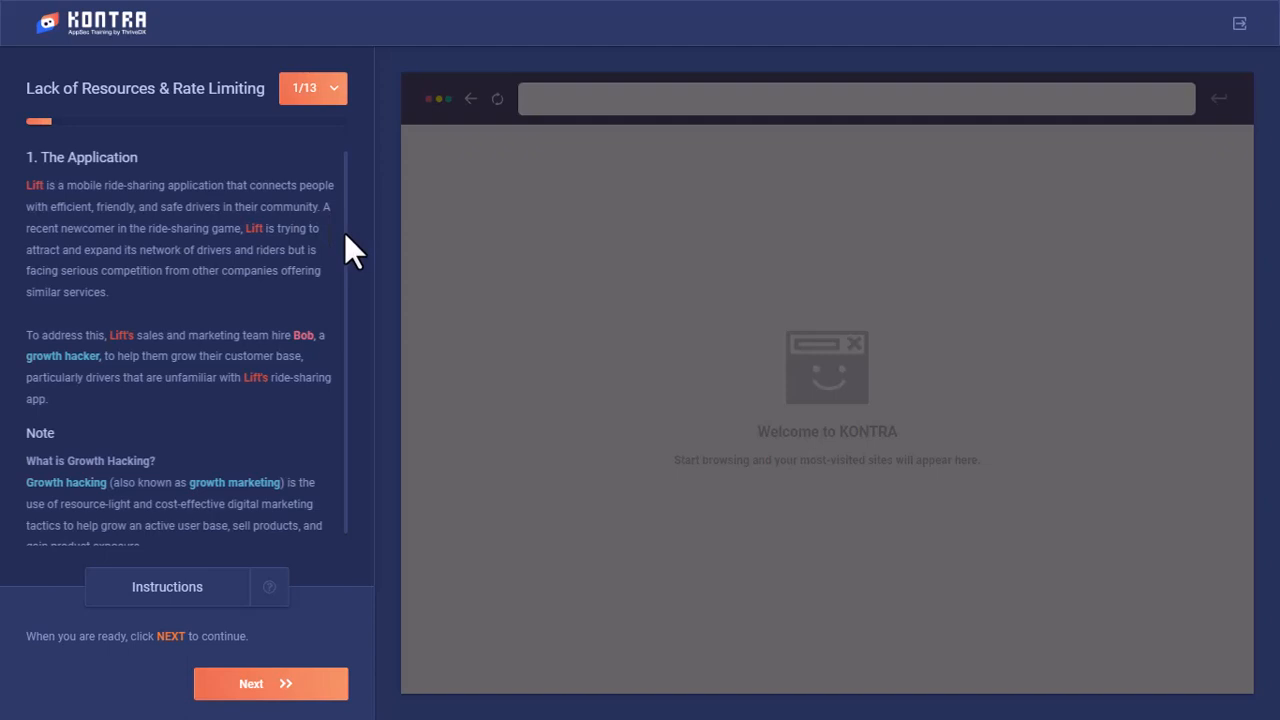
mouse_move(318, 360)
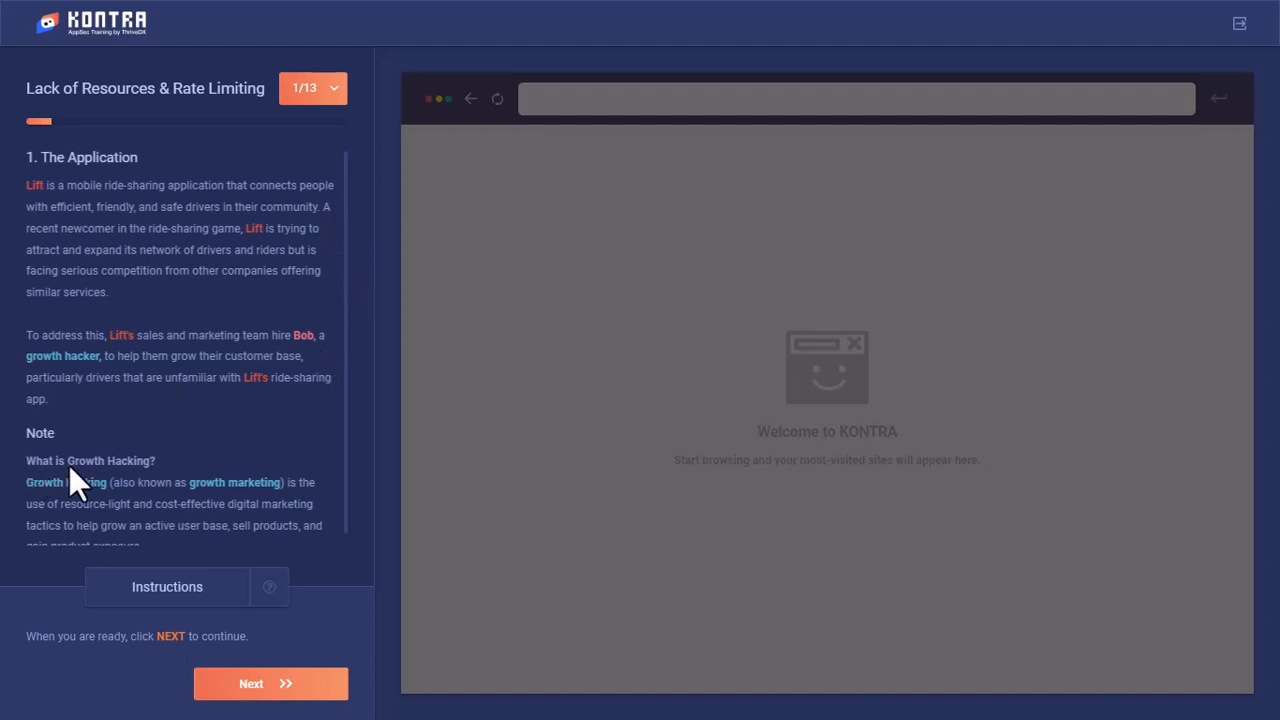
scroll(down, 3)
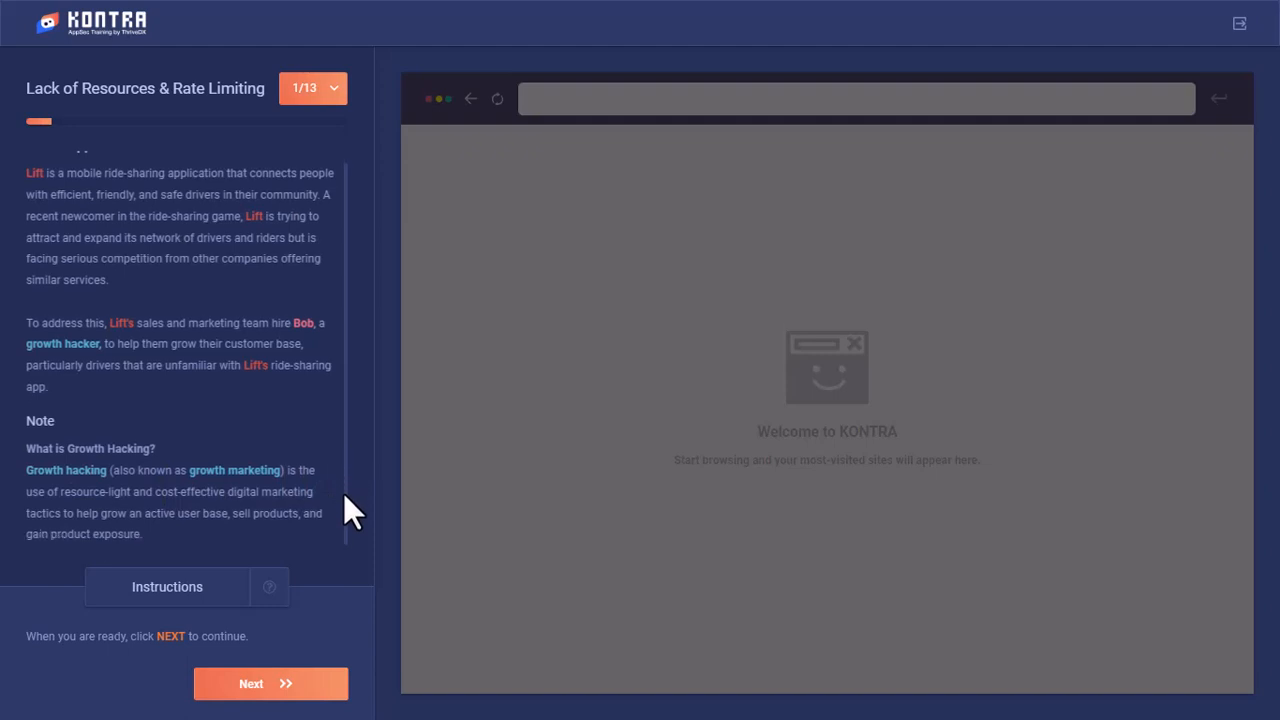
mouse_move(150, 516)
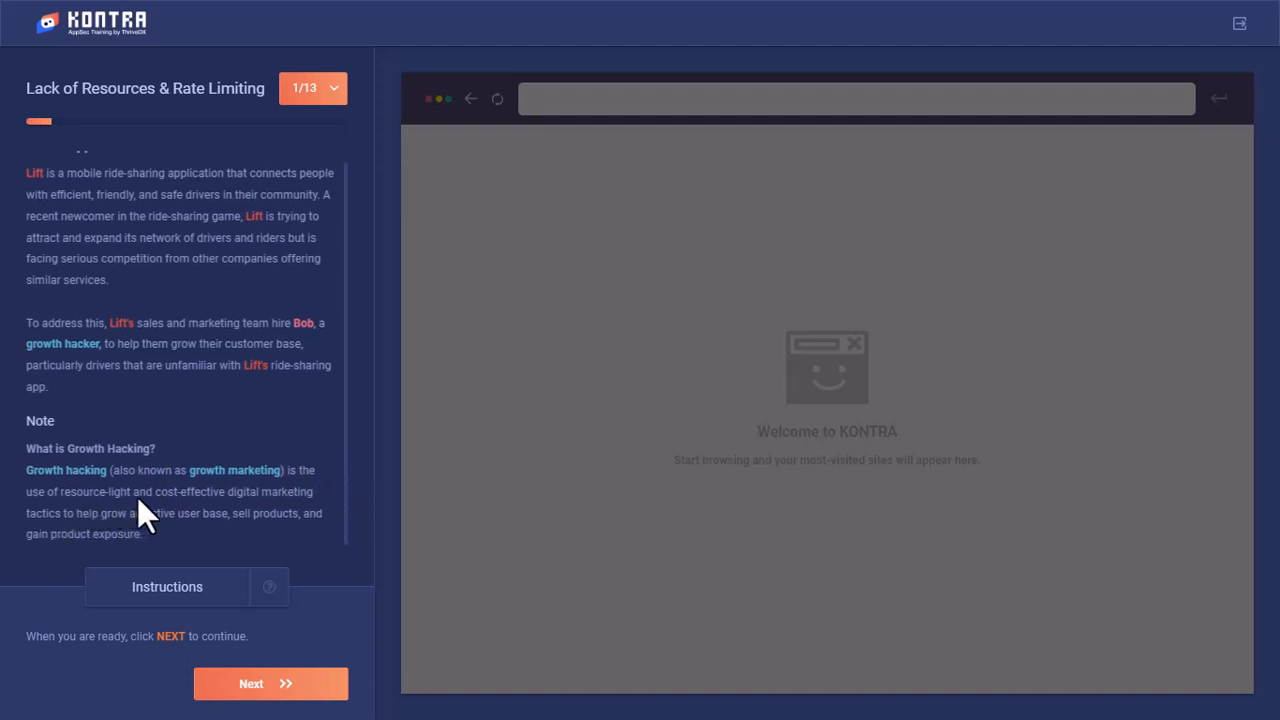
mouse_move(40, 544)
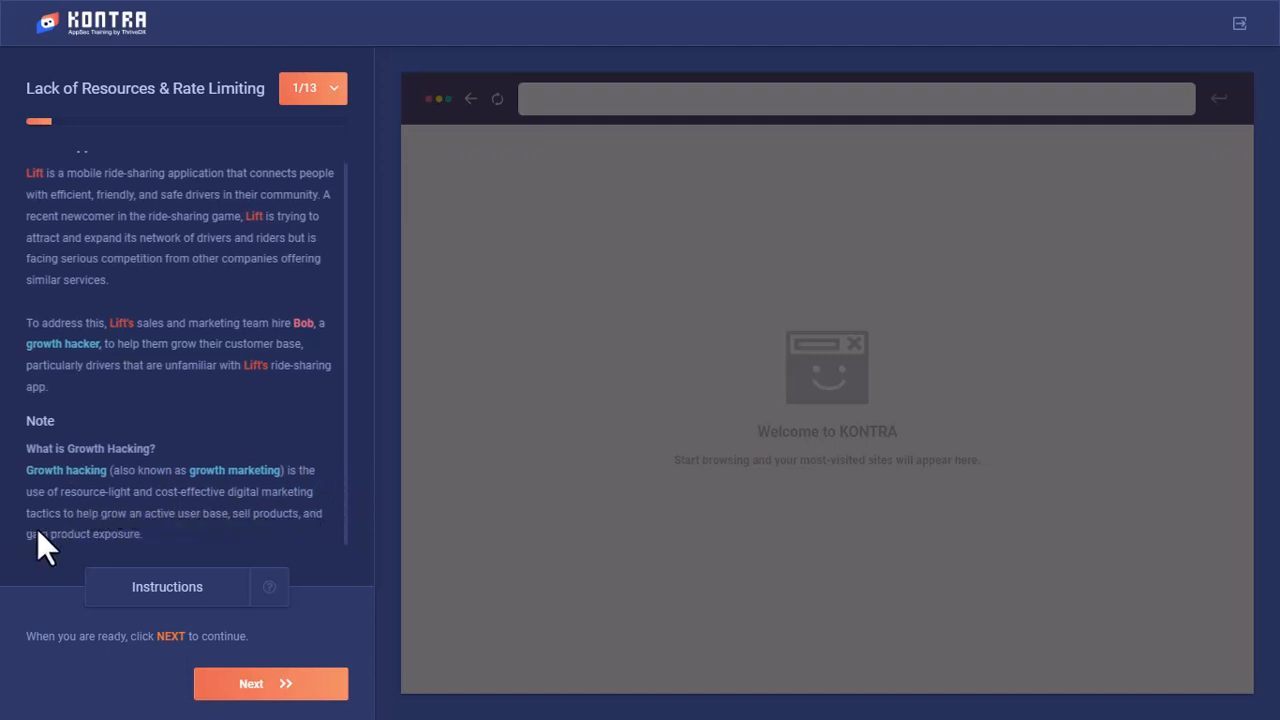
mouse_move(344, 520)
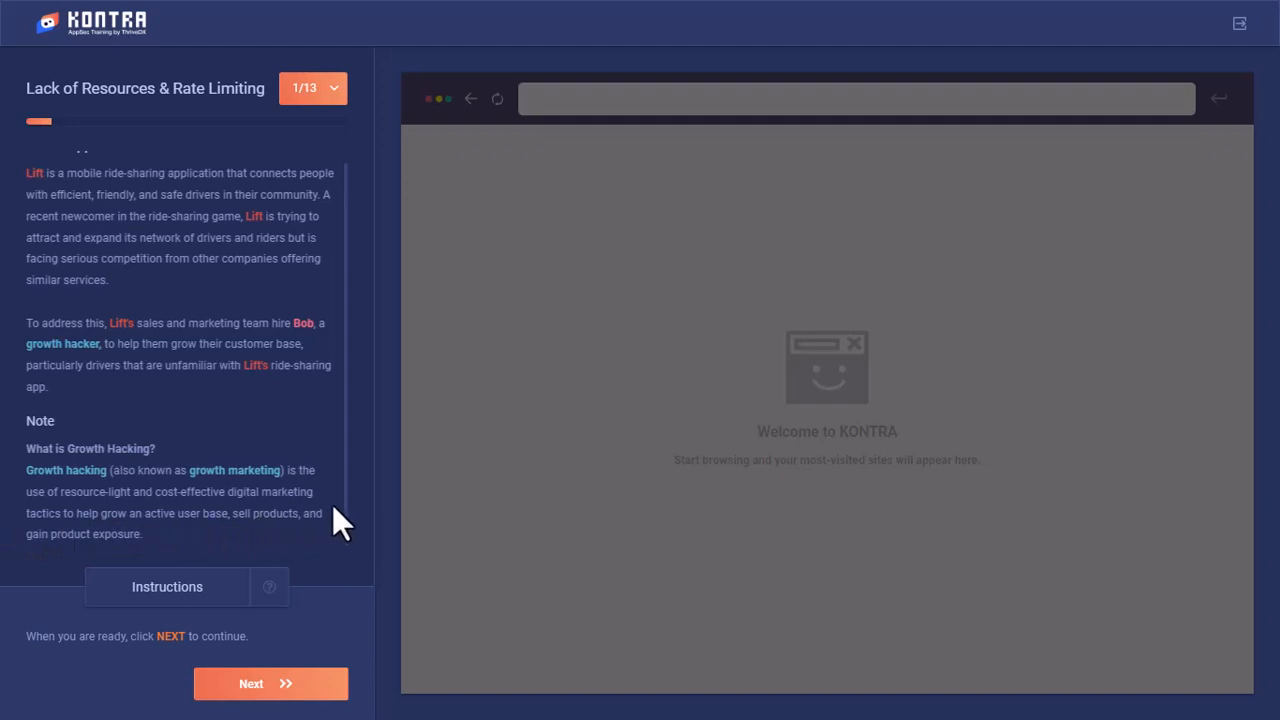
mouse_move(184, 536)
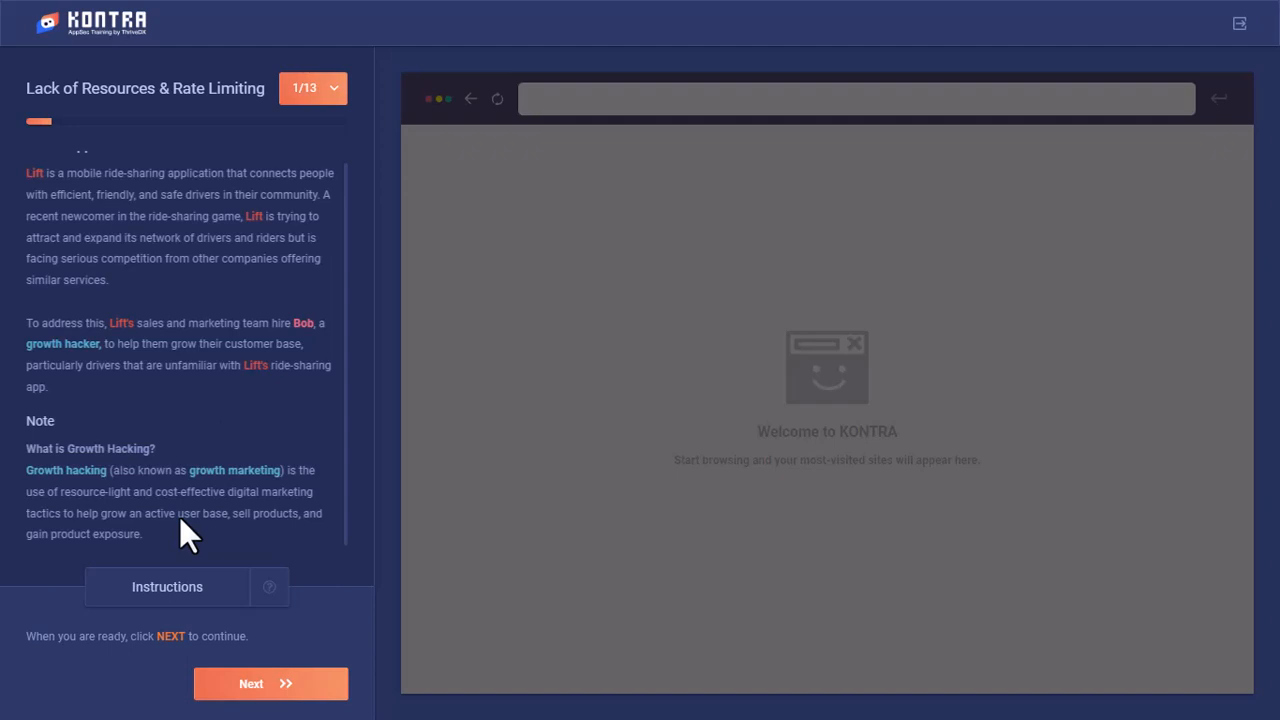
mouse_move(350, 420)
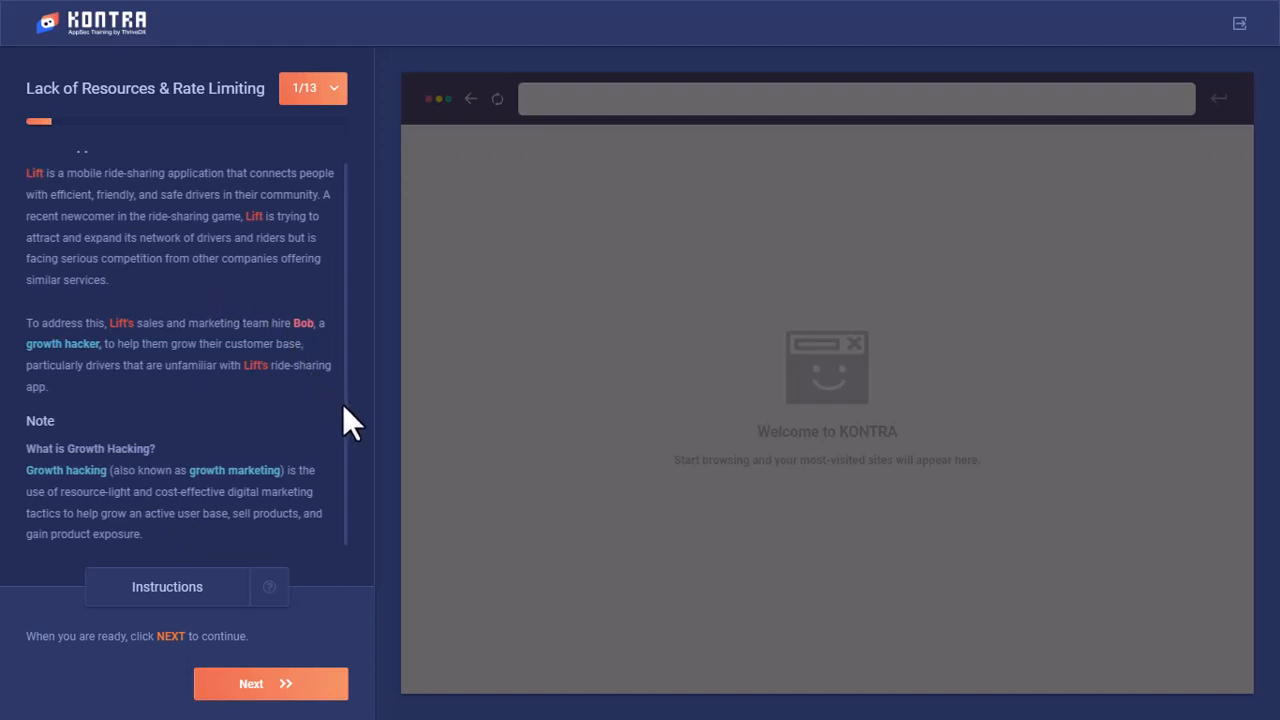
mouse_move(356, 492)
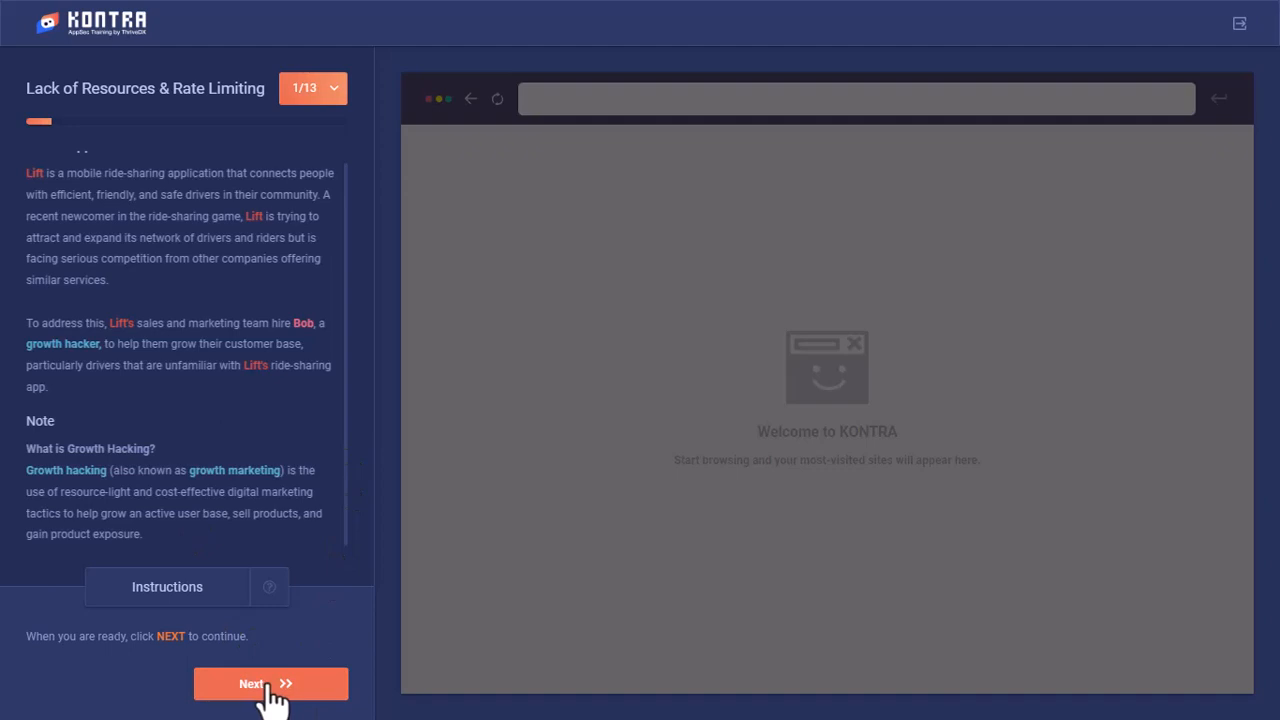
click(270, 684)
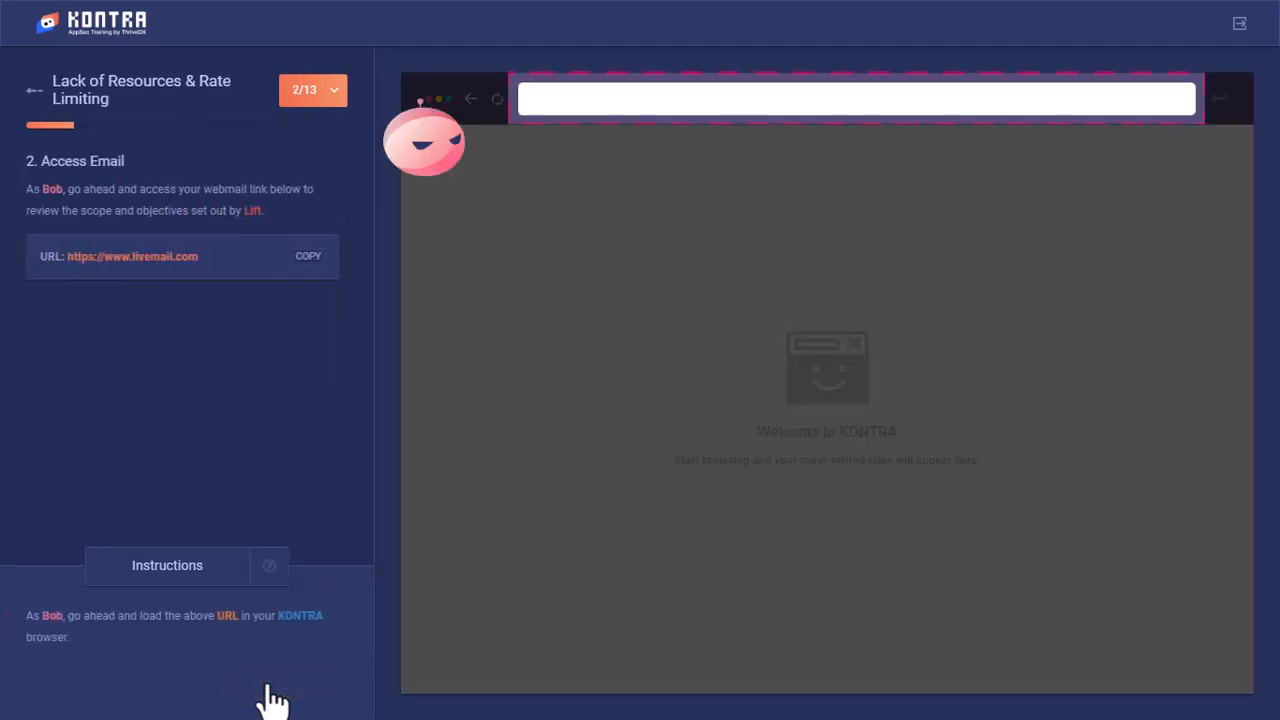
mouse_move(346, 248)
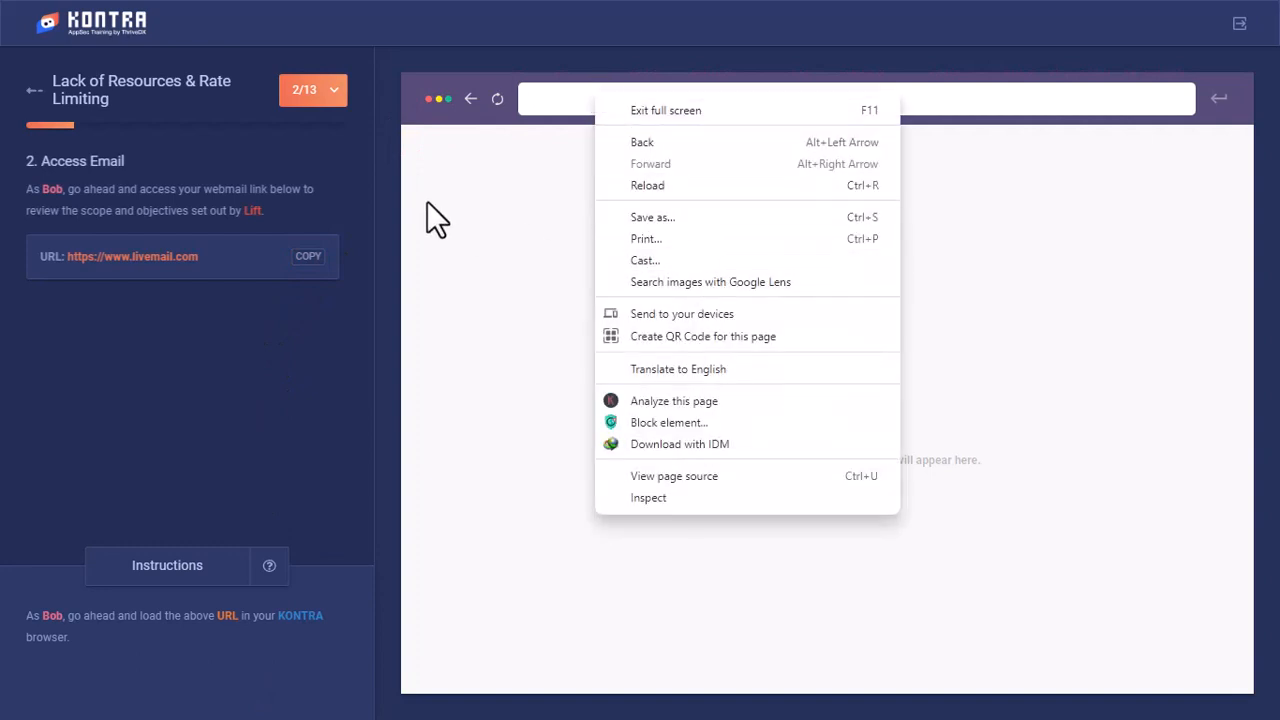
text(https://www.livemail.com)
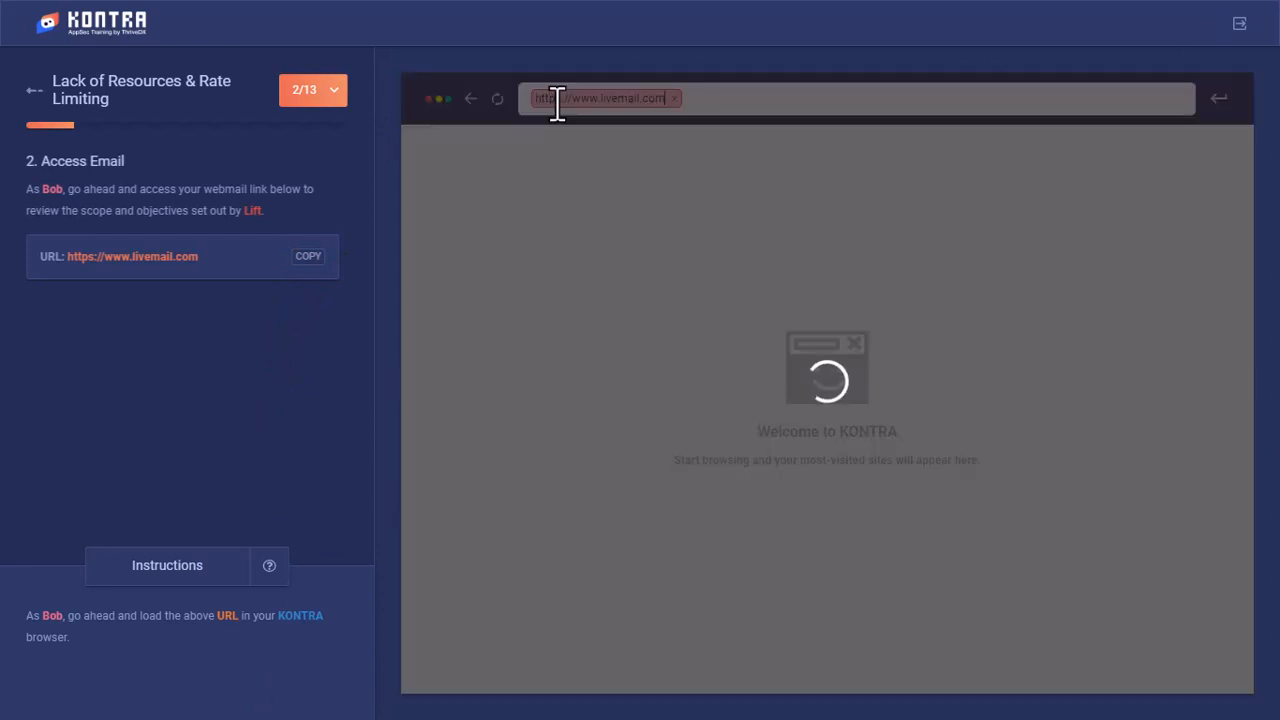
key(Enter)
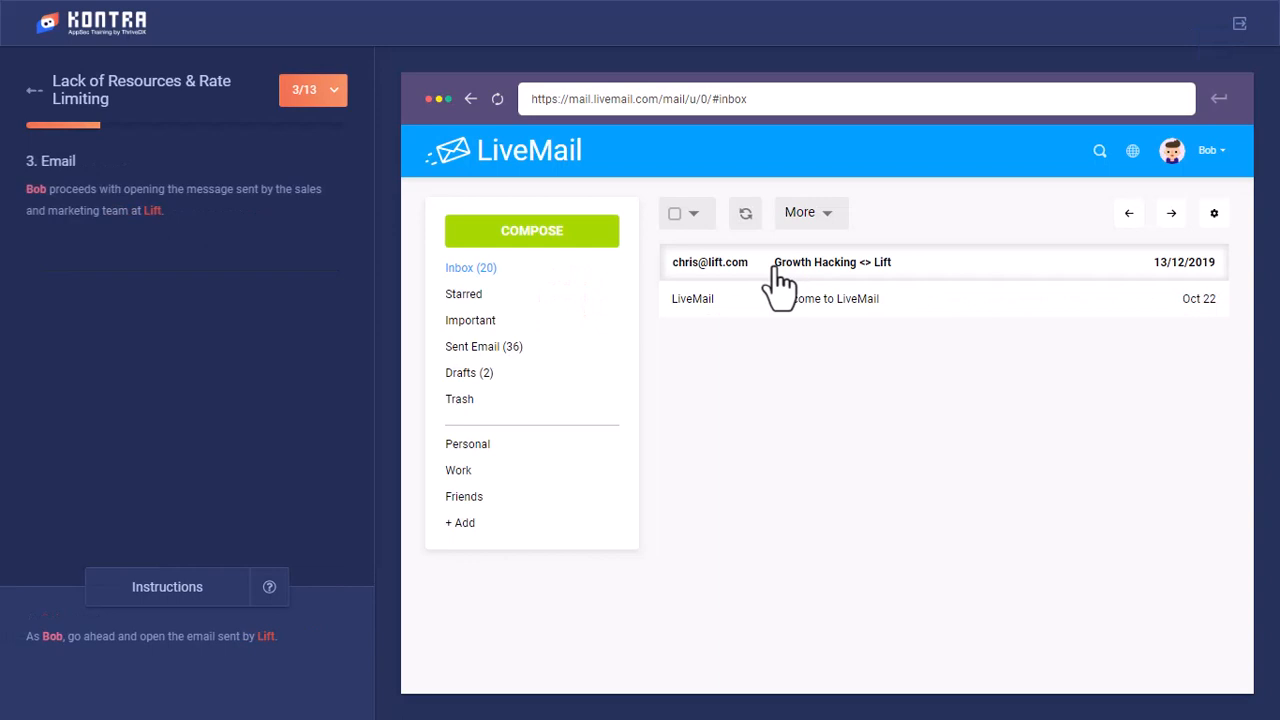
- Open the 'Growth Hacking <> Lift' email in Bob's LiveMail inbox
click(832, 262)
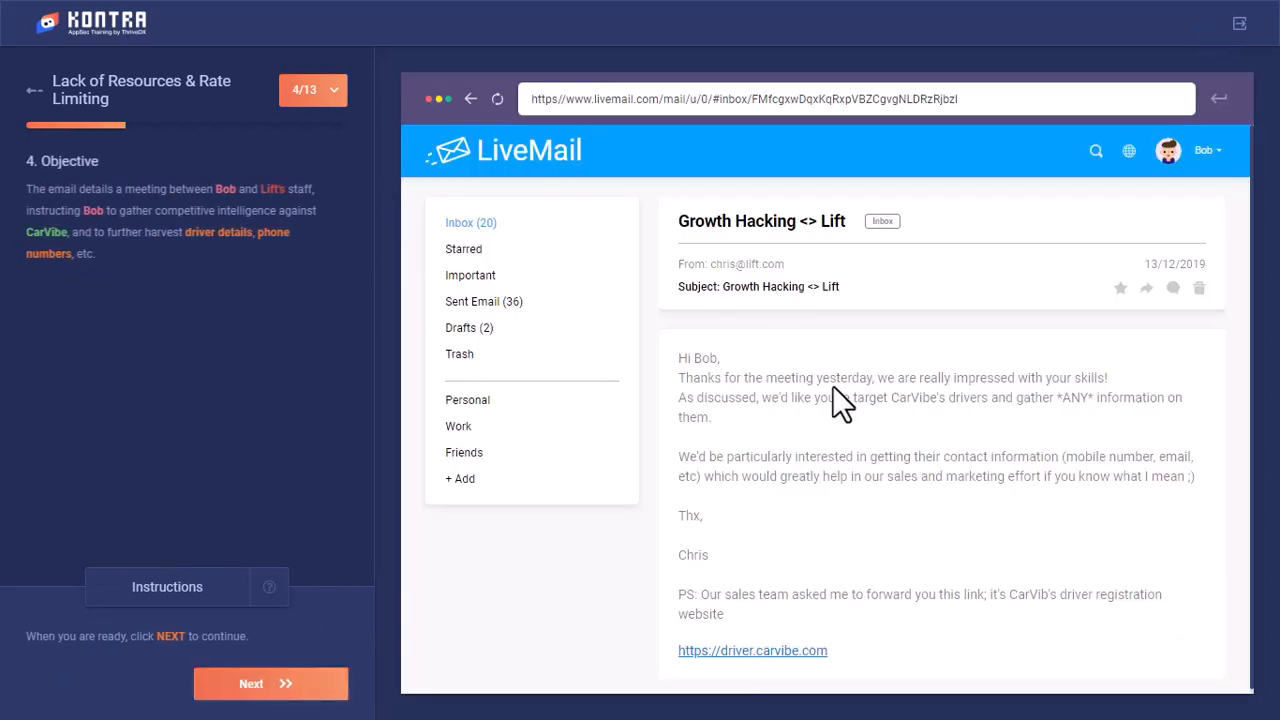
mouse_move(836, 422)
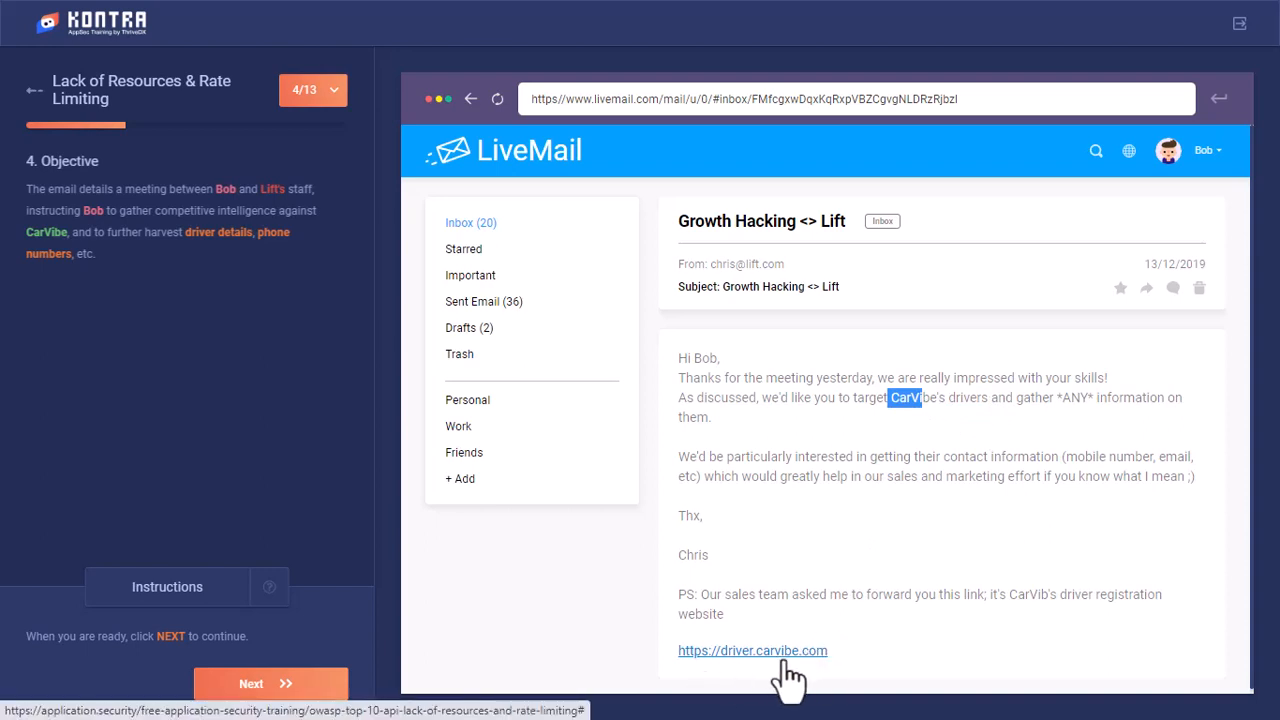
mouse_move(830, 672)
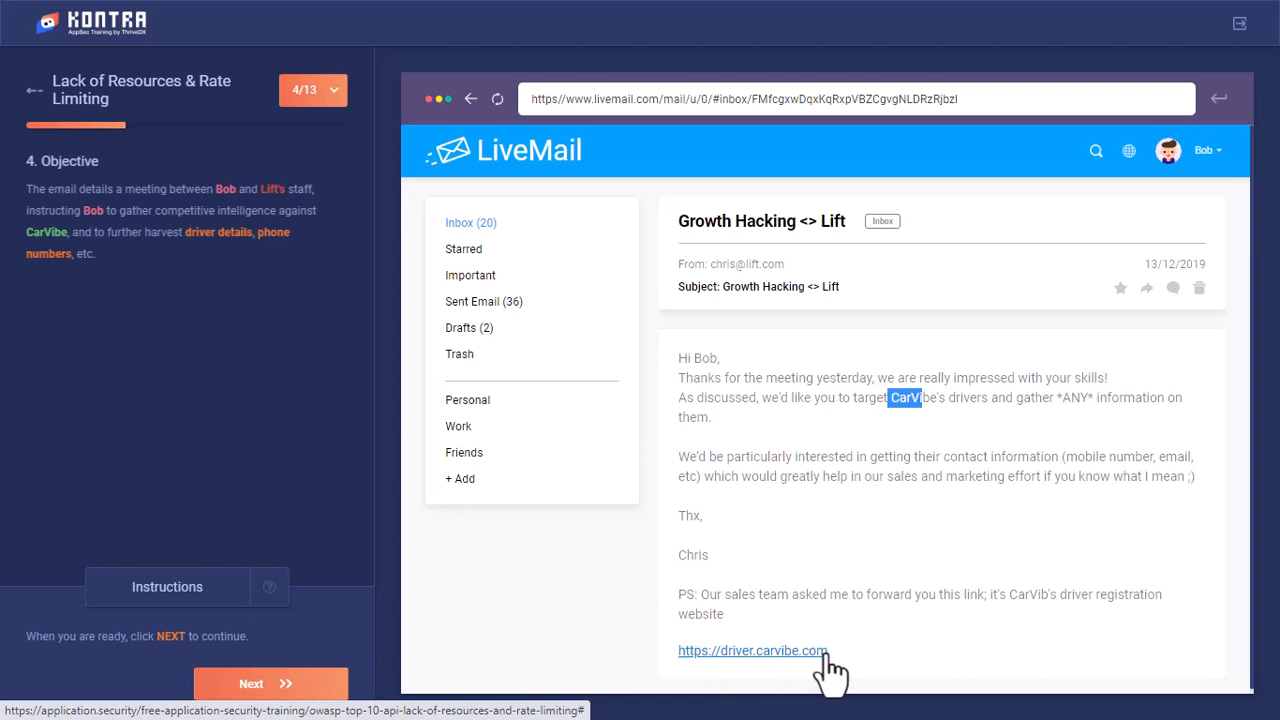
mouse_move(788, 344)
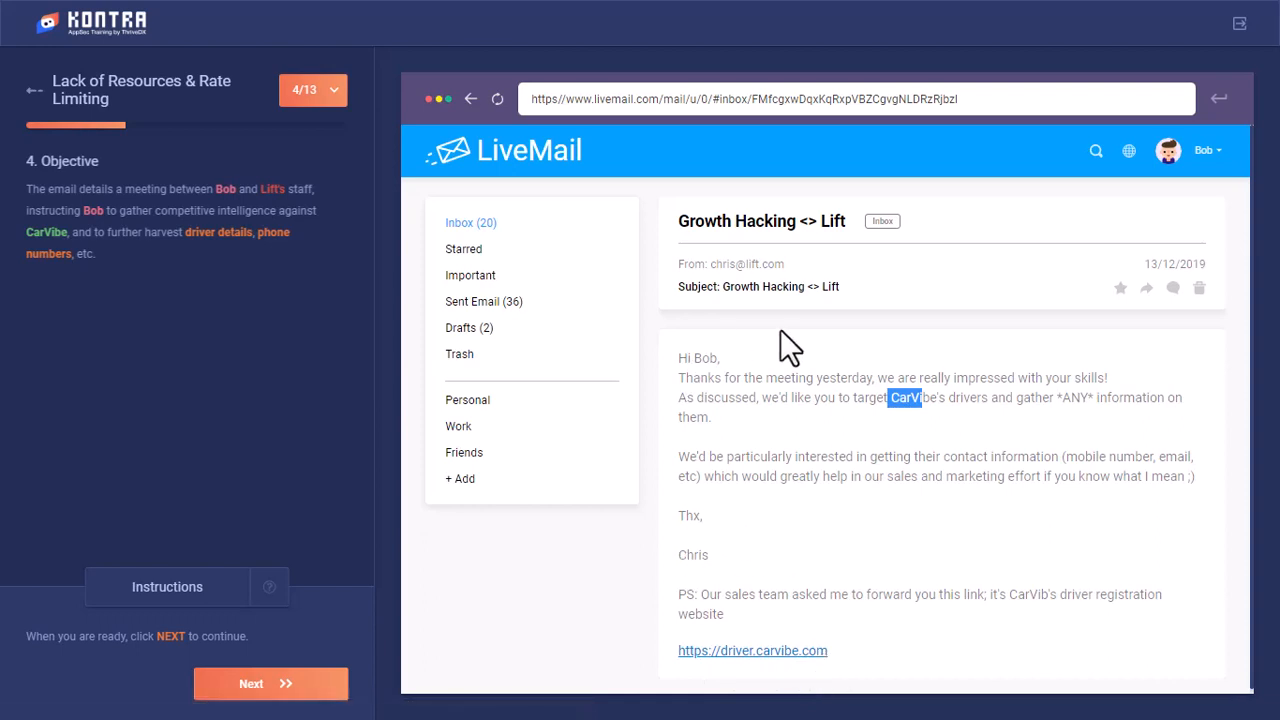
mouse_move(730, 710)
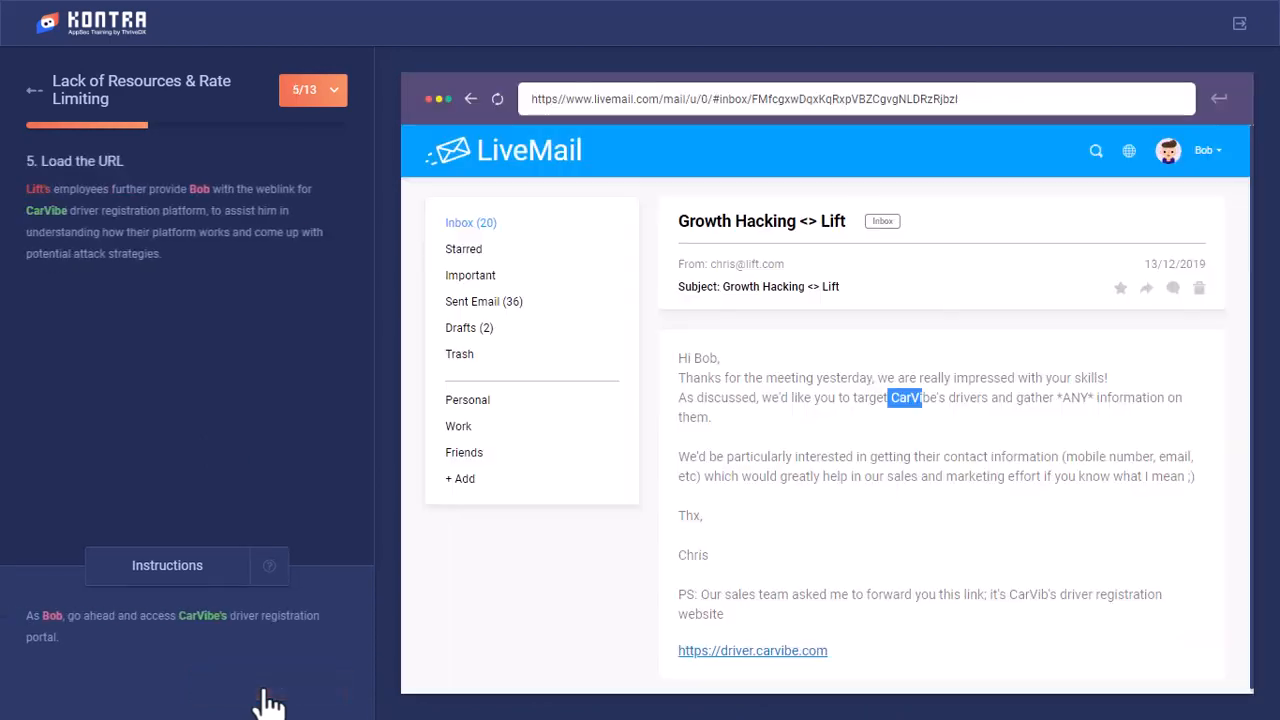
click(752, 650)
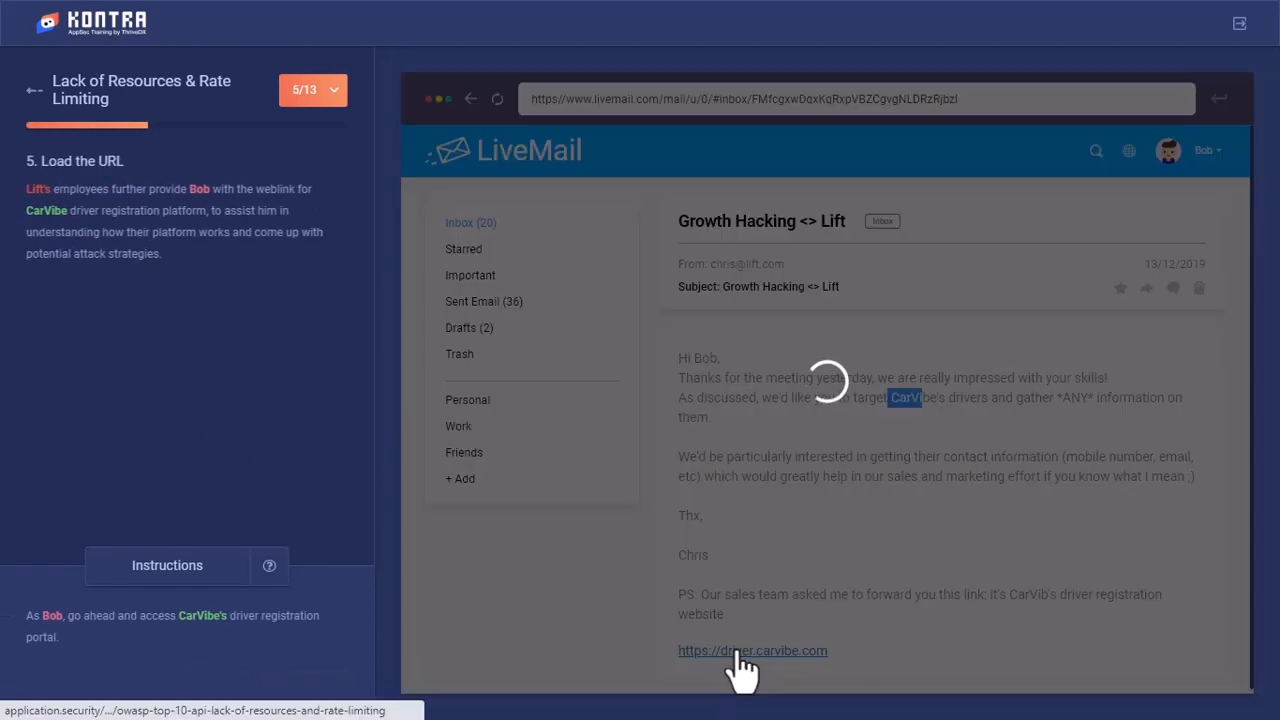
click(756, 652)
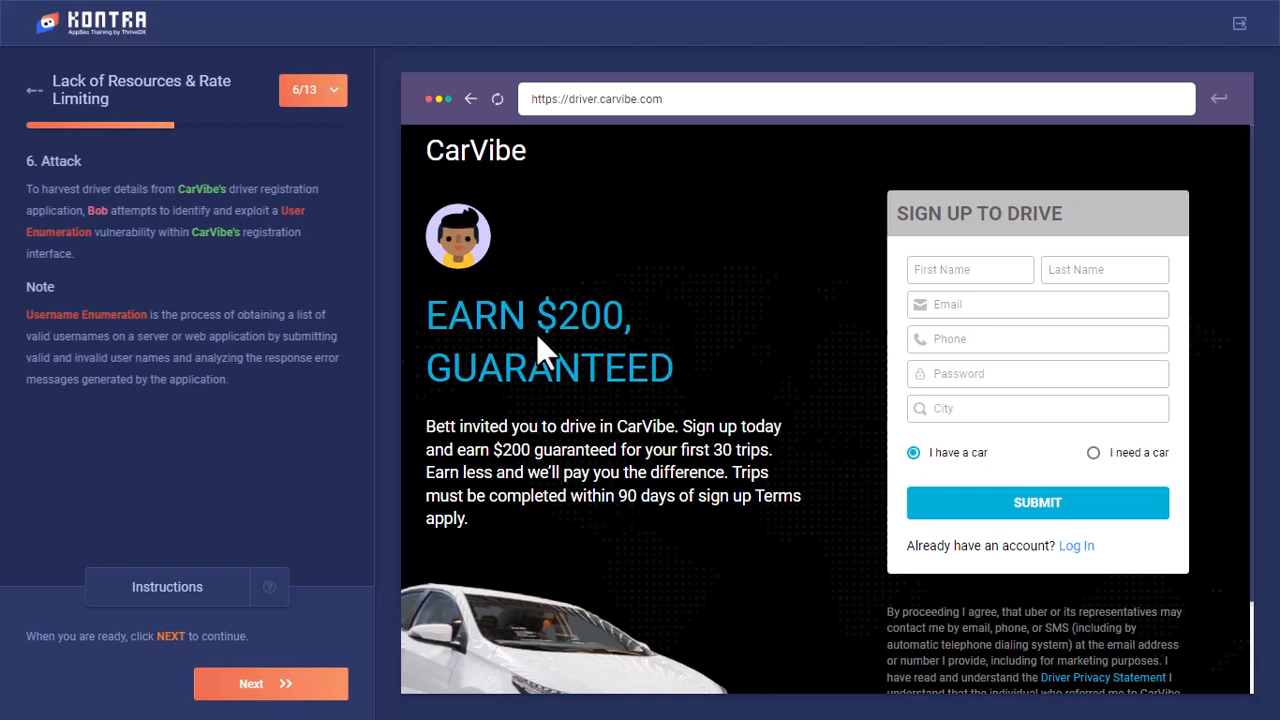
mouse_move(640, 292)
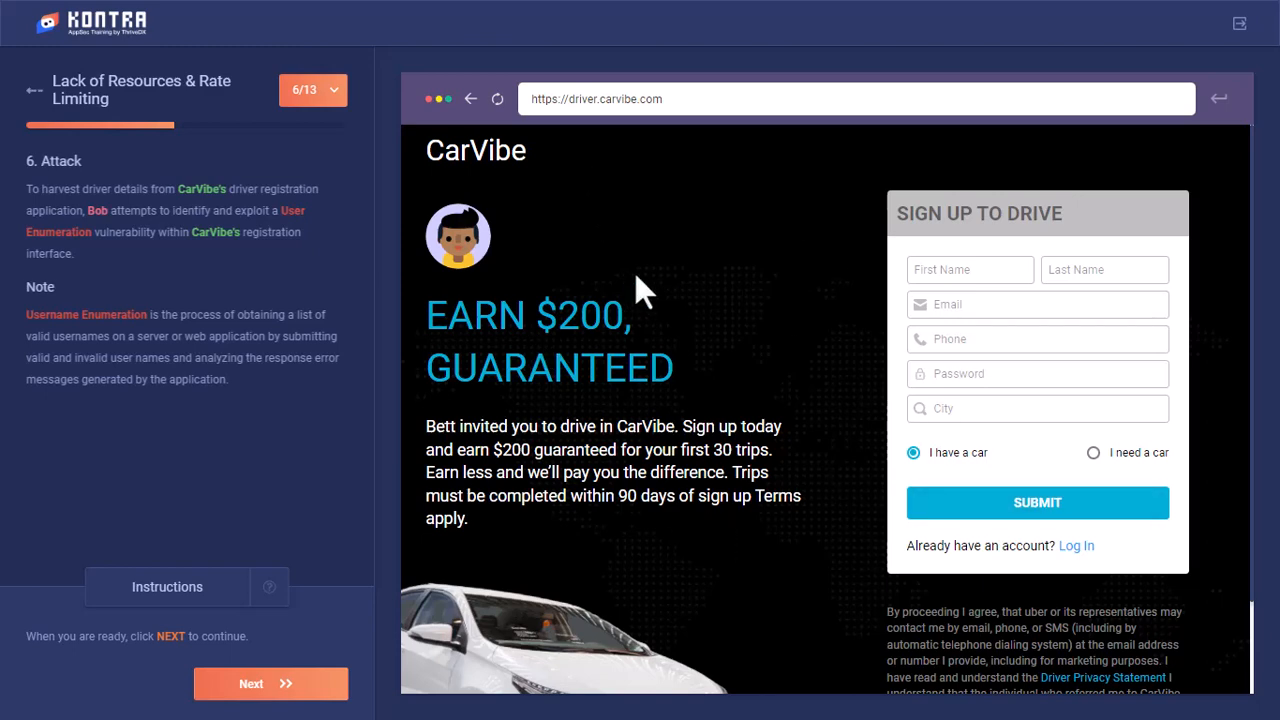
mouse_move(448, 190)
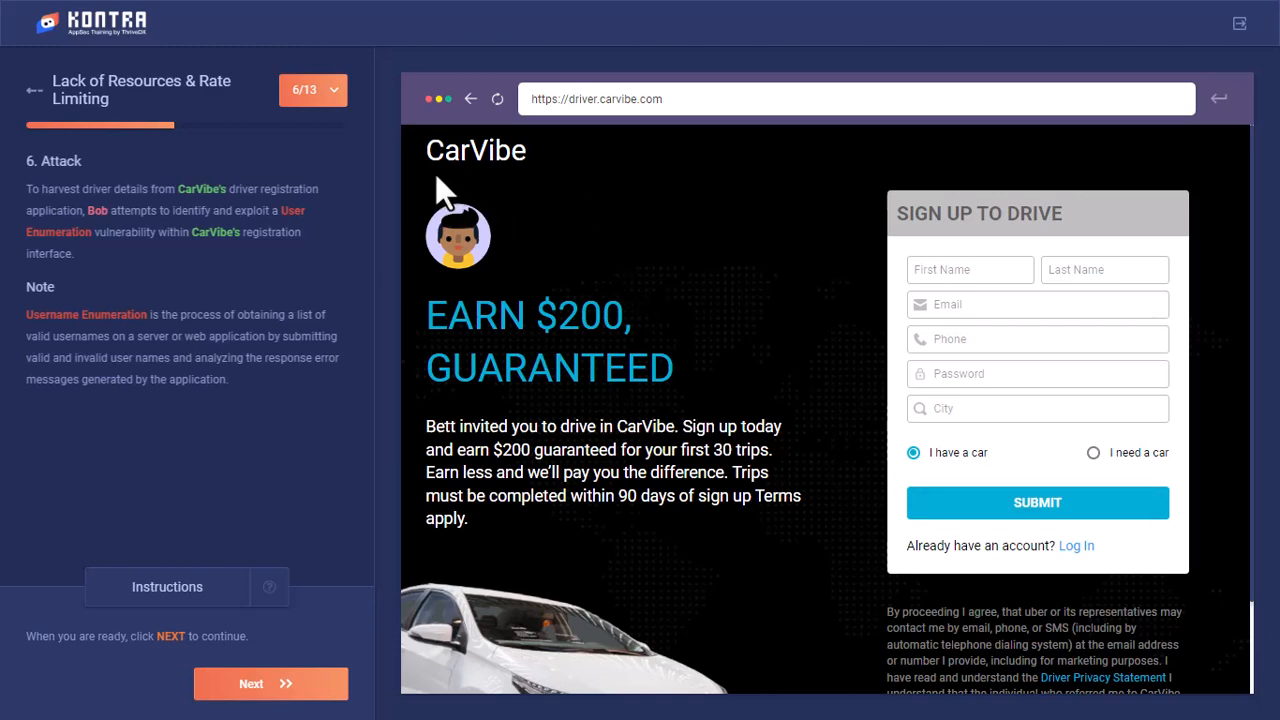
mouse_move(380, 284)
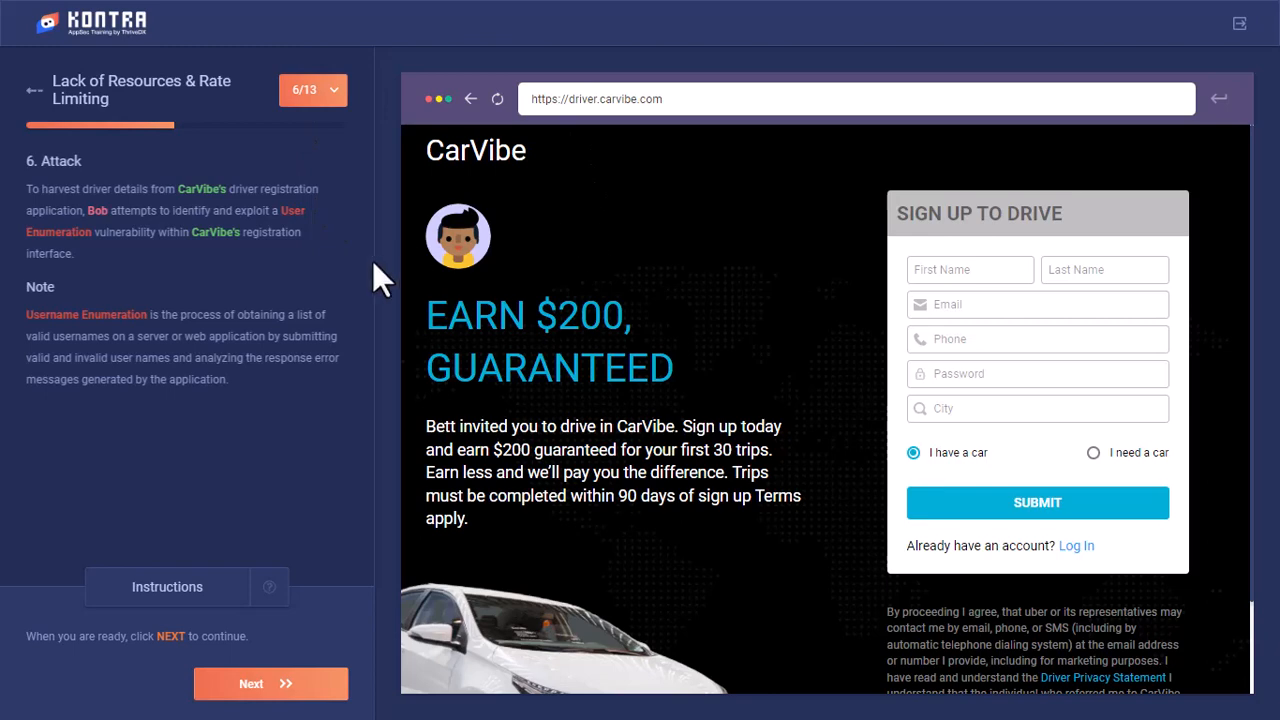
mouse_move(182, 320)
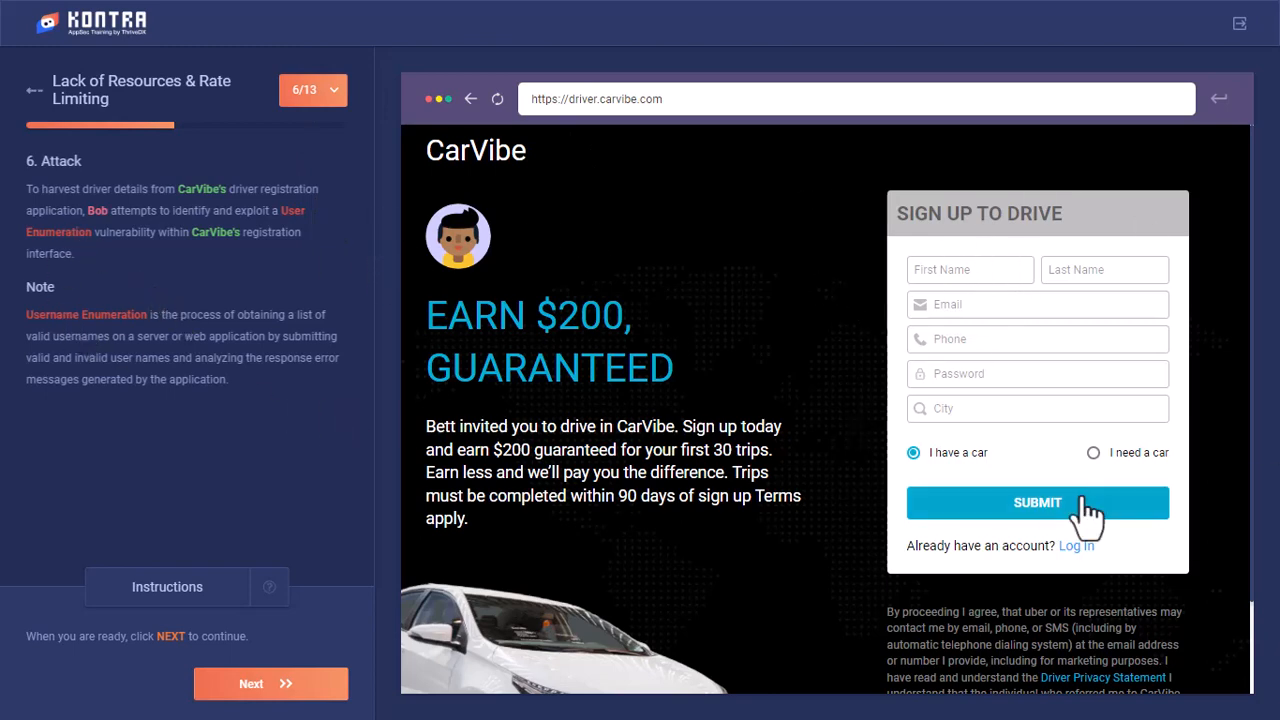
mouse_move(104, 240)
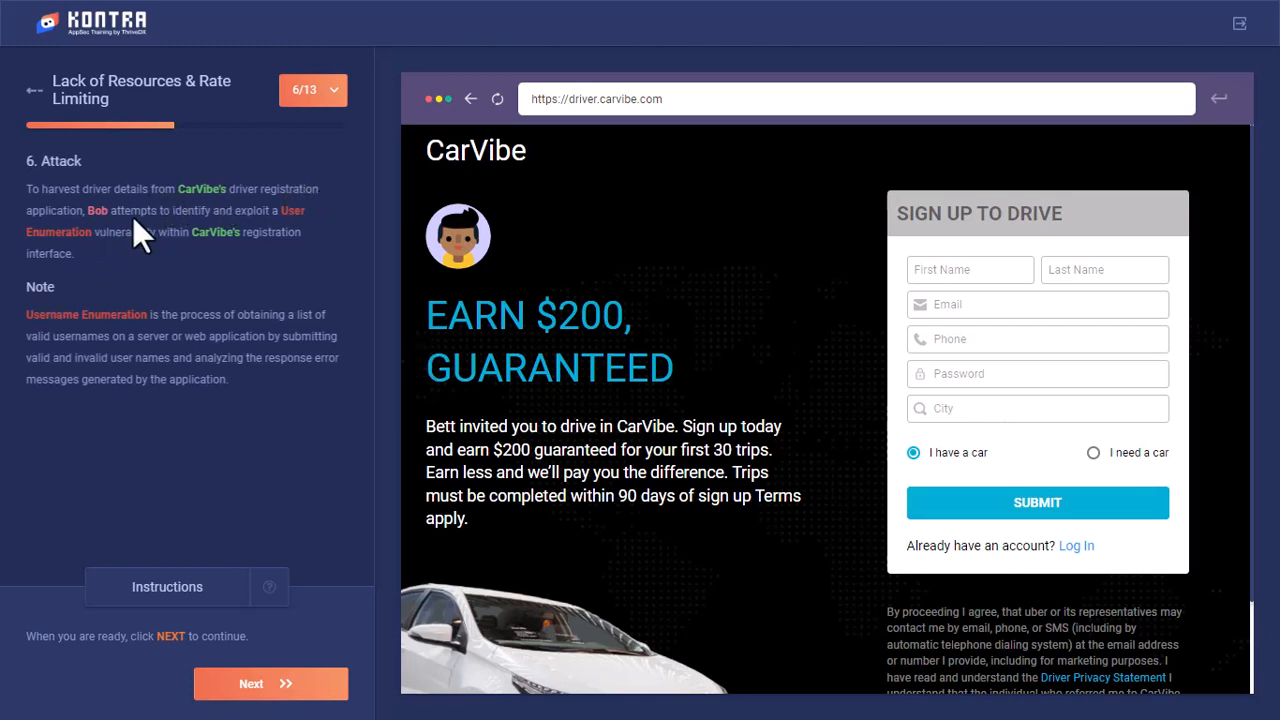
mouse_move(270, 232)
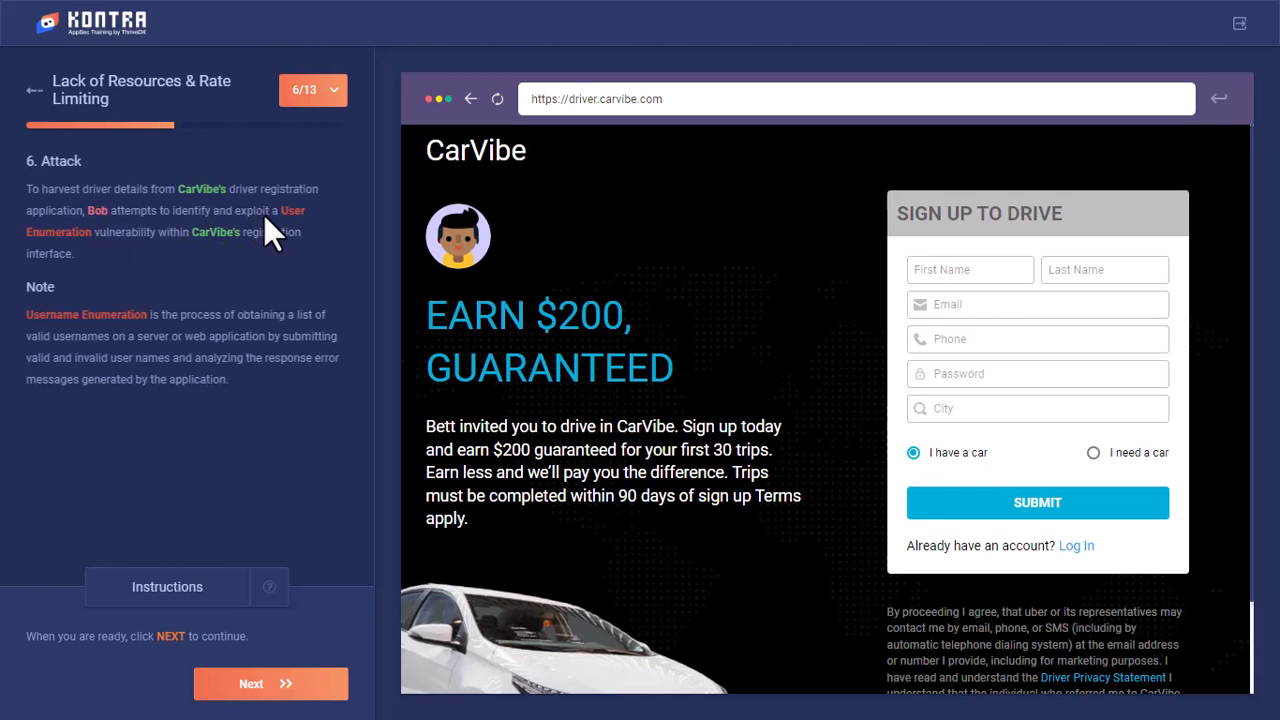
mouse_move(170, 298)
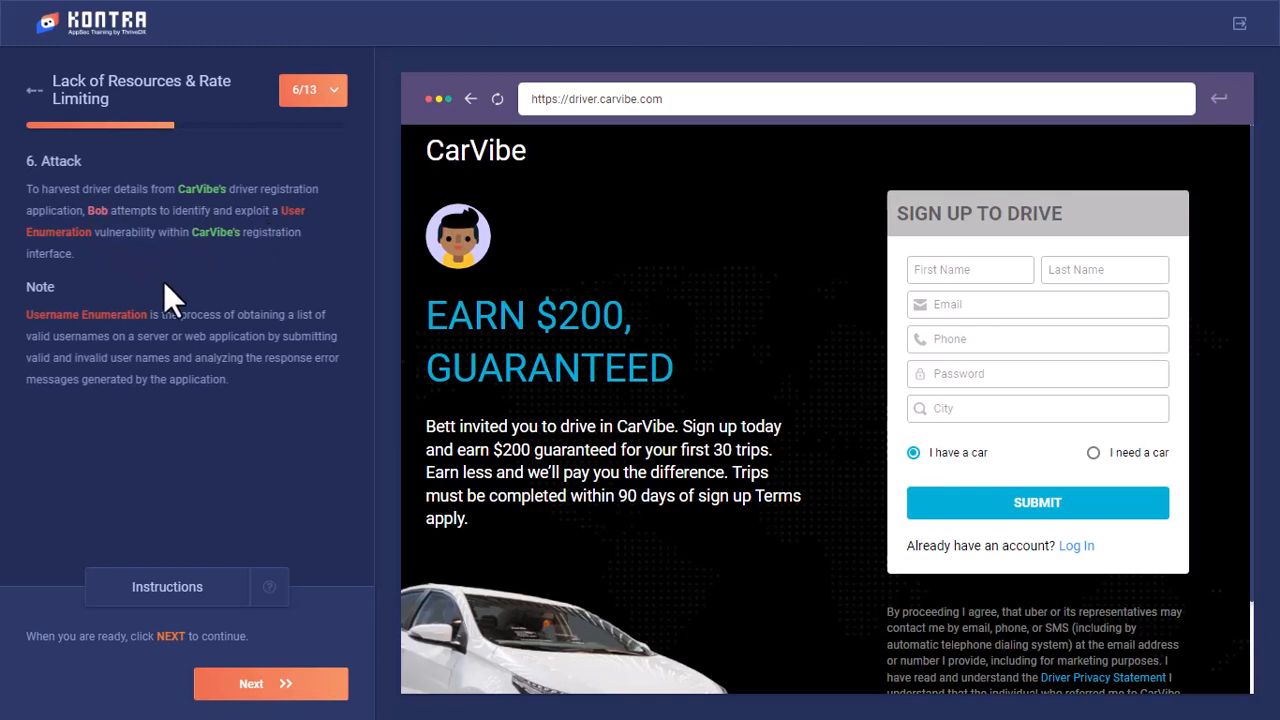
mouse_move(60, 360)
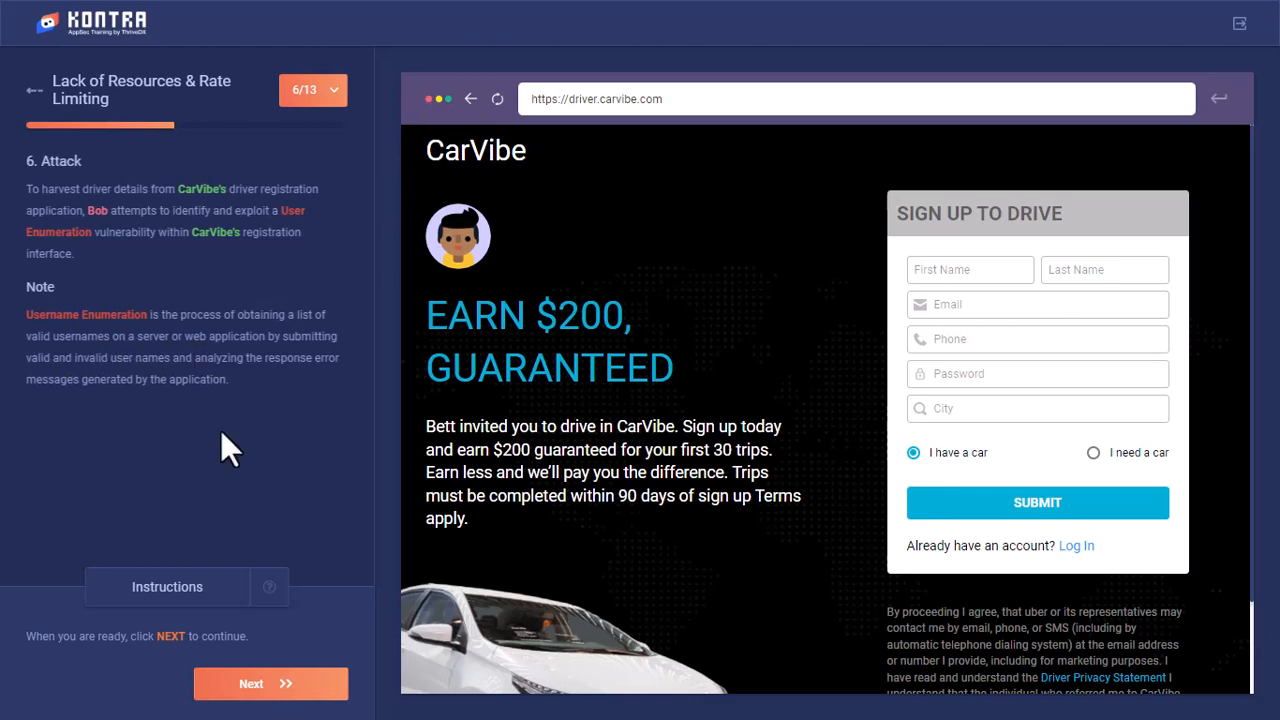
click(270, 684)
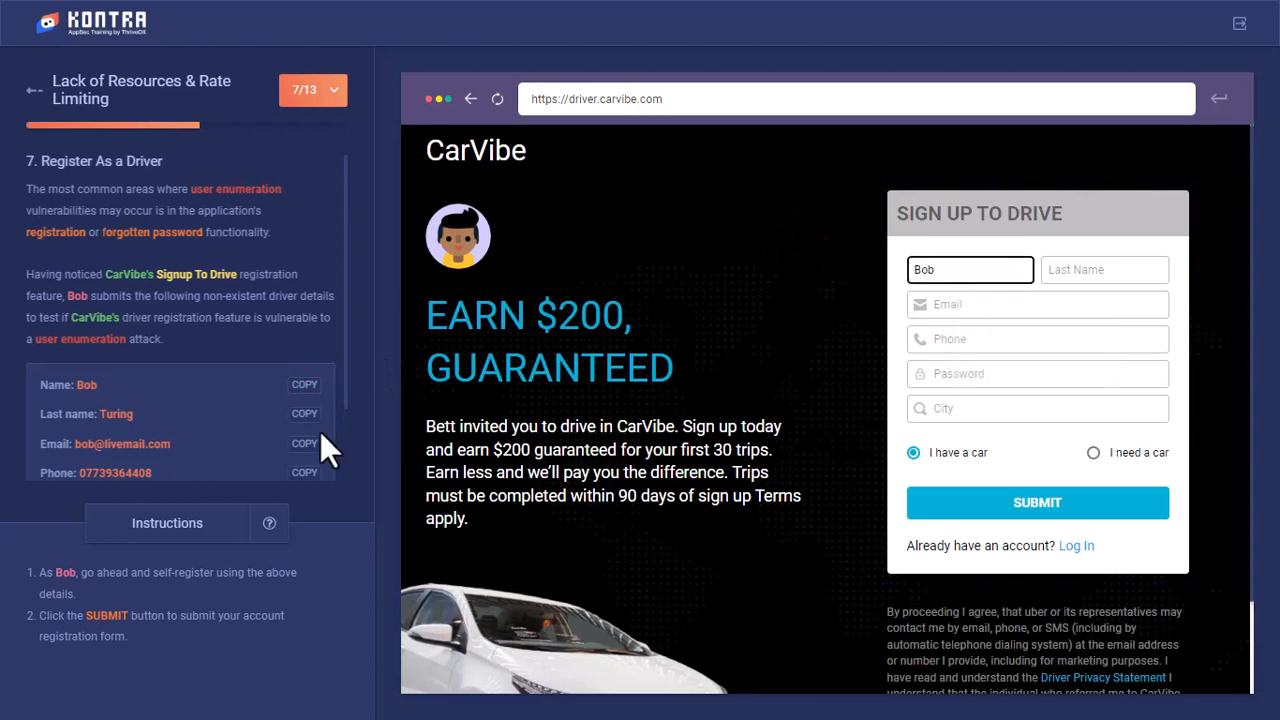
click(1104, 268)
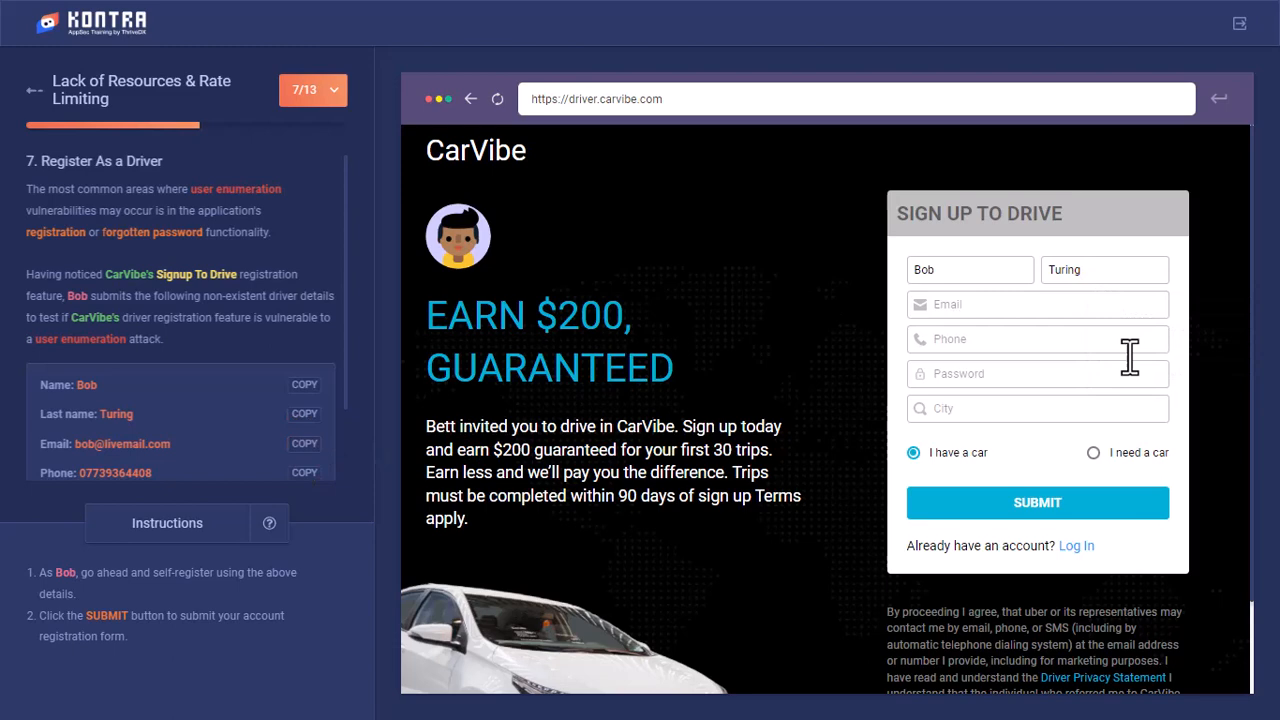
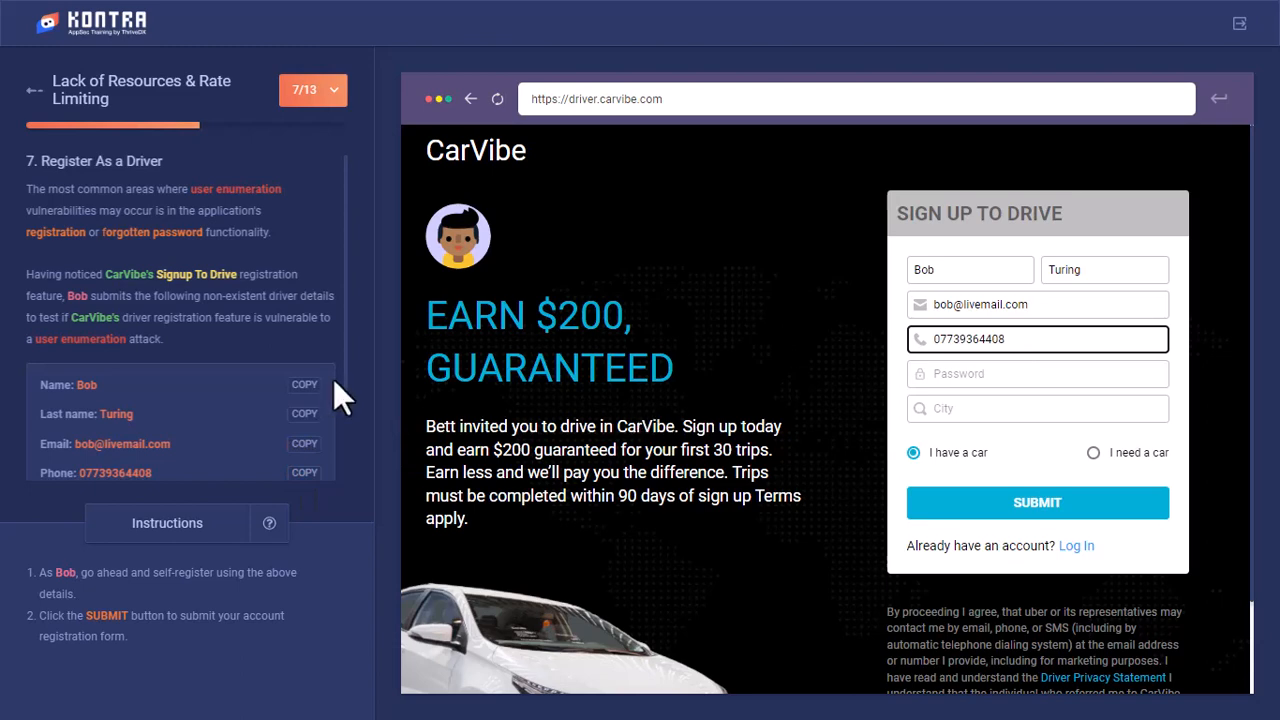
scroll(down, 3)
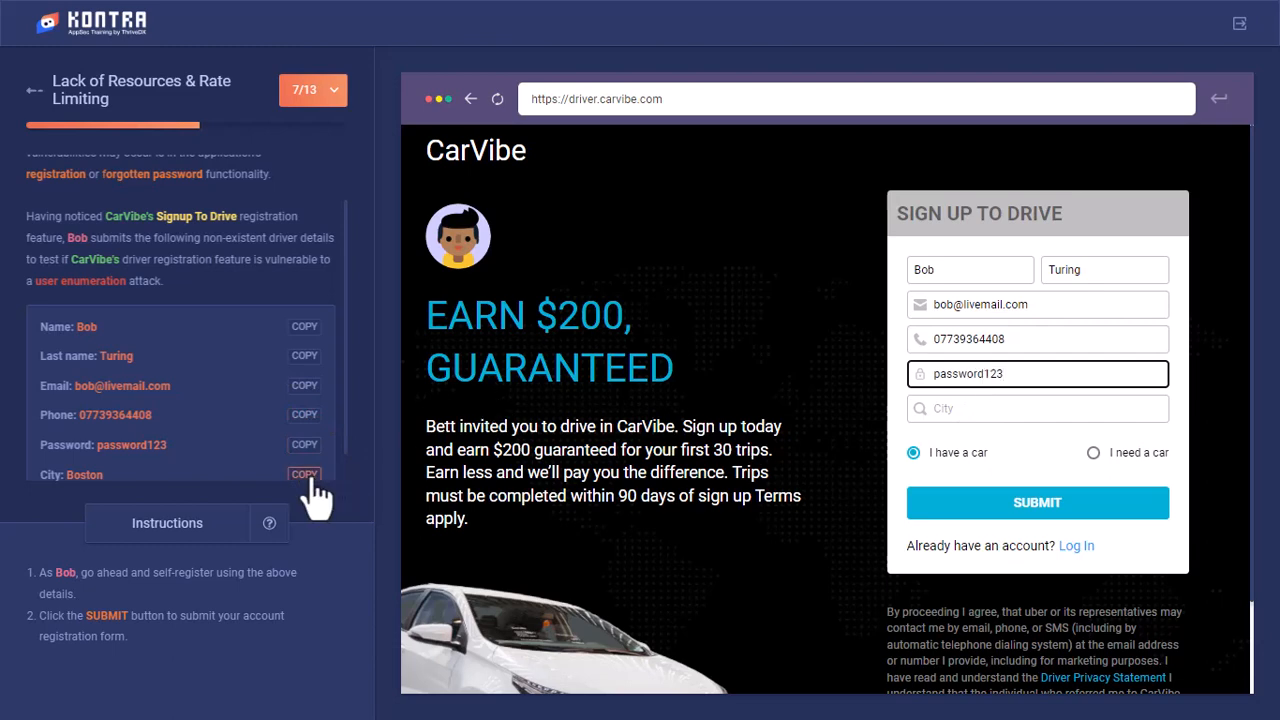
text(Boston)
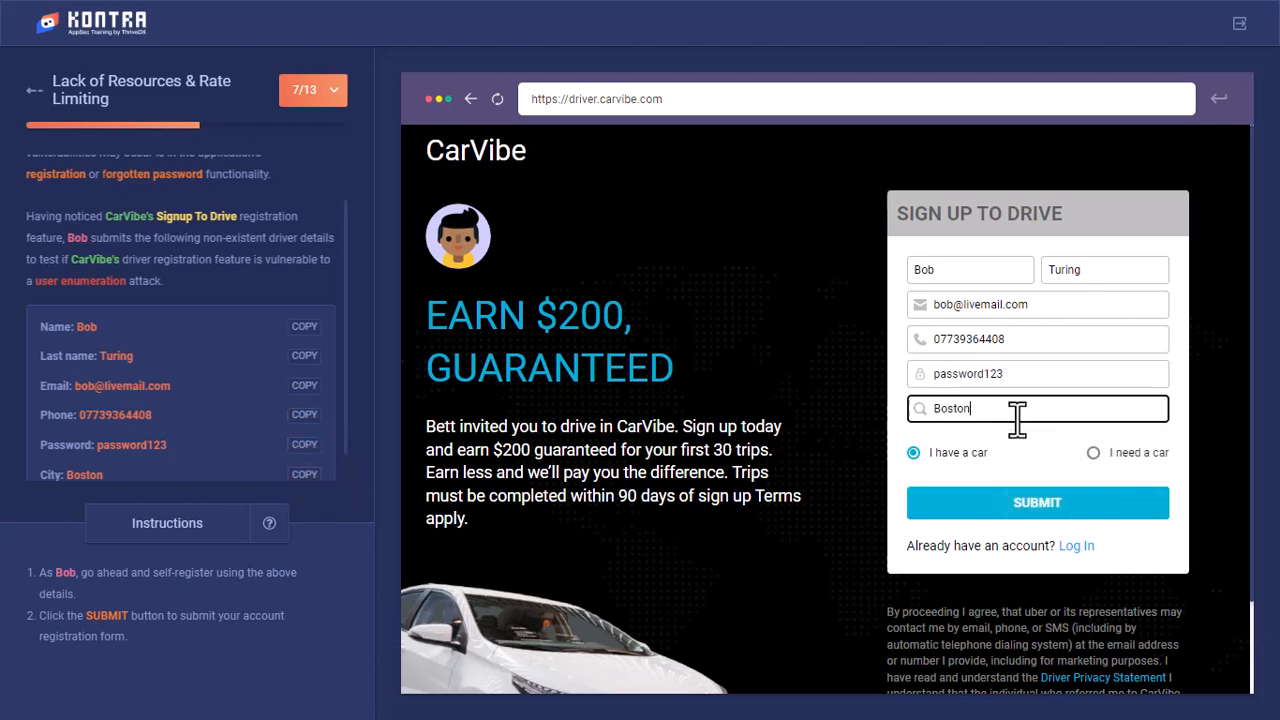
click(1036, 504)
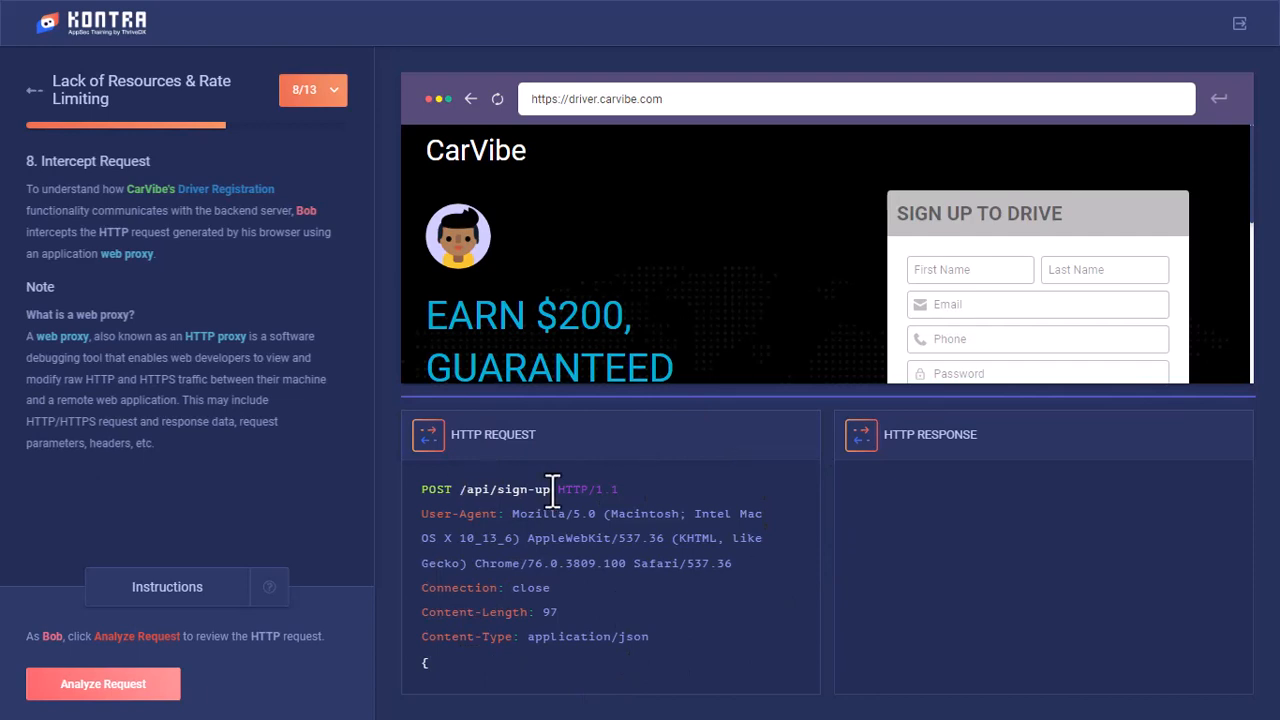
mouse_move(104, 684)
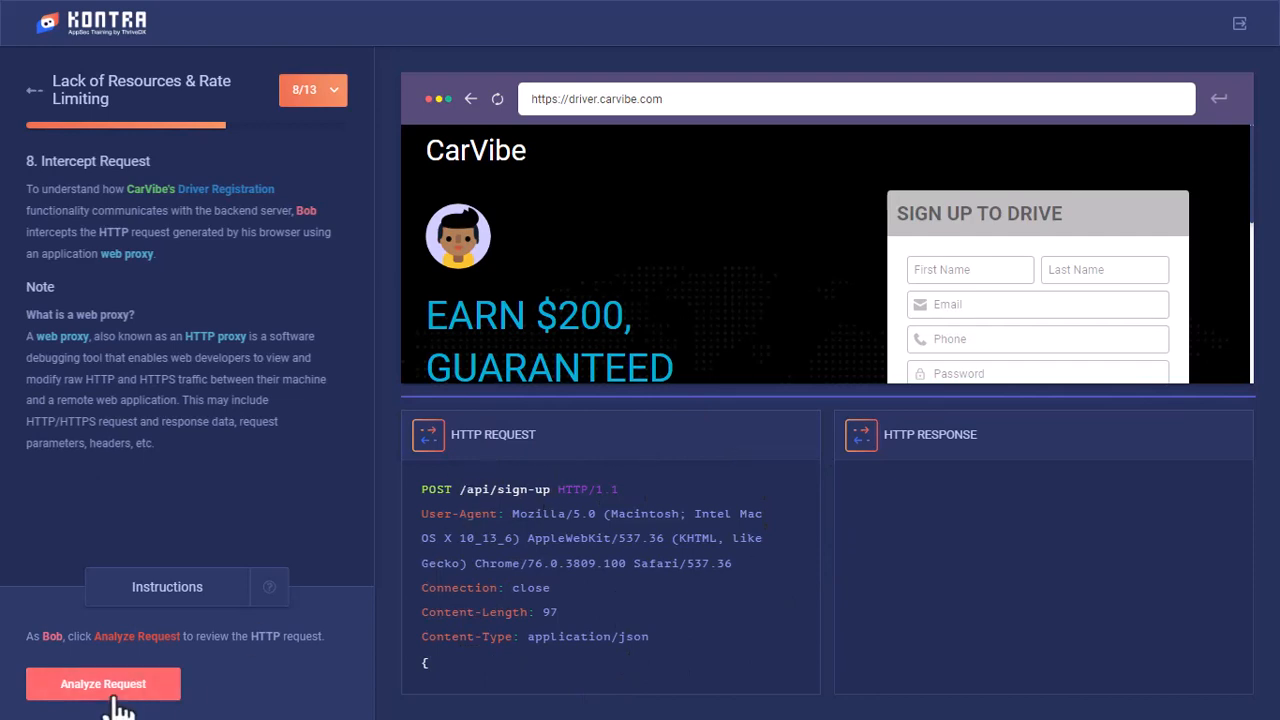
- Analyze the intercepted POST /api/sign-up request, then move on to the server response
click(104, 684)
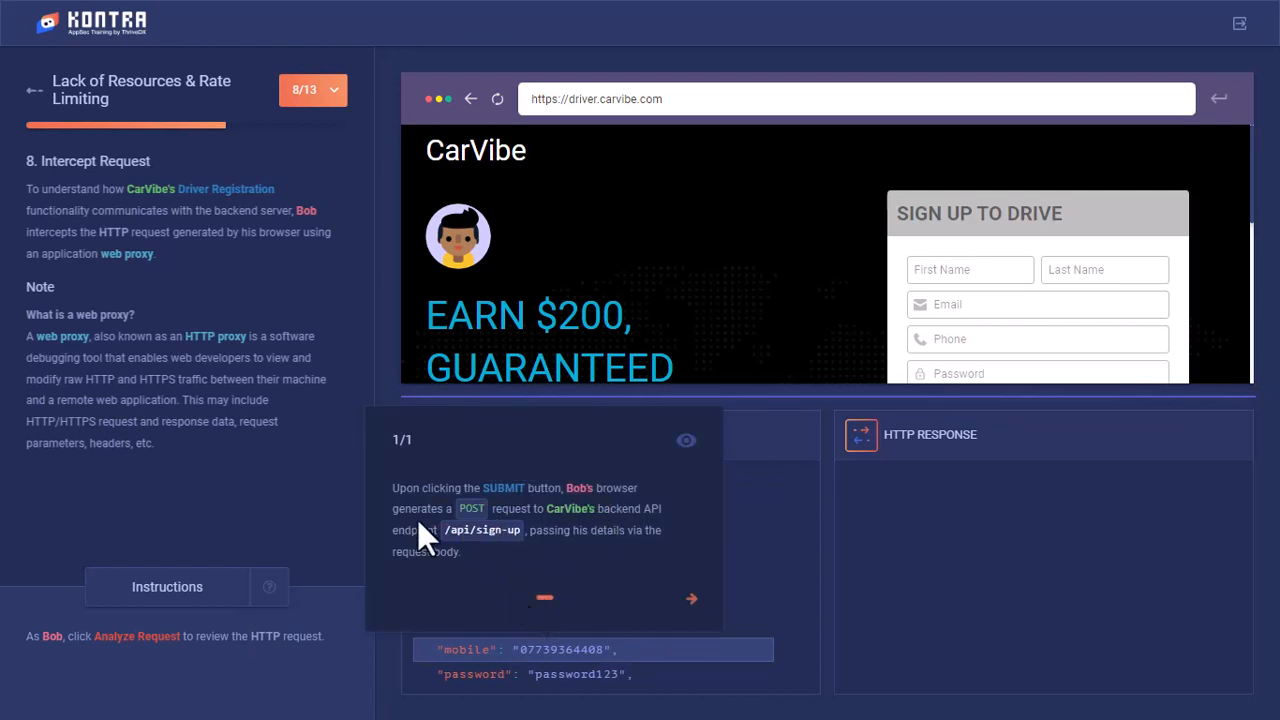
mouse_move(540, 544)
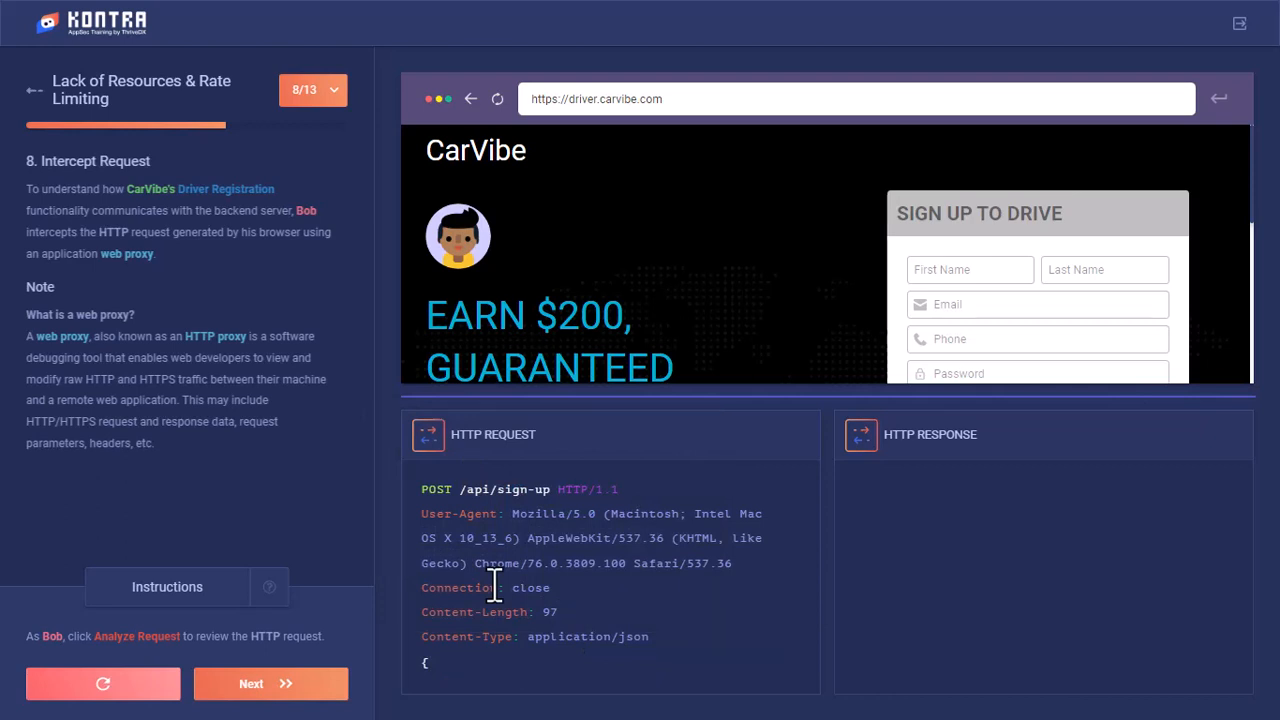
click(270, 684)
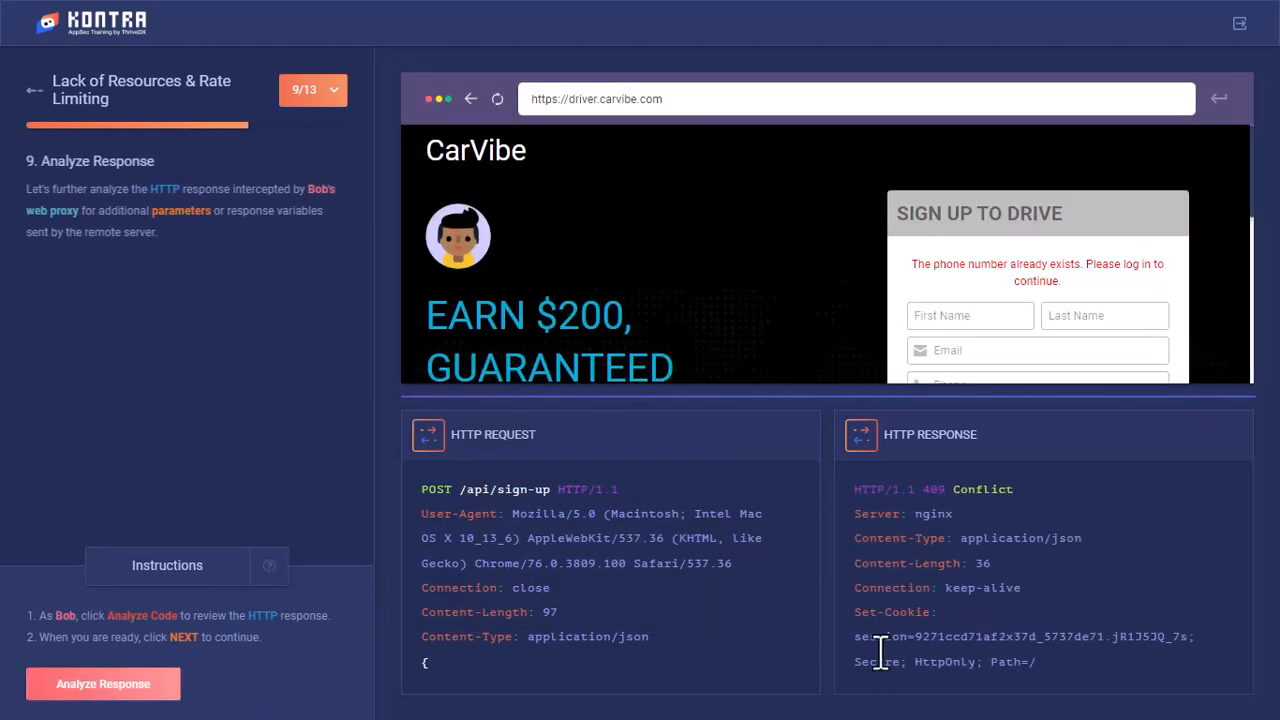
- Analyze the 409 Conflict response exposing the 'phone number already exists' message
click(102, 682)
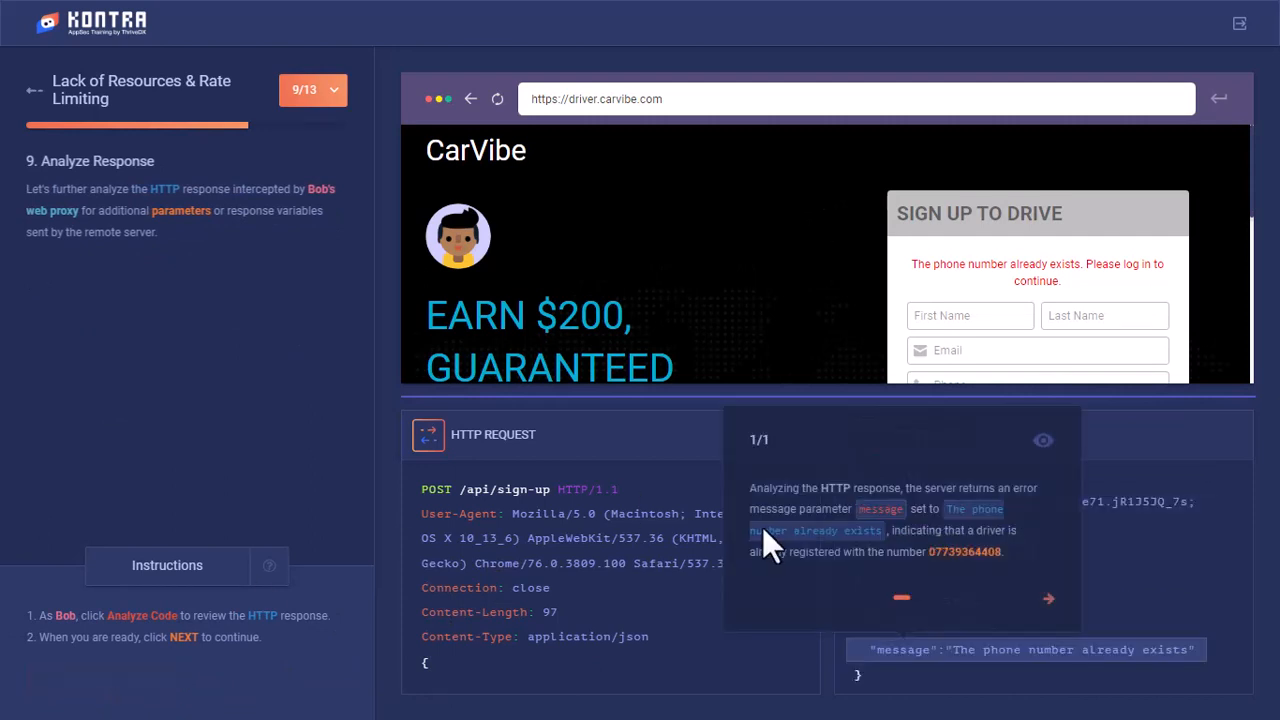
mouse_move(890, 508)
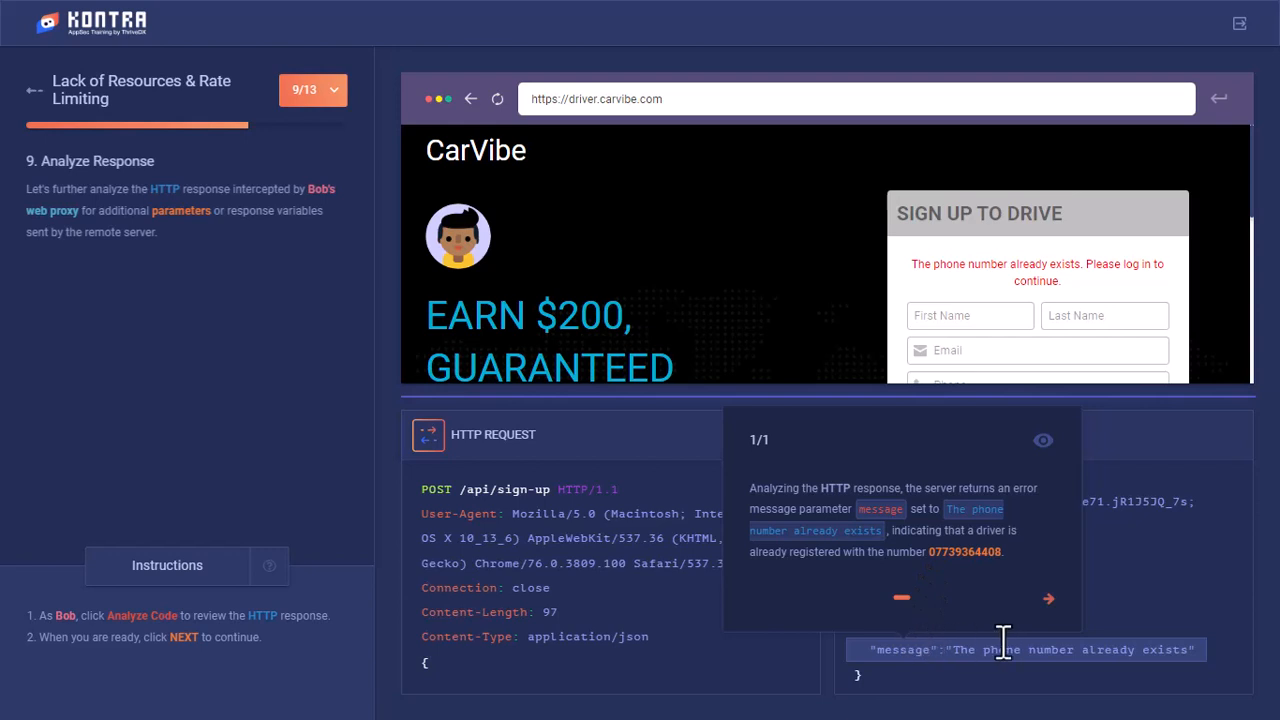
mouse_move(932, 580)
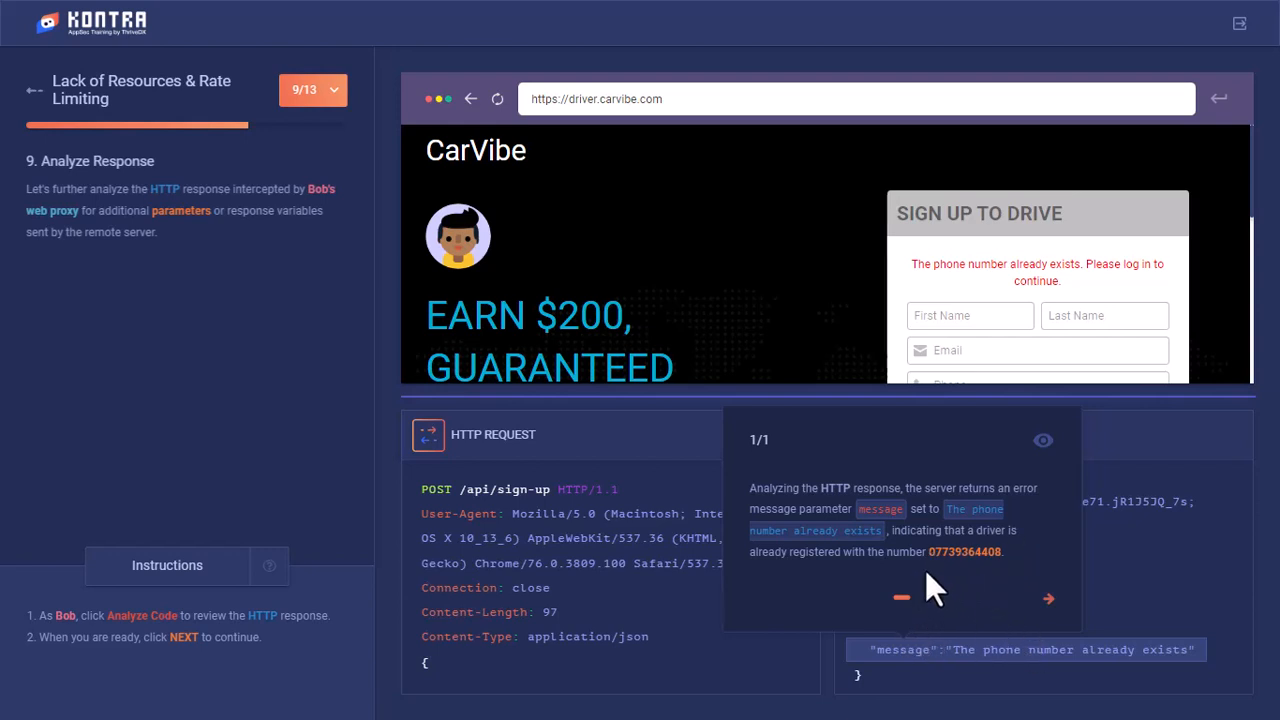
mouse_move(956, 670)
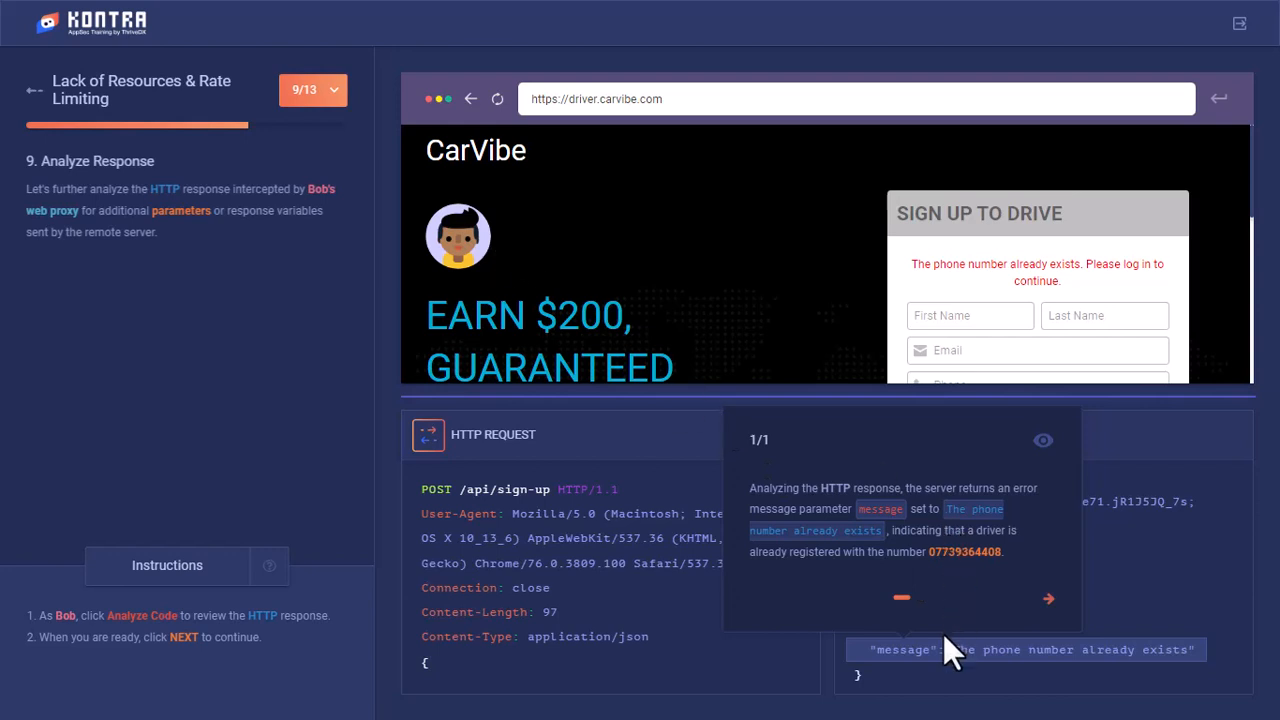
mouse_move(1216, 376)
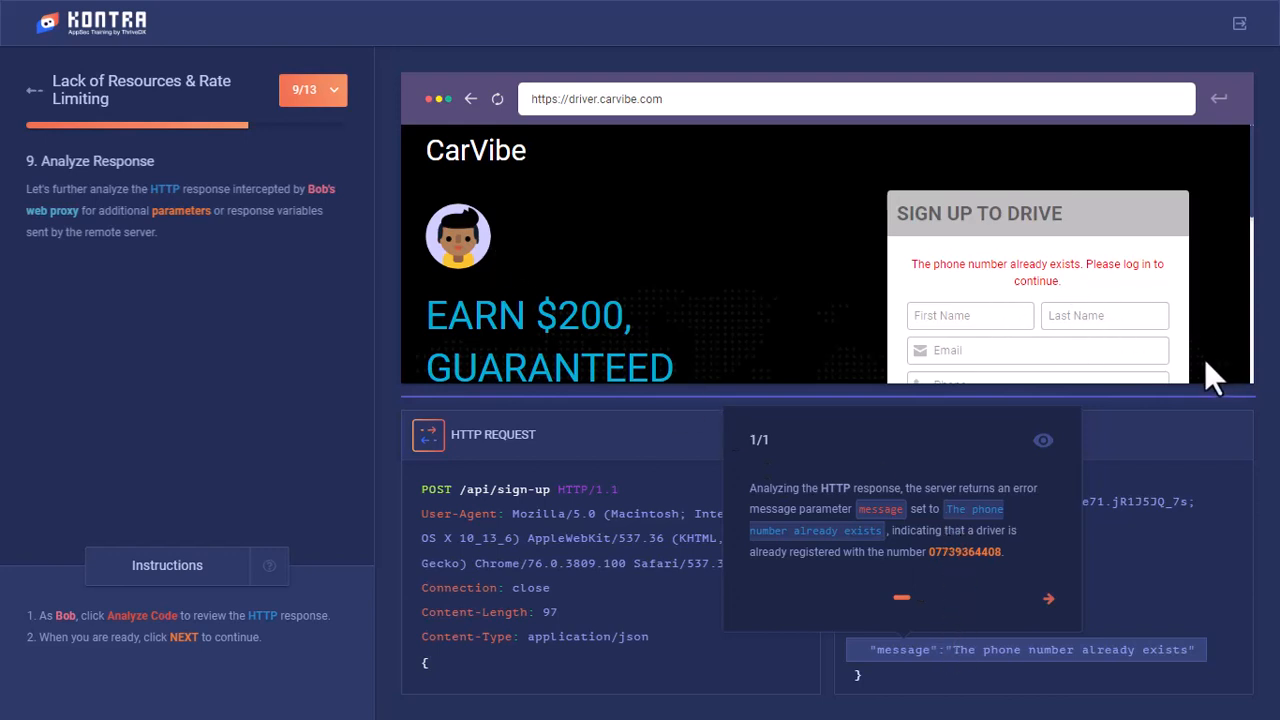
mouse_move(752, 272)
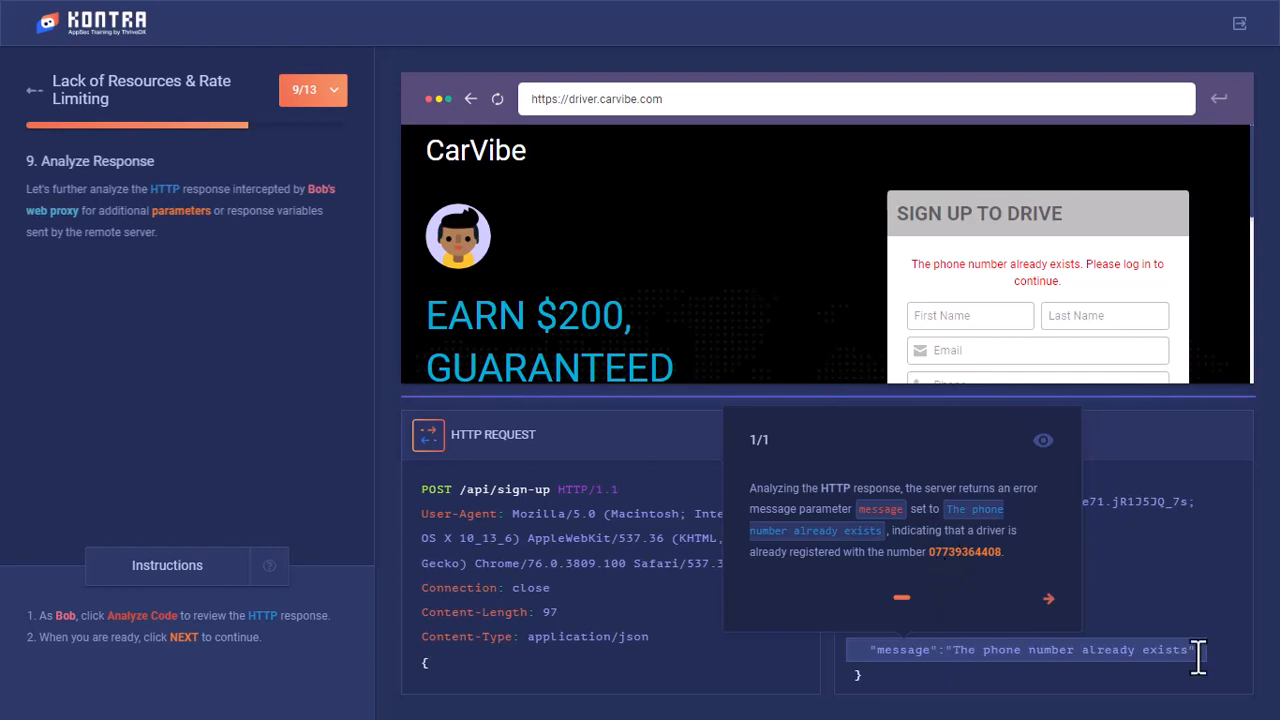
mouse_move(1172, 640)
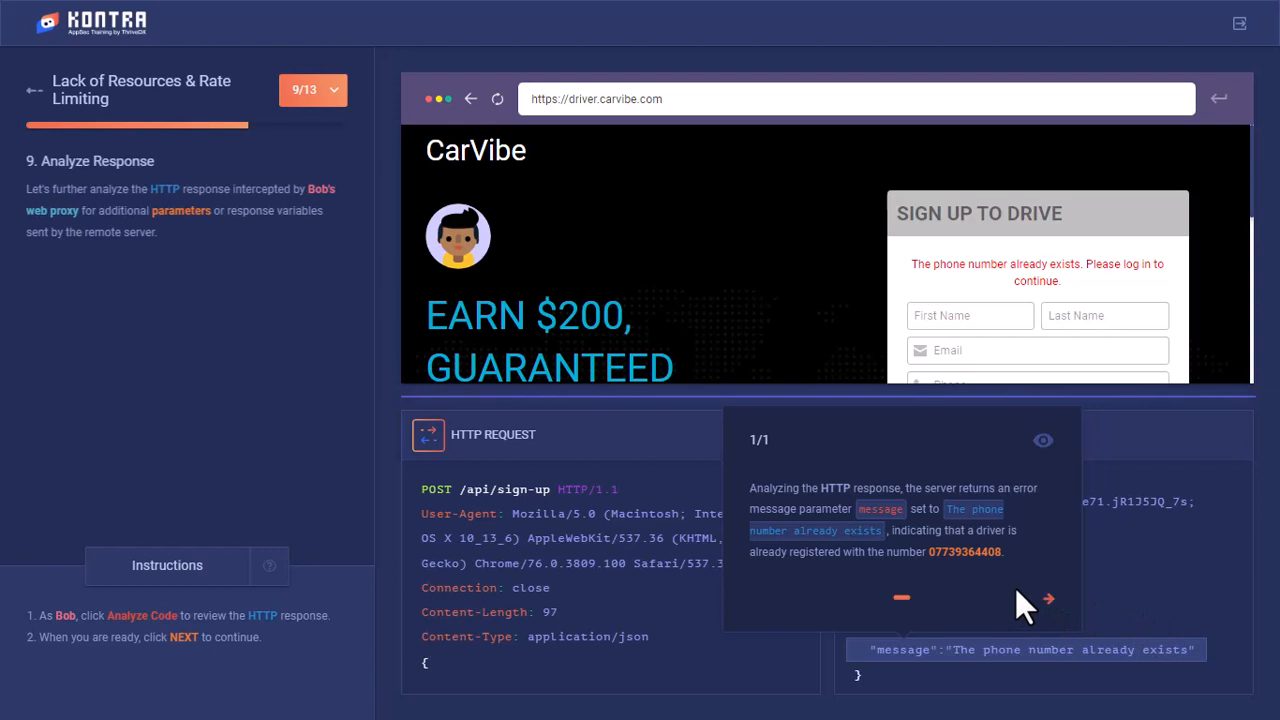
mouse_move(452, 472)
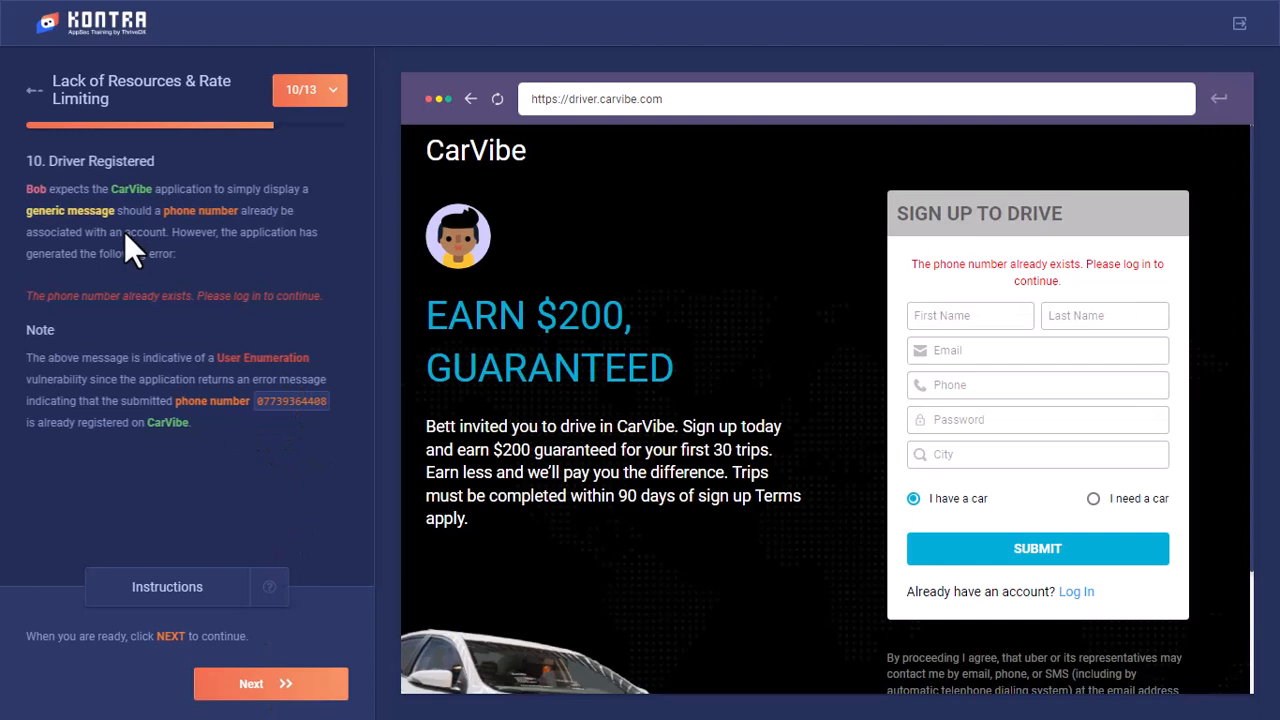
mouse_move(940, 232)
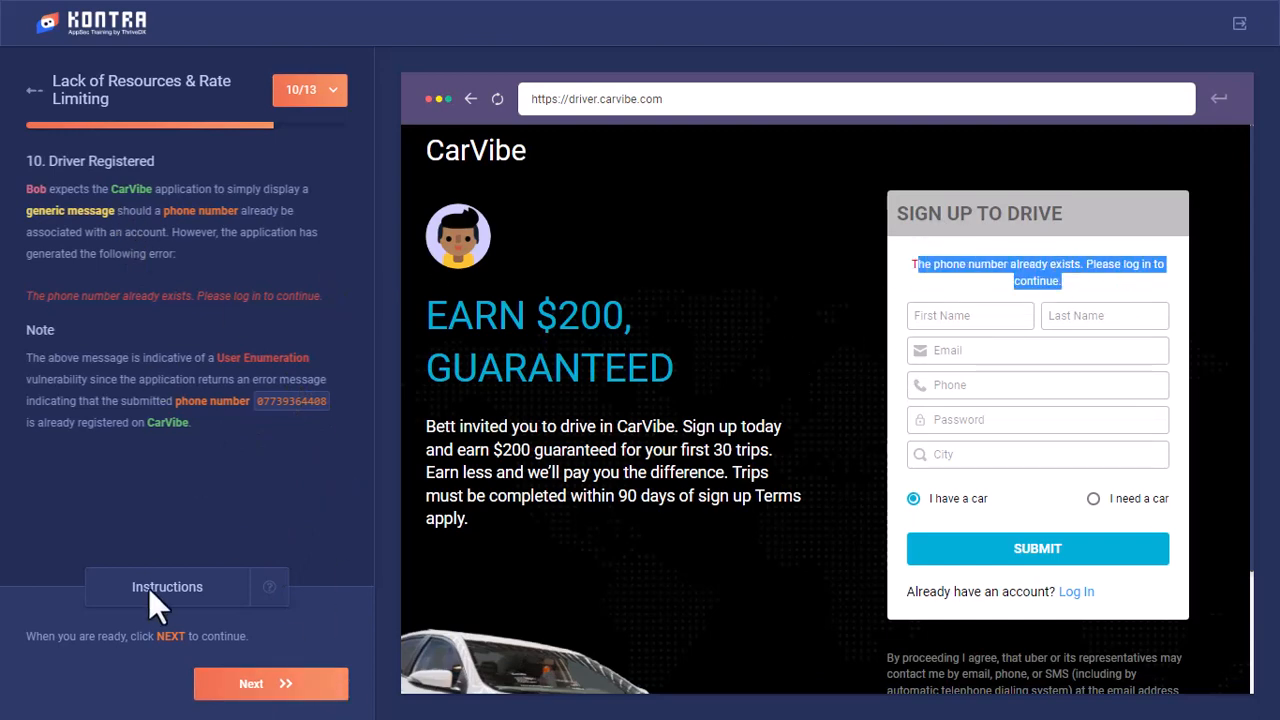
mouse_move(184, 216)
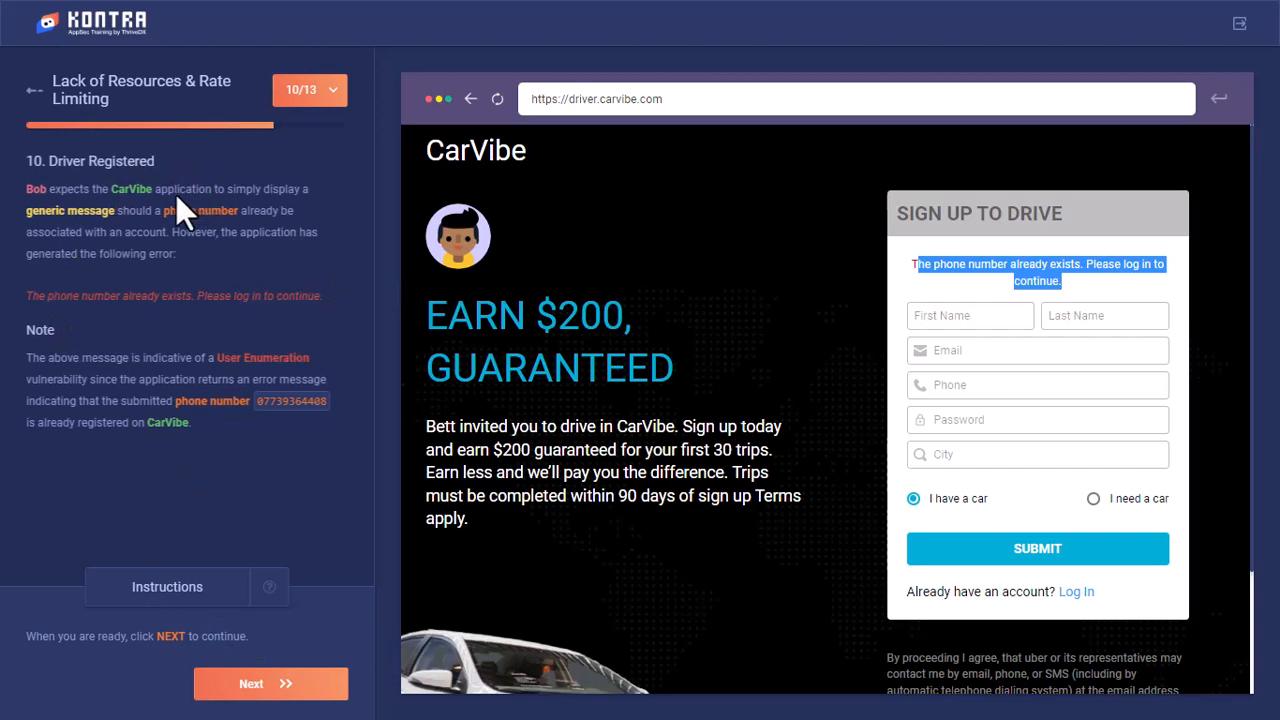
mouse_move(258, 218)
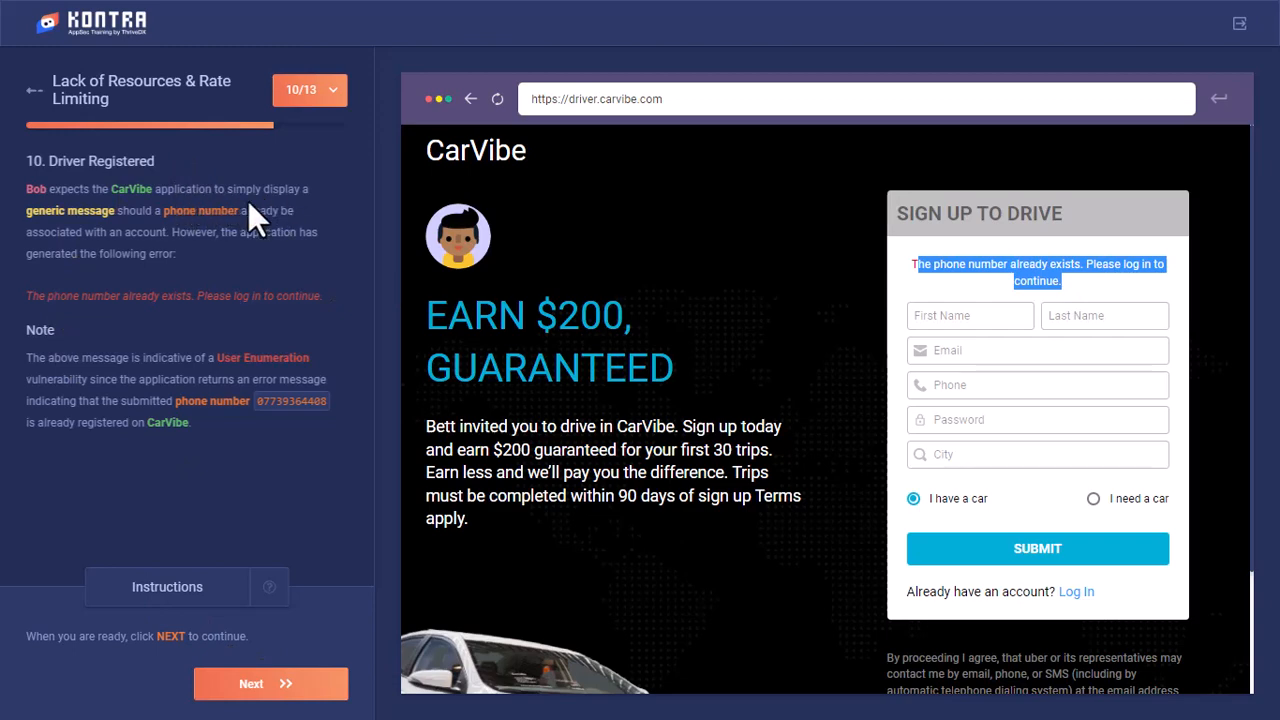
mouse_move(178, 236)
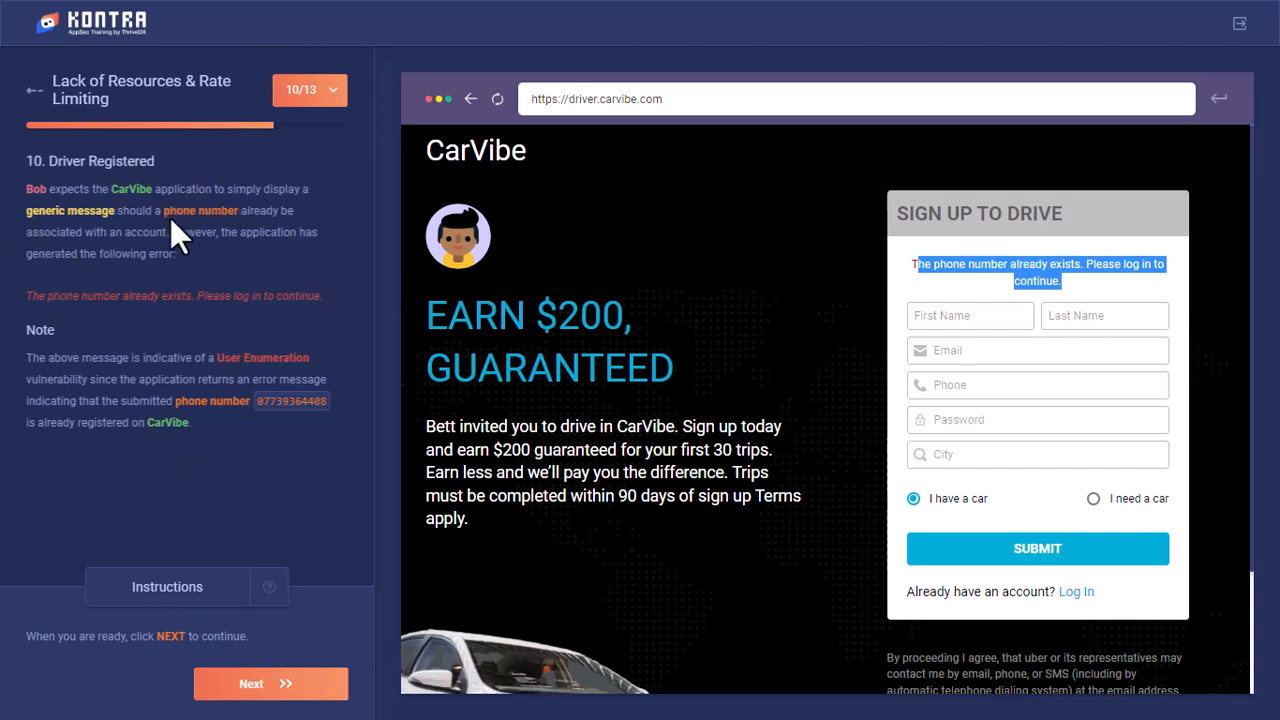
mouse_move(194, 258)
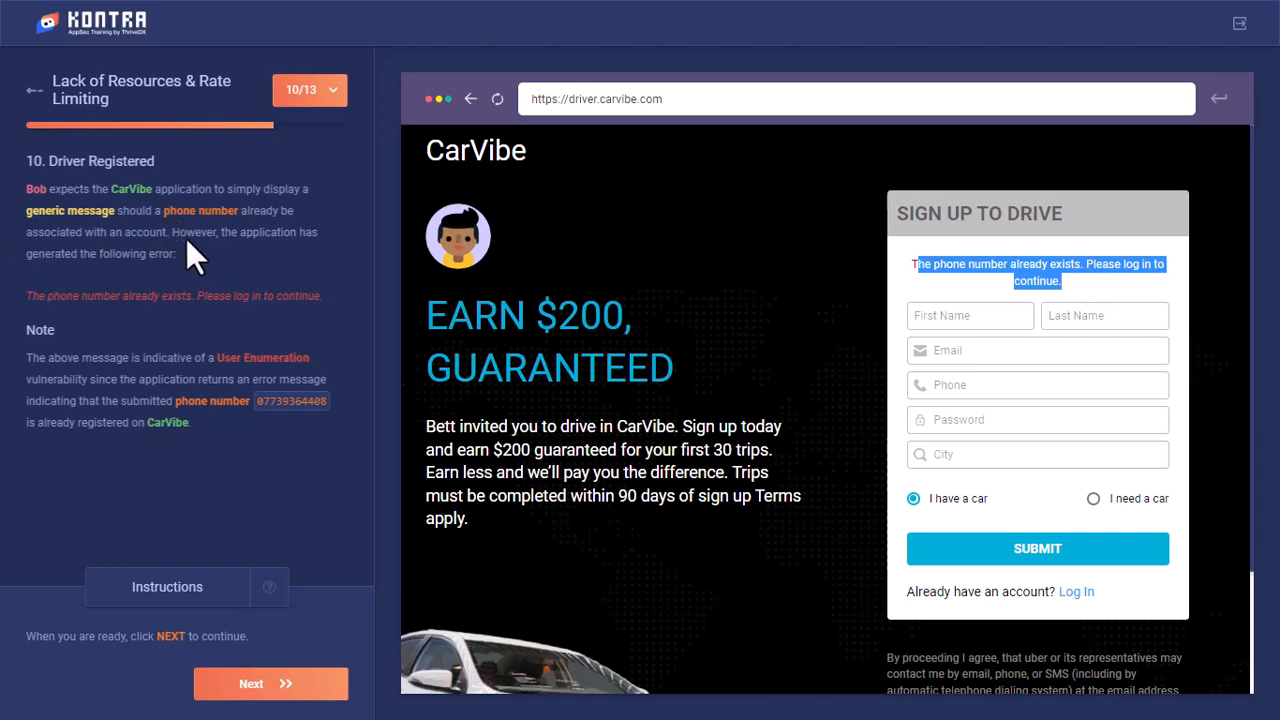
mouse_move(100, 276)
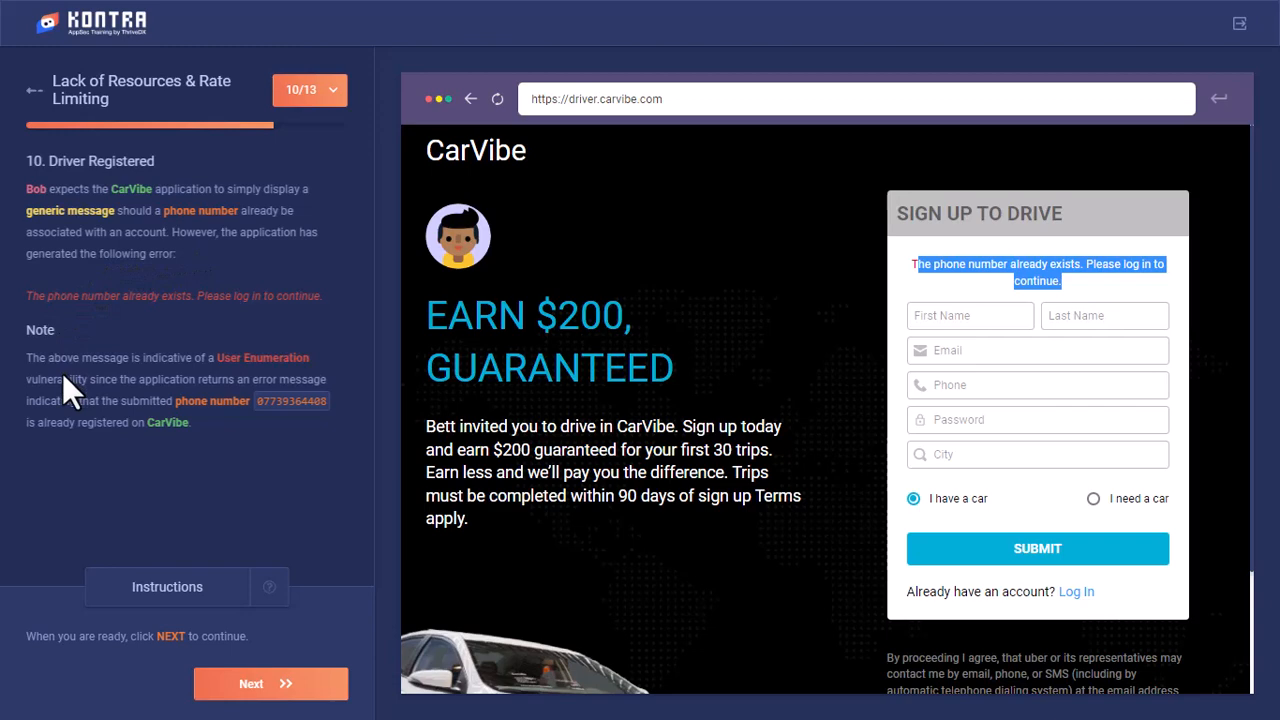
mouse_move(264, 376)
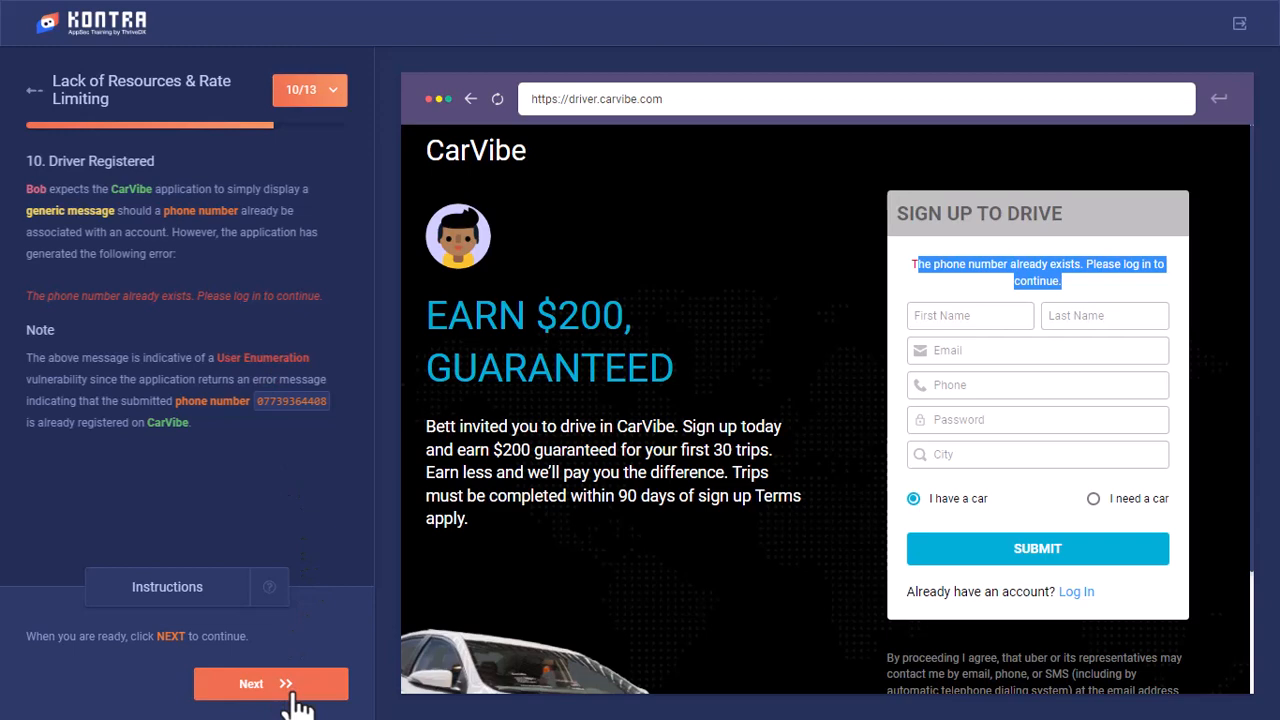
- Advance from the Driver Registered finding to step 11, Attack Script
click(270, 684)
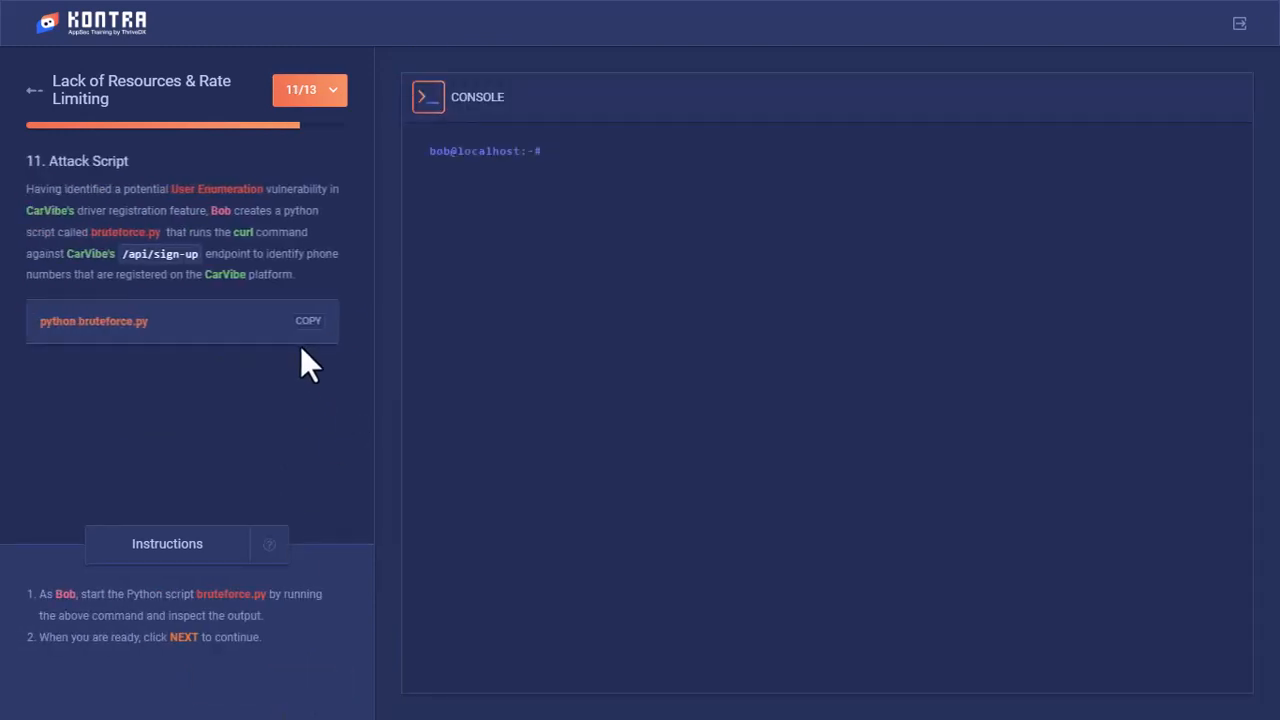
- Run 'python bruteforce.py' in the console and see which phone number it flags as registered
right_click(648, 160)
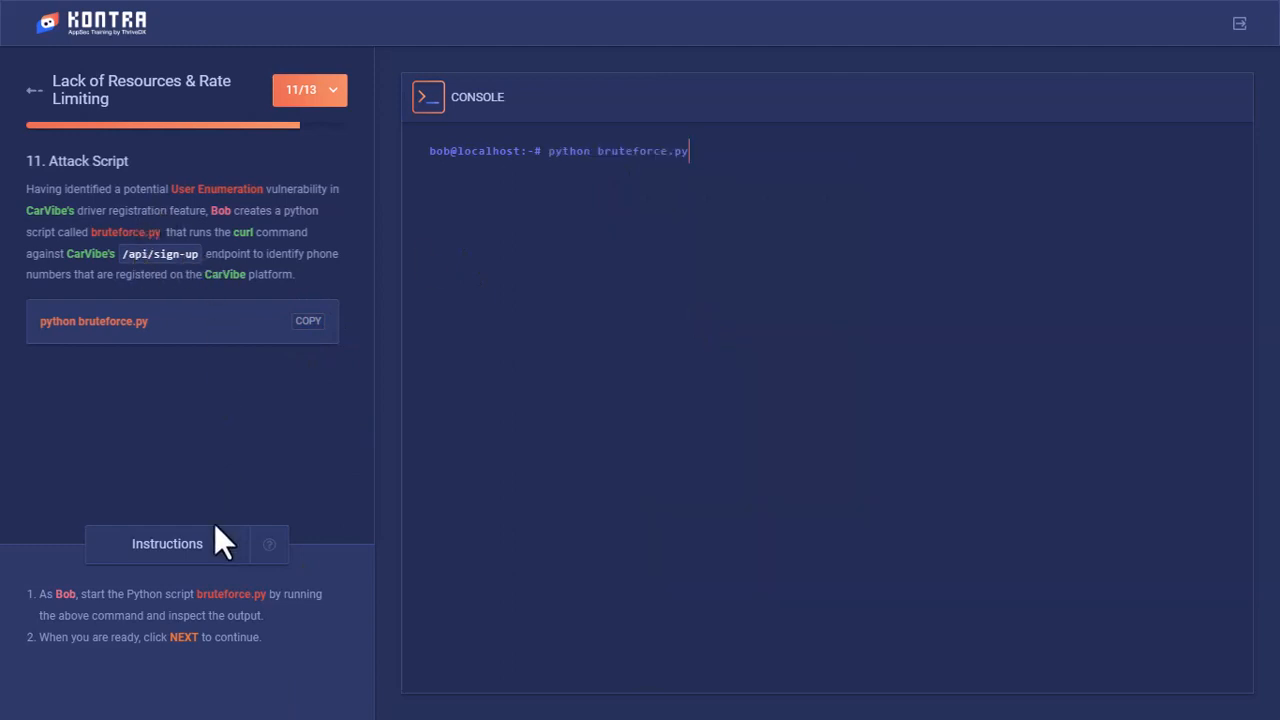
key(Enter)
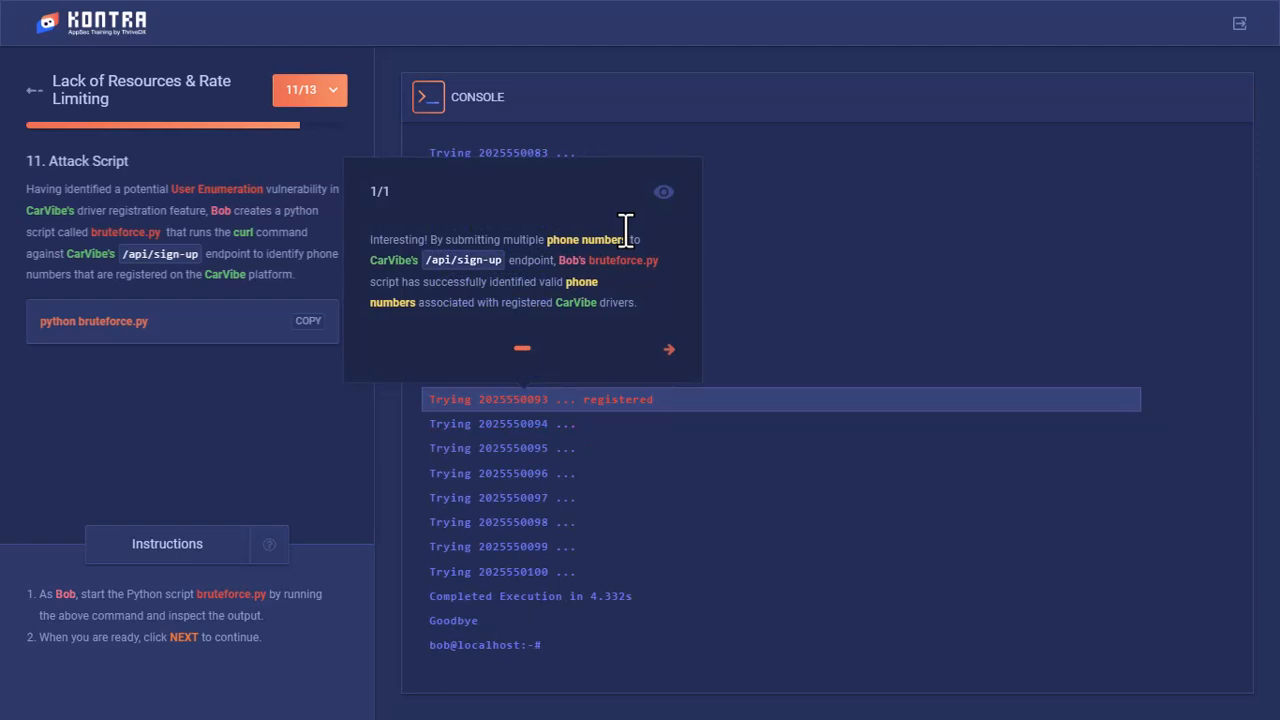
mouse_move(640, 320)
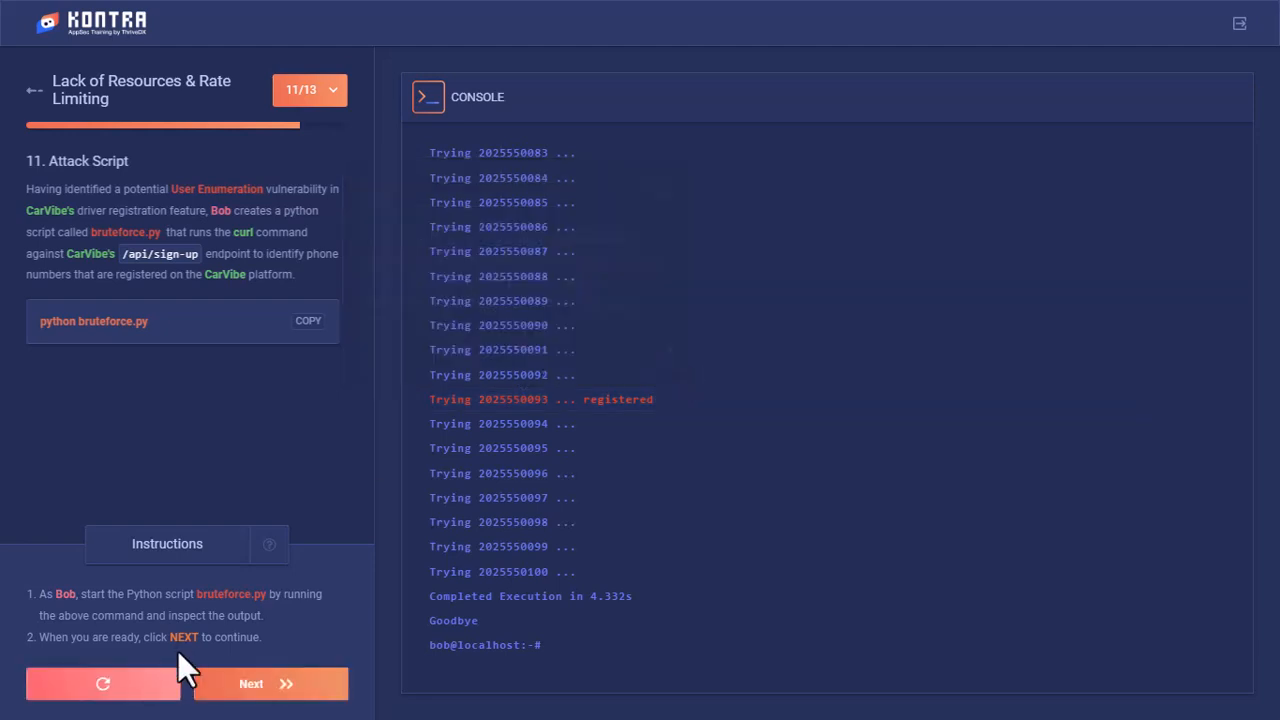
- Advance to step 12, Vulnerable Code, showing the /api/sign-up endpoint source
click(252, 684)
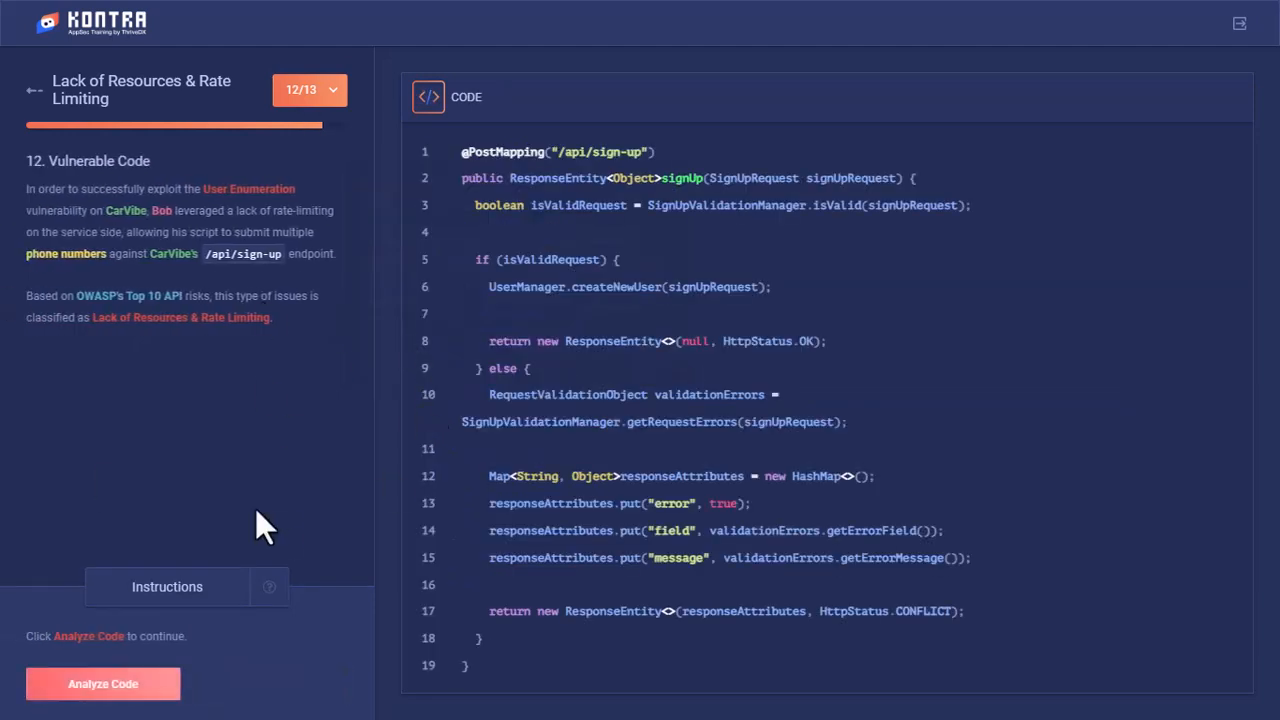
mouse_move(68, 256)
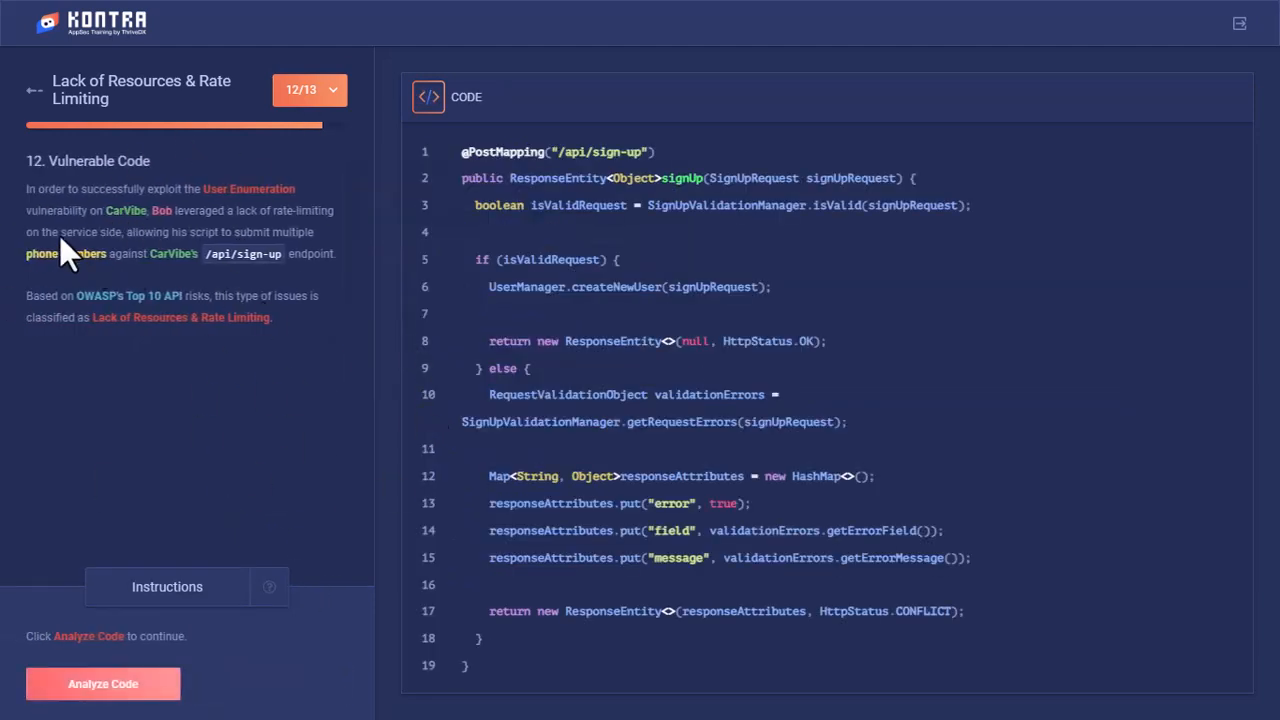
mouse_move(150, 210)
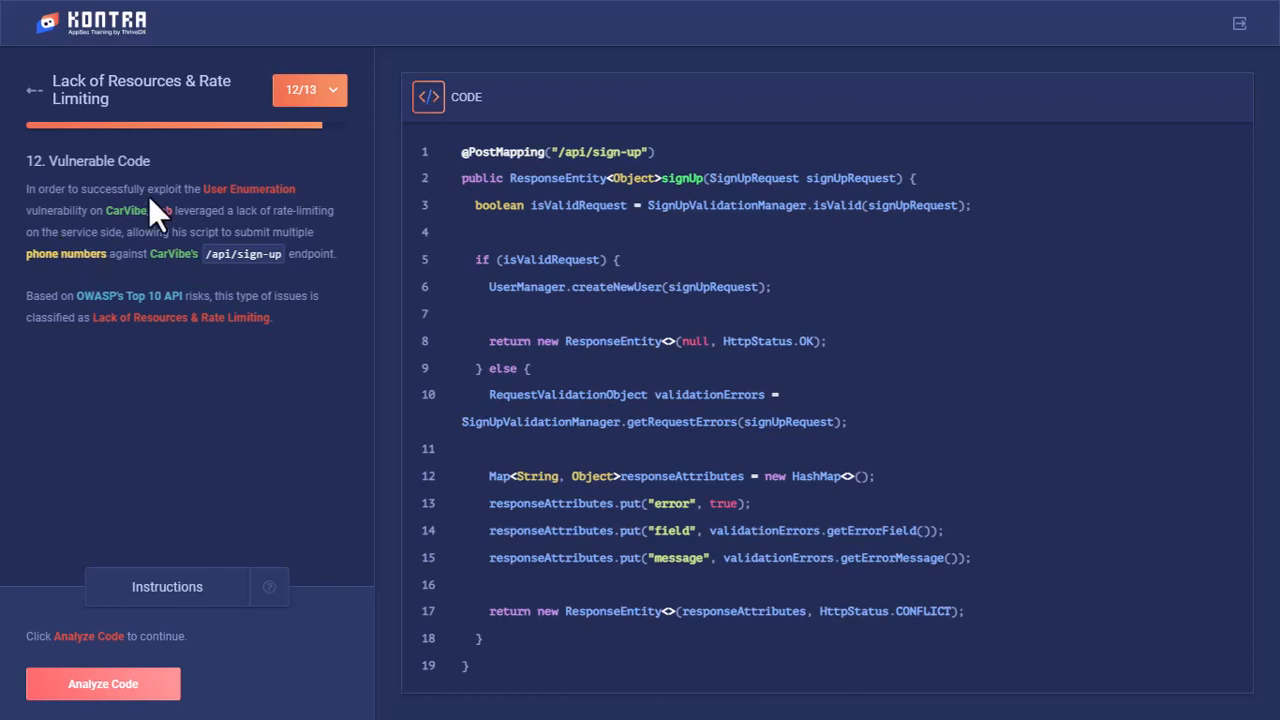
mouse_move(280, 196)
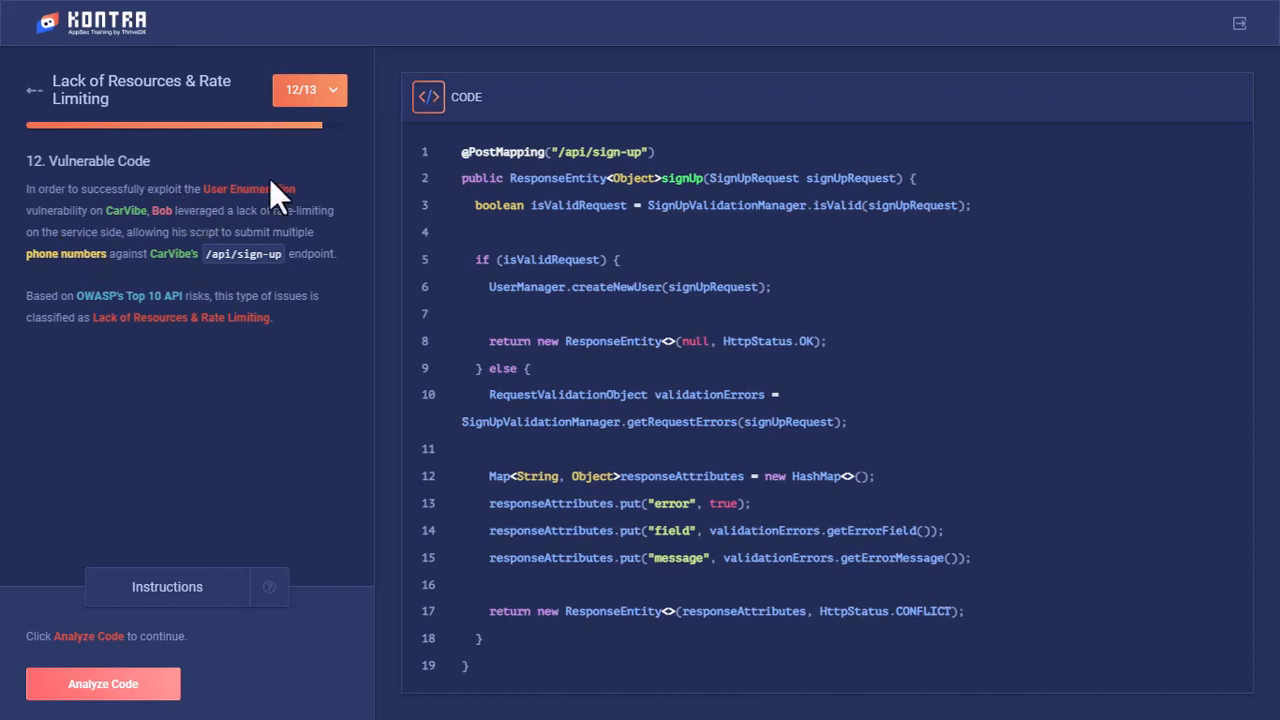
mouse_move(220, 232)
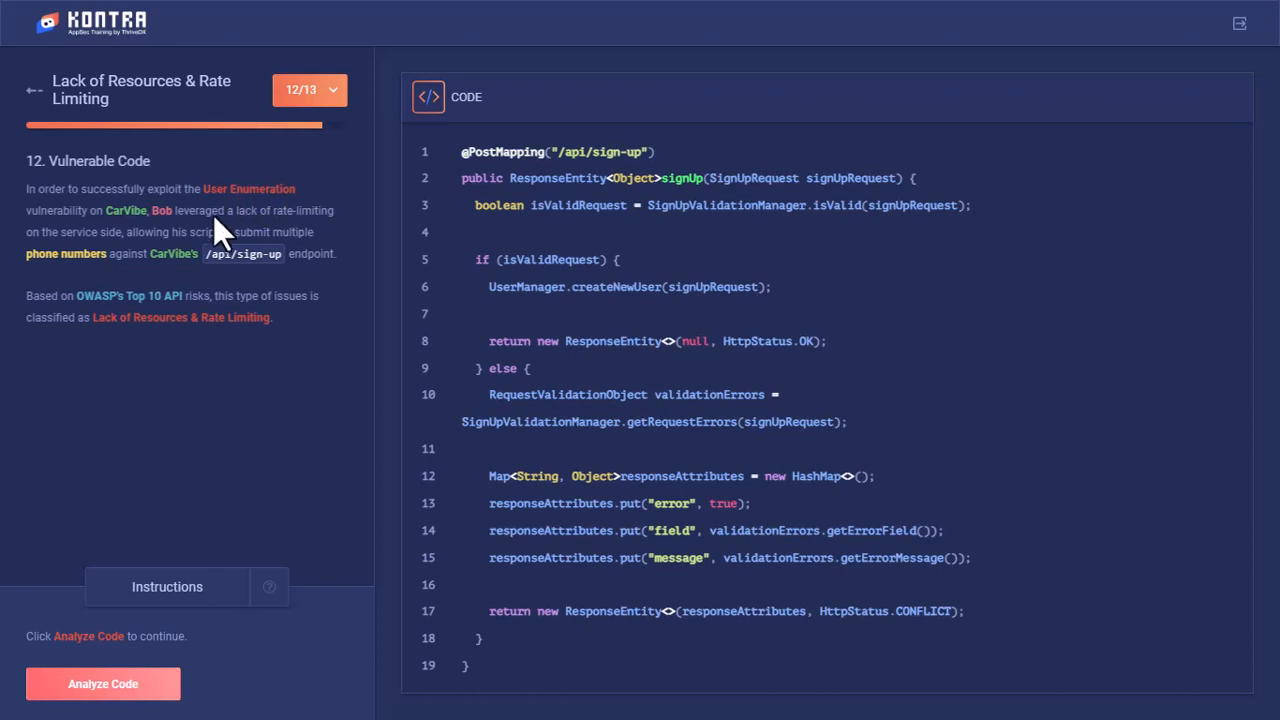
mouse_move(280, 230)
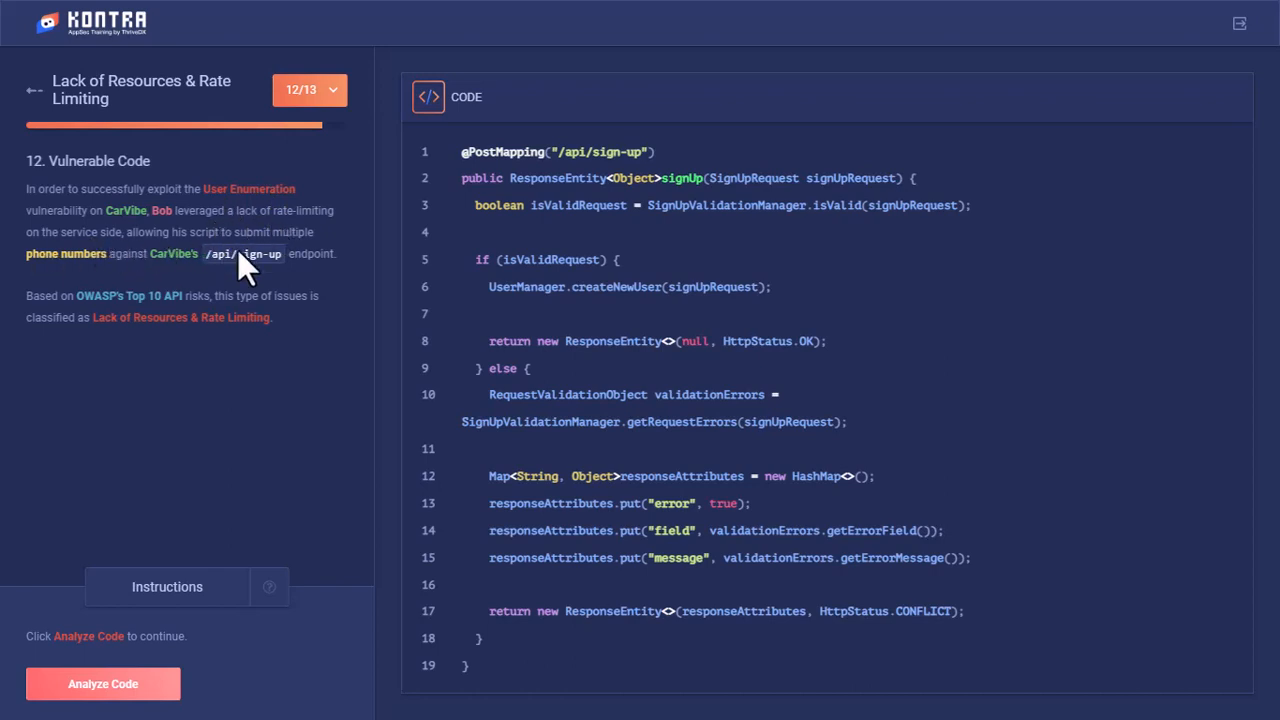
mouse_move(170, 272)
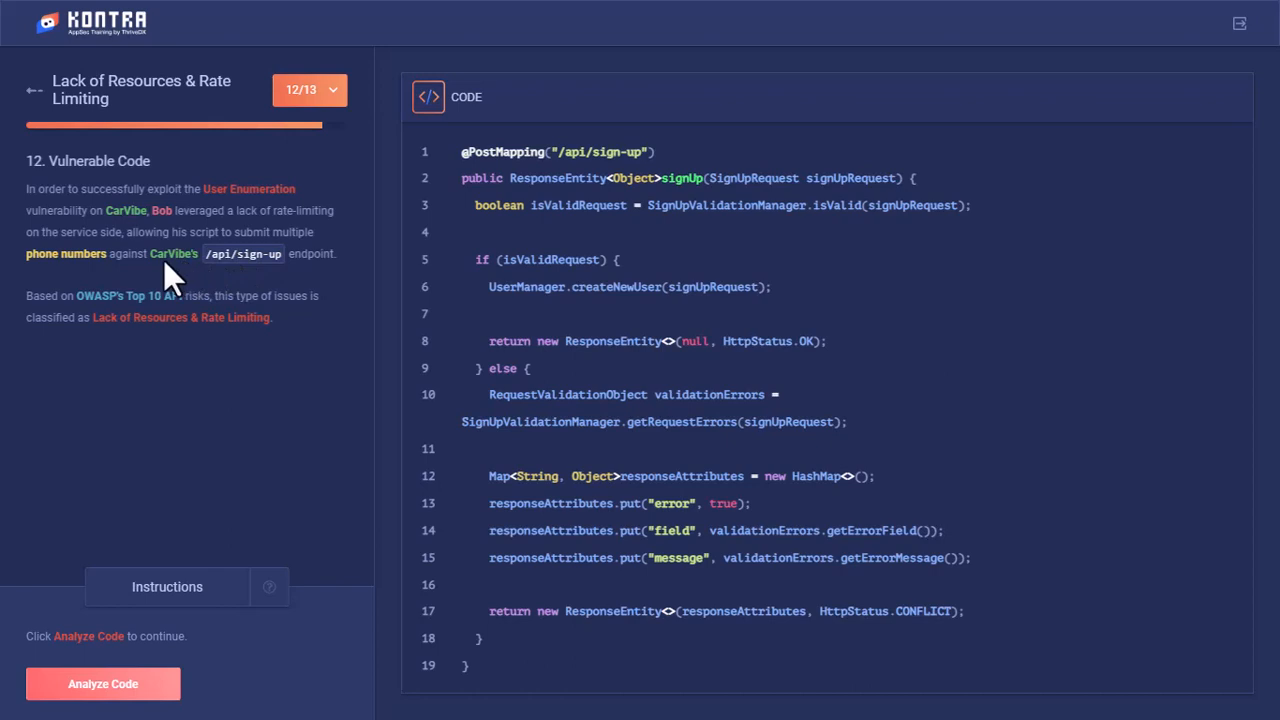
mouse_move(296, 280)
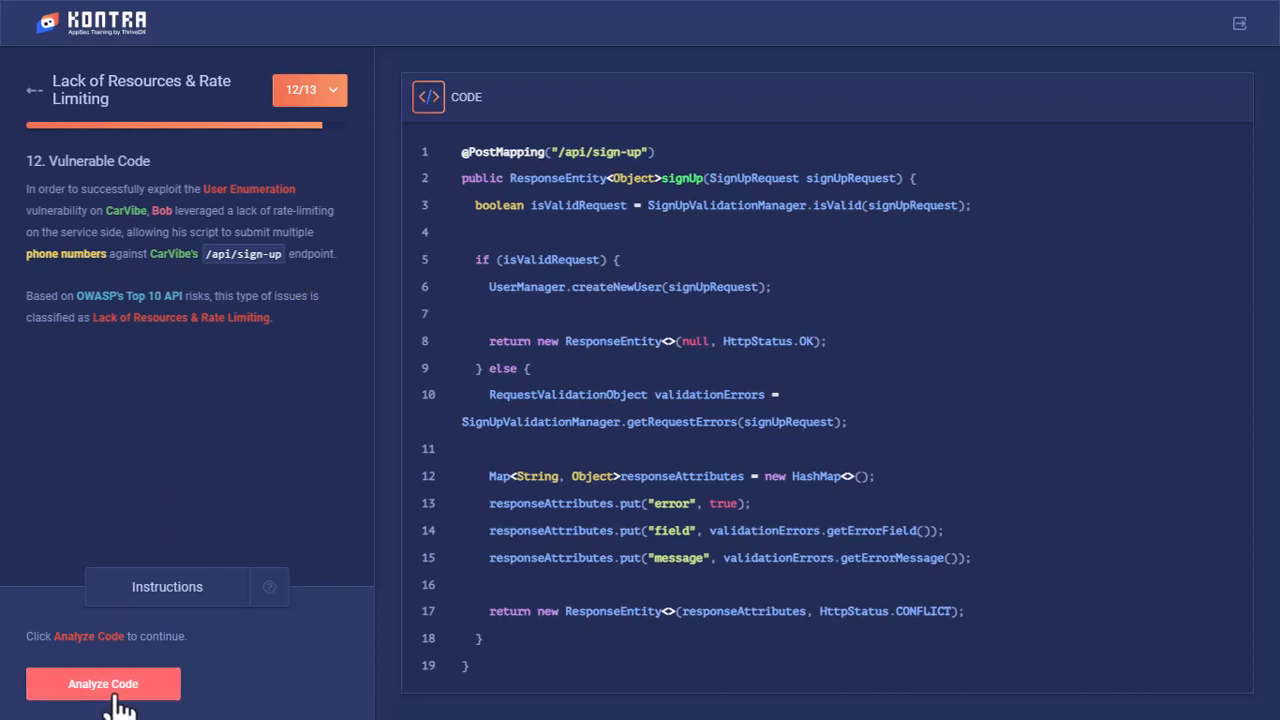
- Walk through all five notes on the sign-up code, ending on the missing rate limiting note 5/5
click(104, 684)
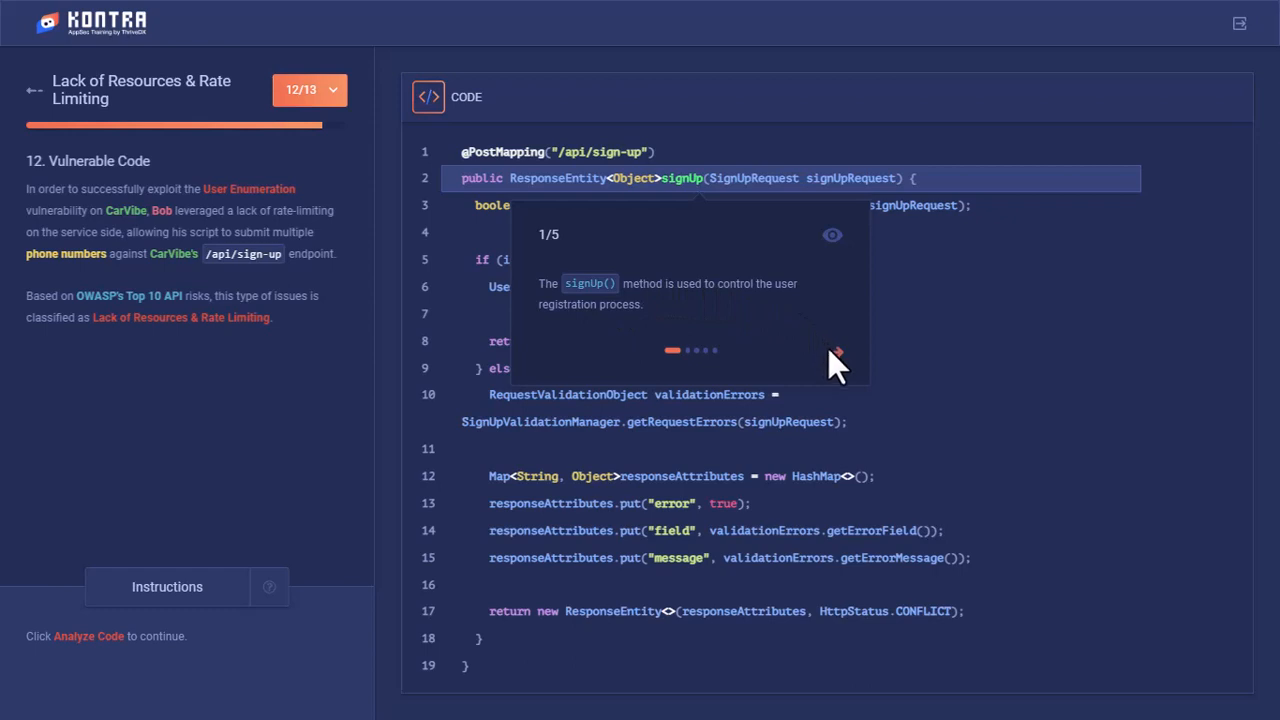
click(834, 352)
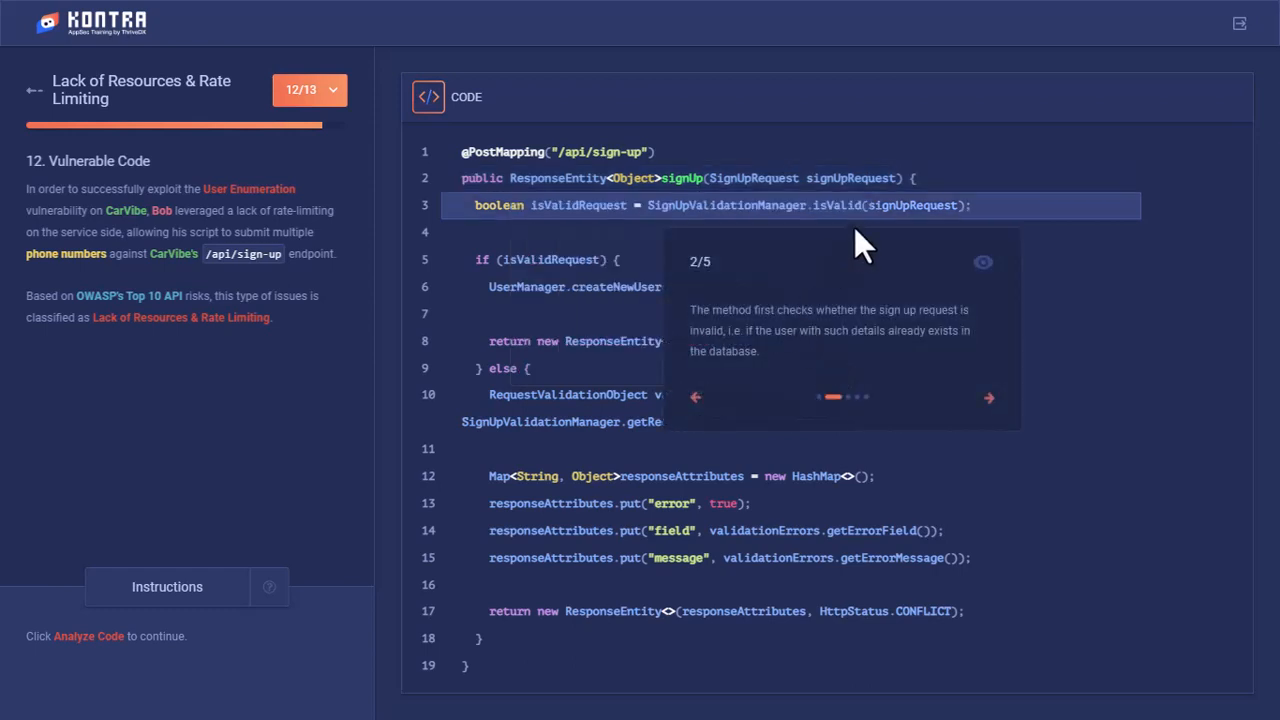
mouse_move(820, 350)
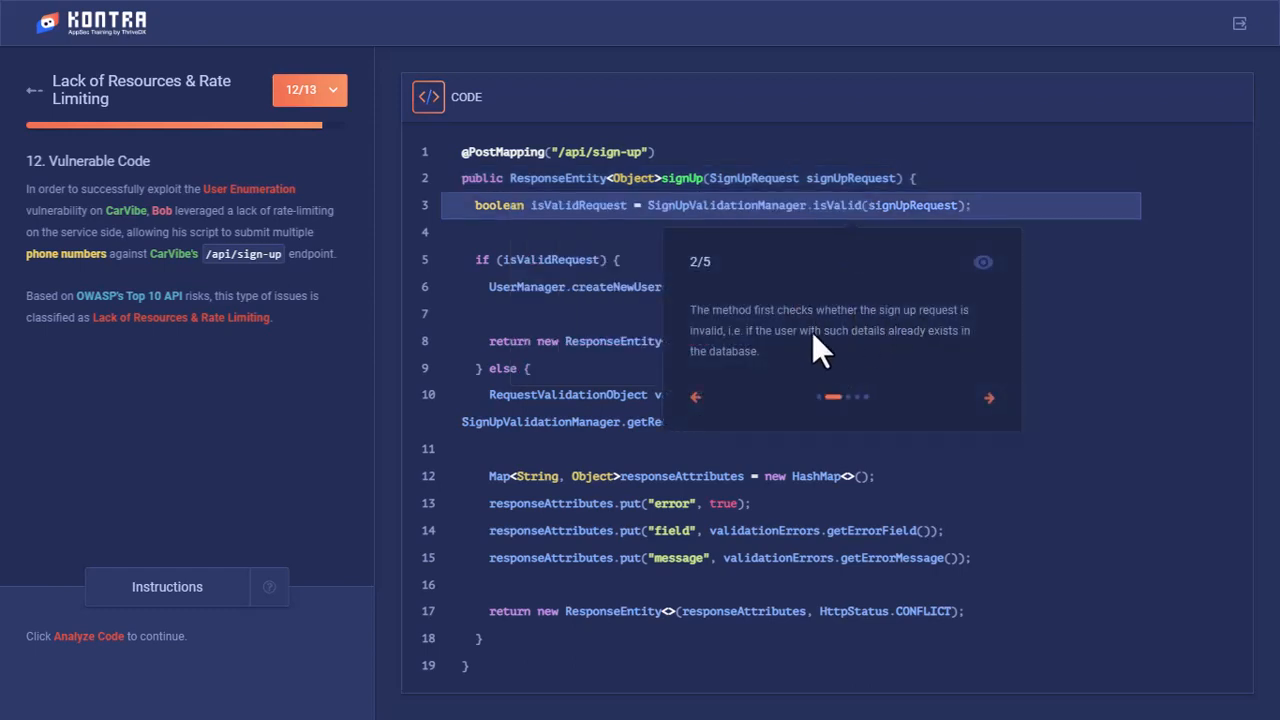
mouse_move(850, 360)
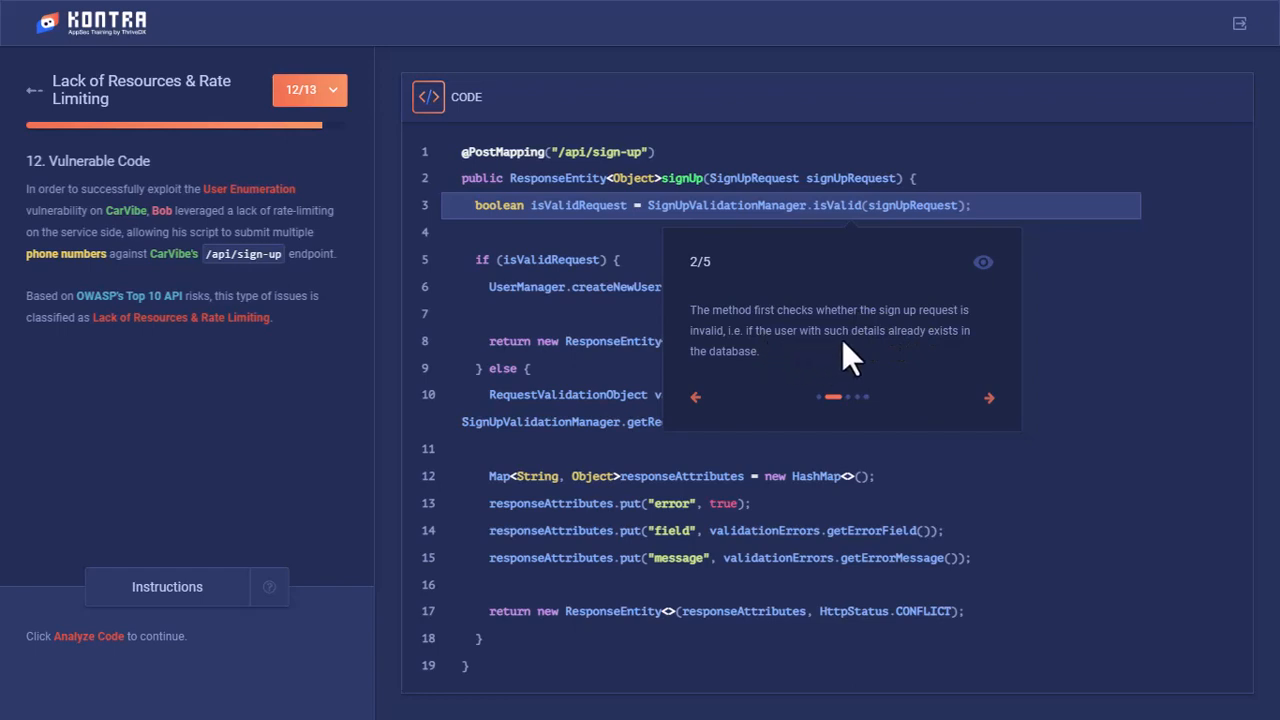
mouse_move(964, 376)
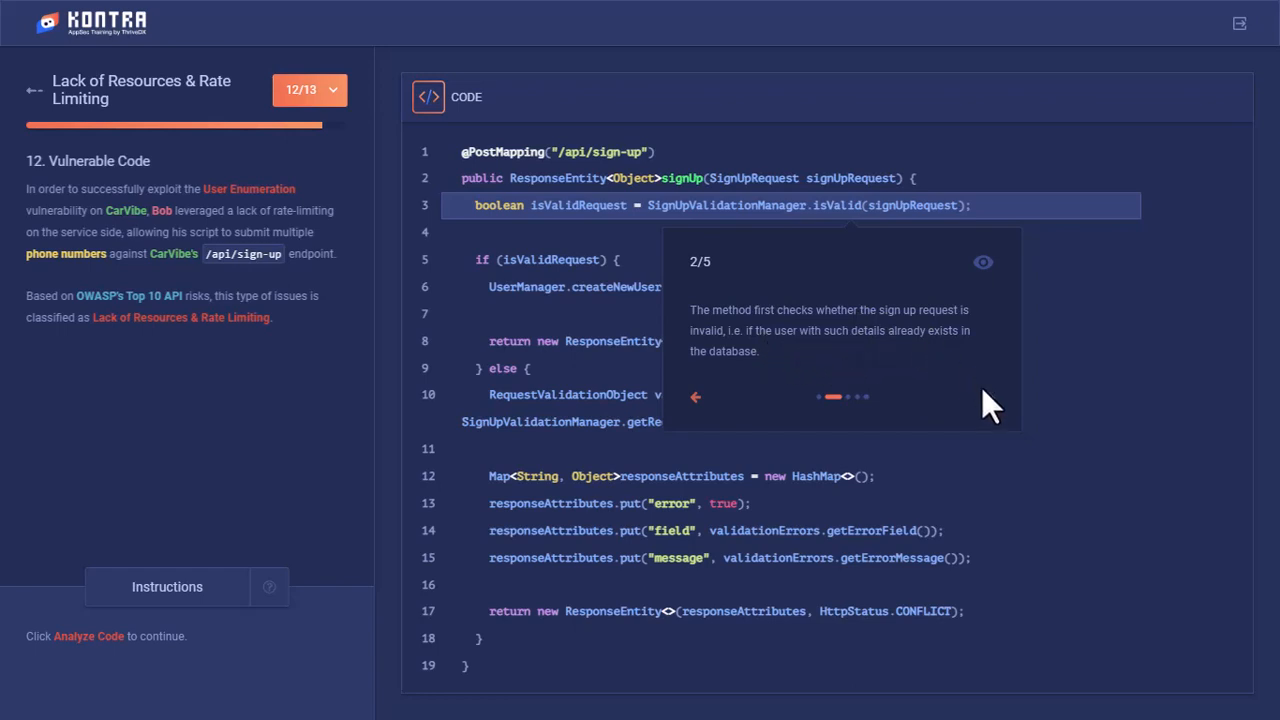
mouse_move(992, 404)
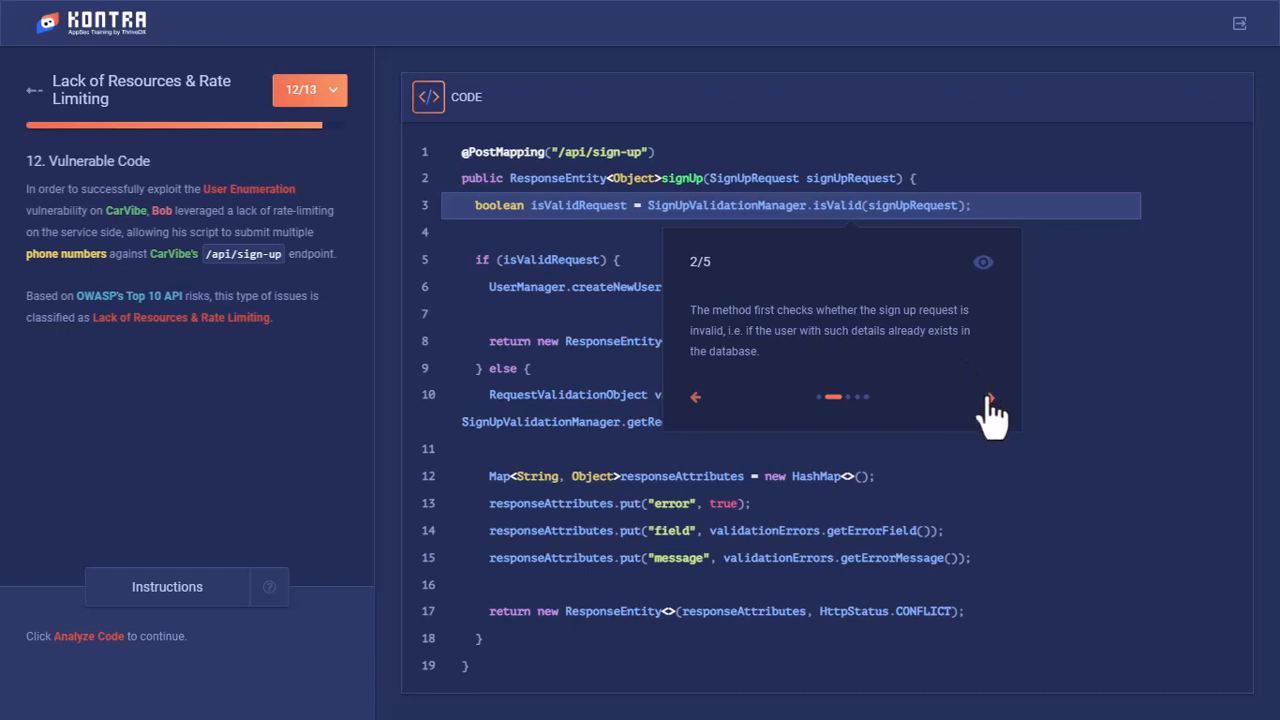
click(996, 396)
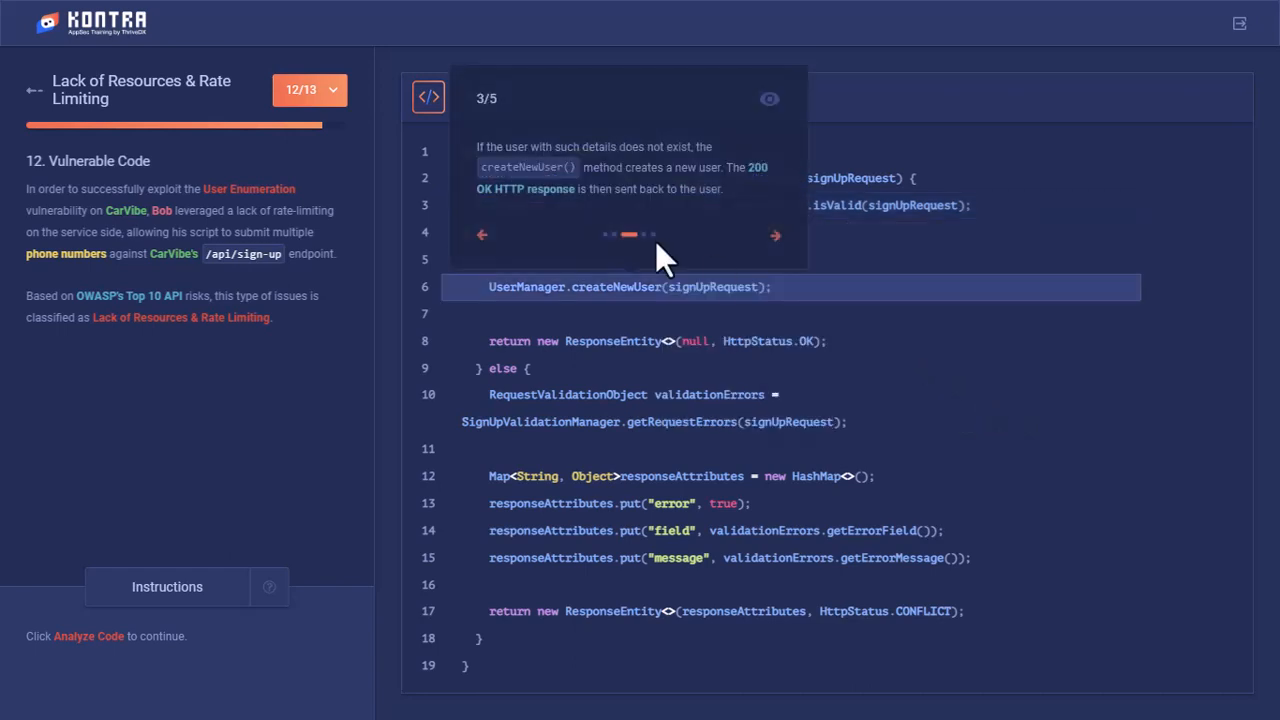
mouse_move(680, 300)
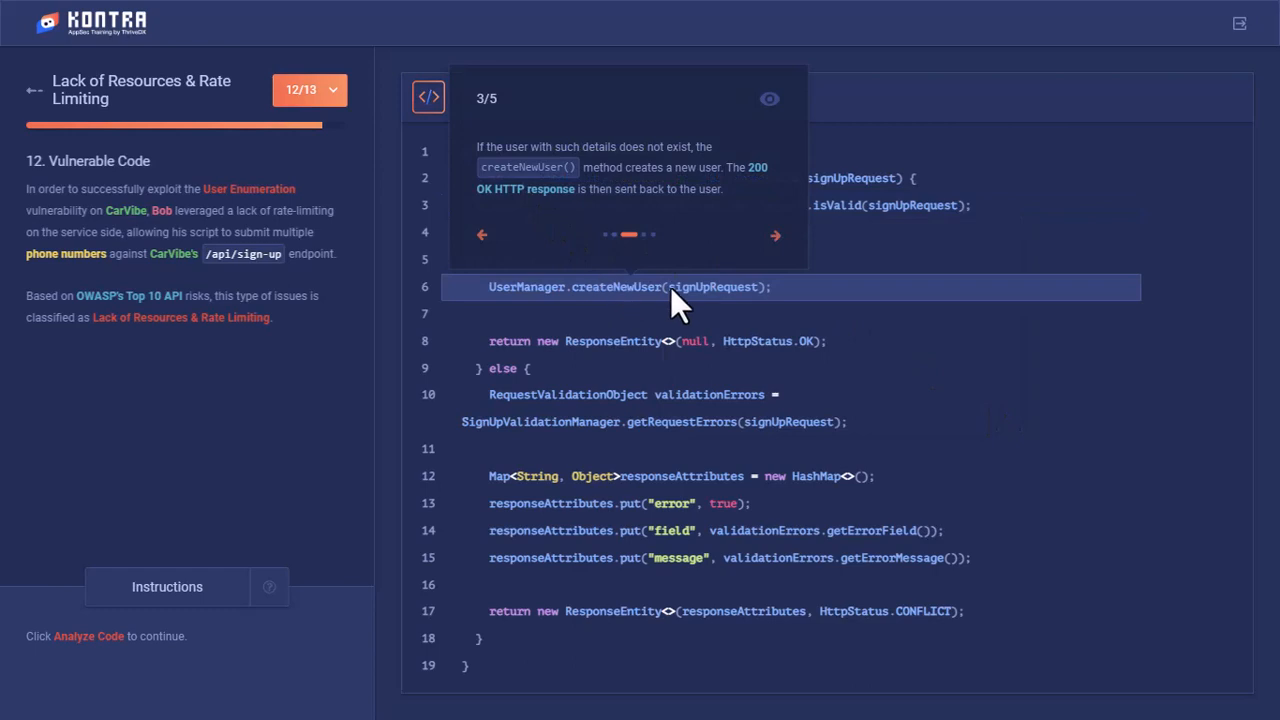
mouse_move(644, 208)
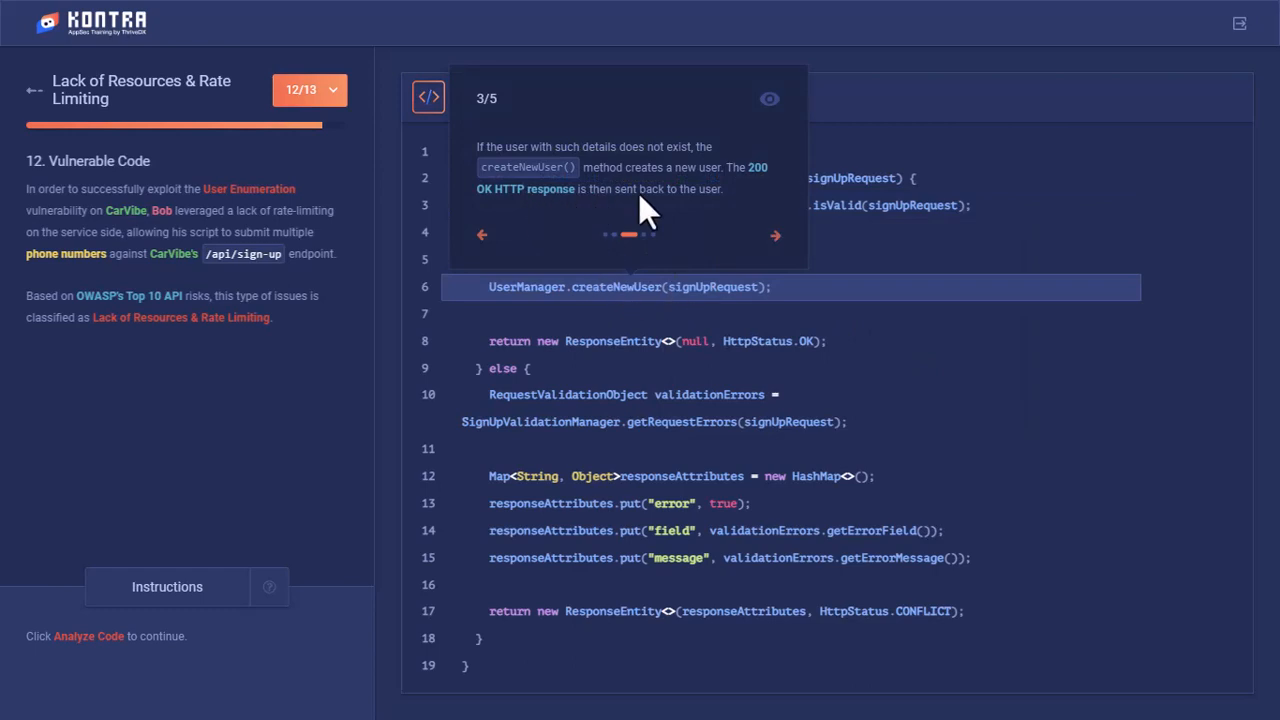
mouse_move(510, 220)
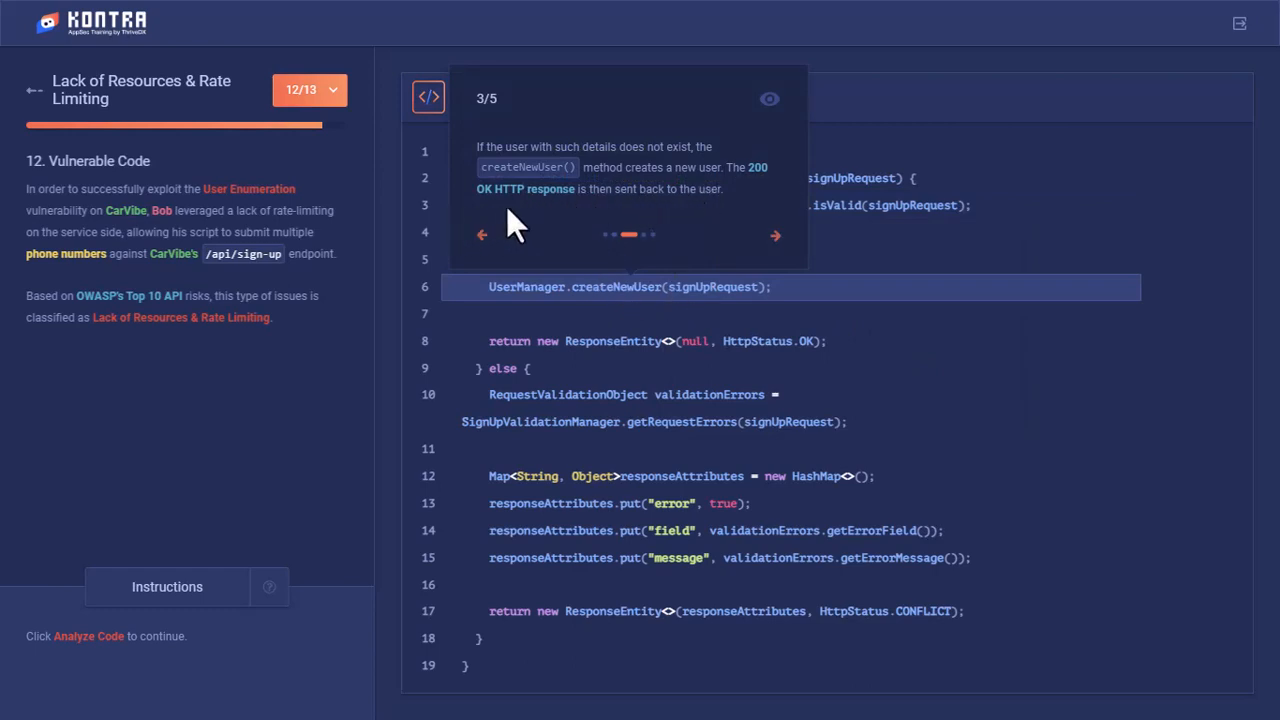
mouse_move(776, 244)
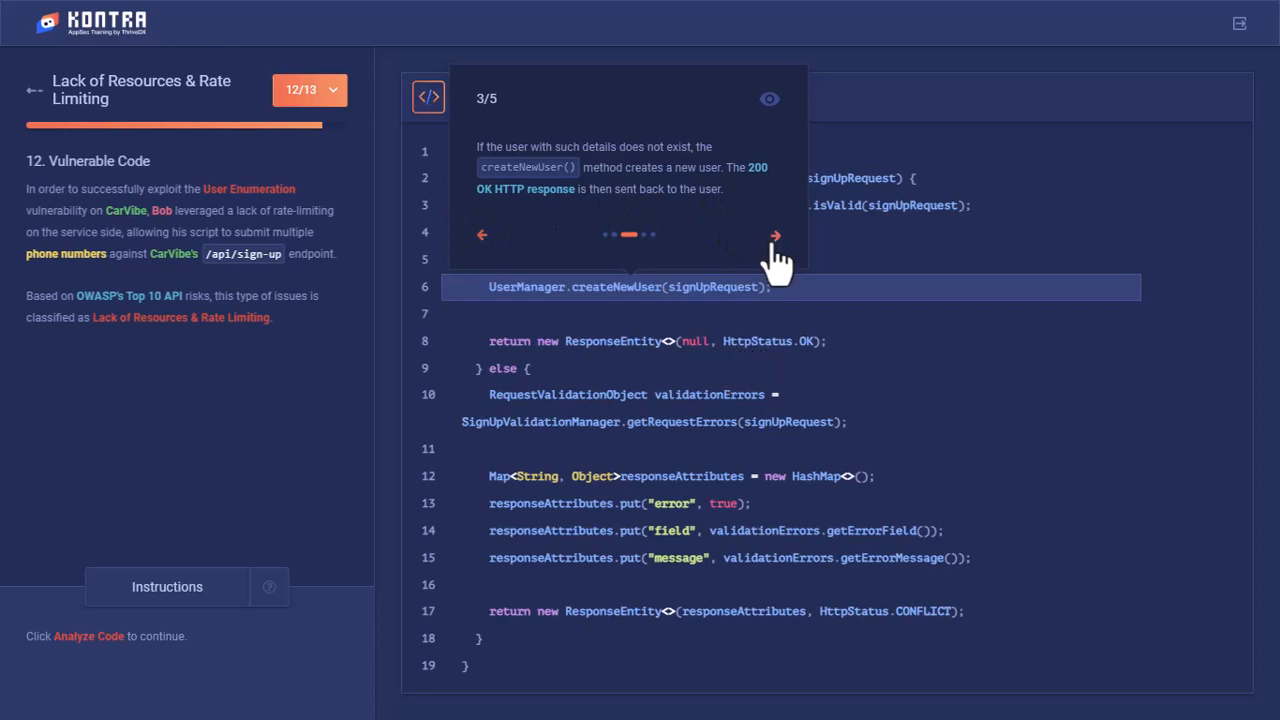
click(776, 236)
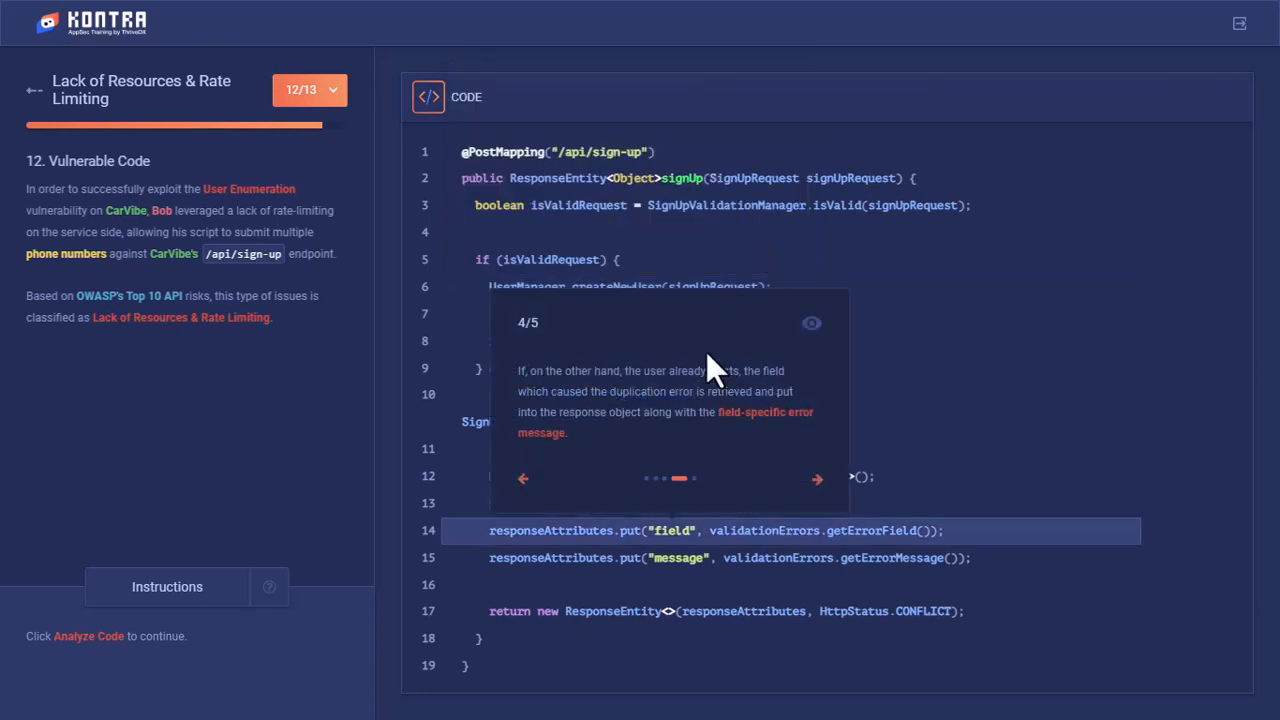
mouse_move(678, 404)
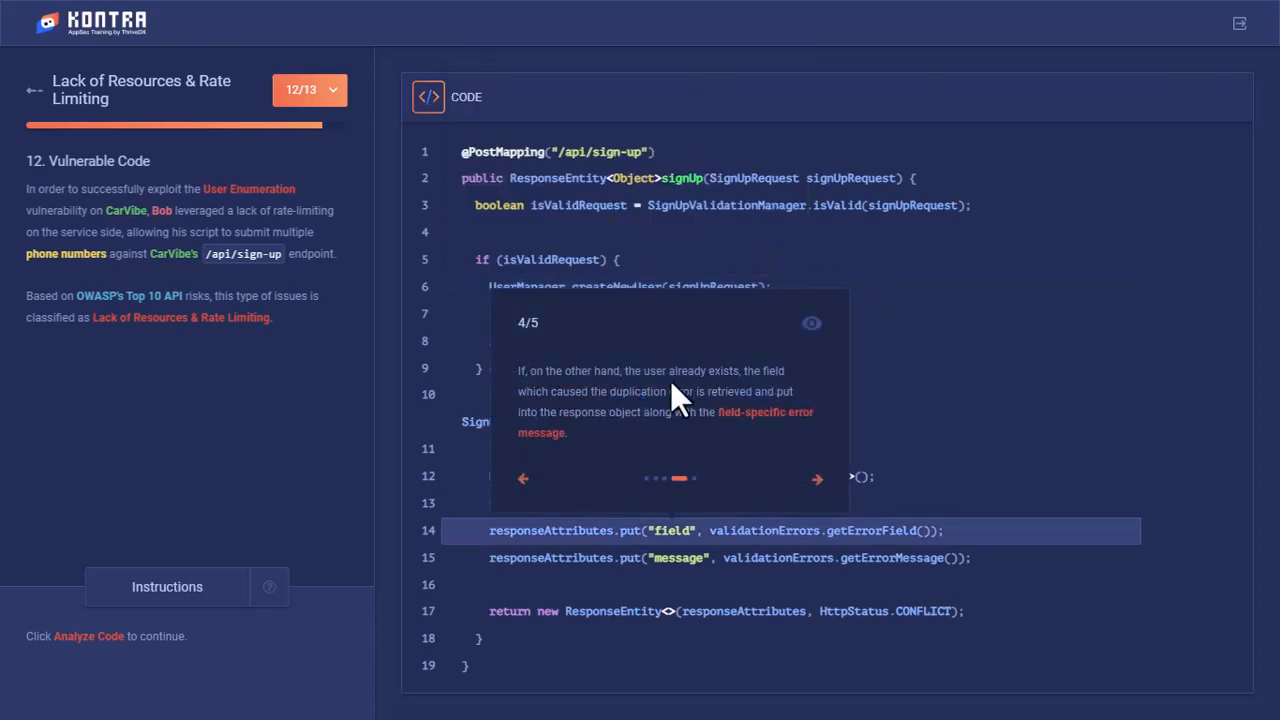
mouse_move(636, 414)
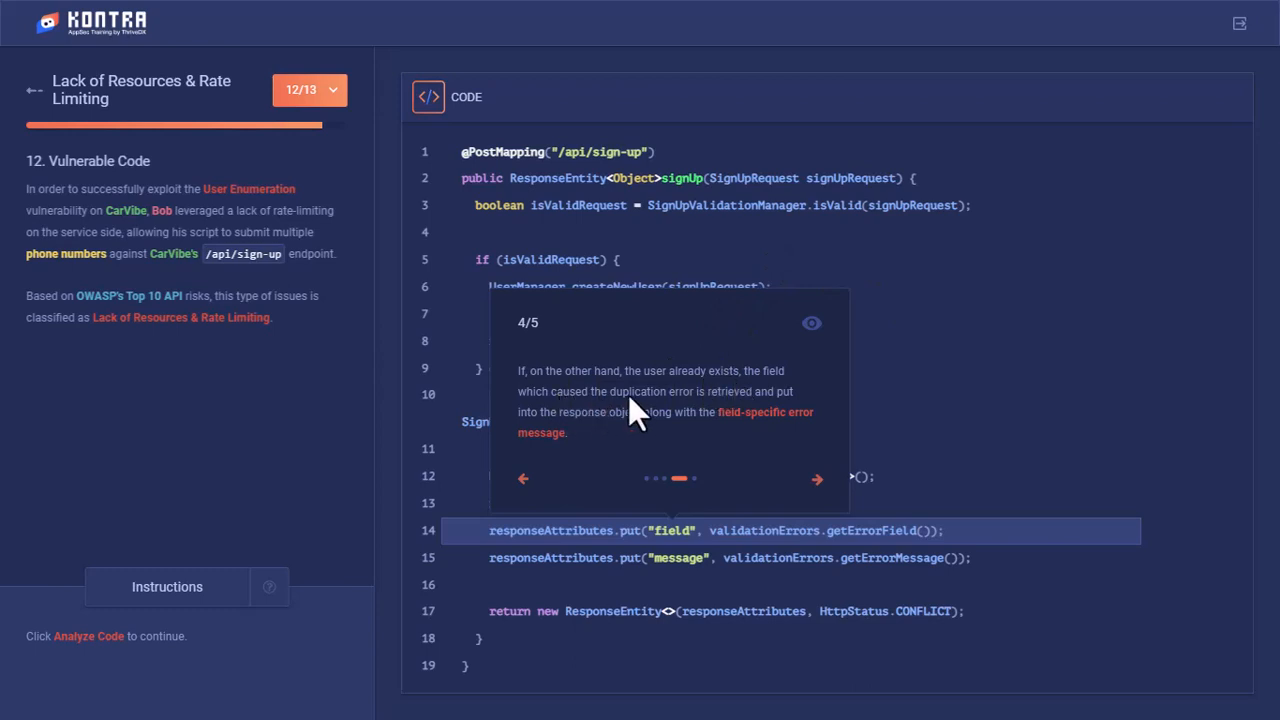
mouse_move(650, 434)
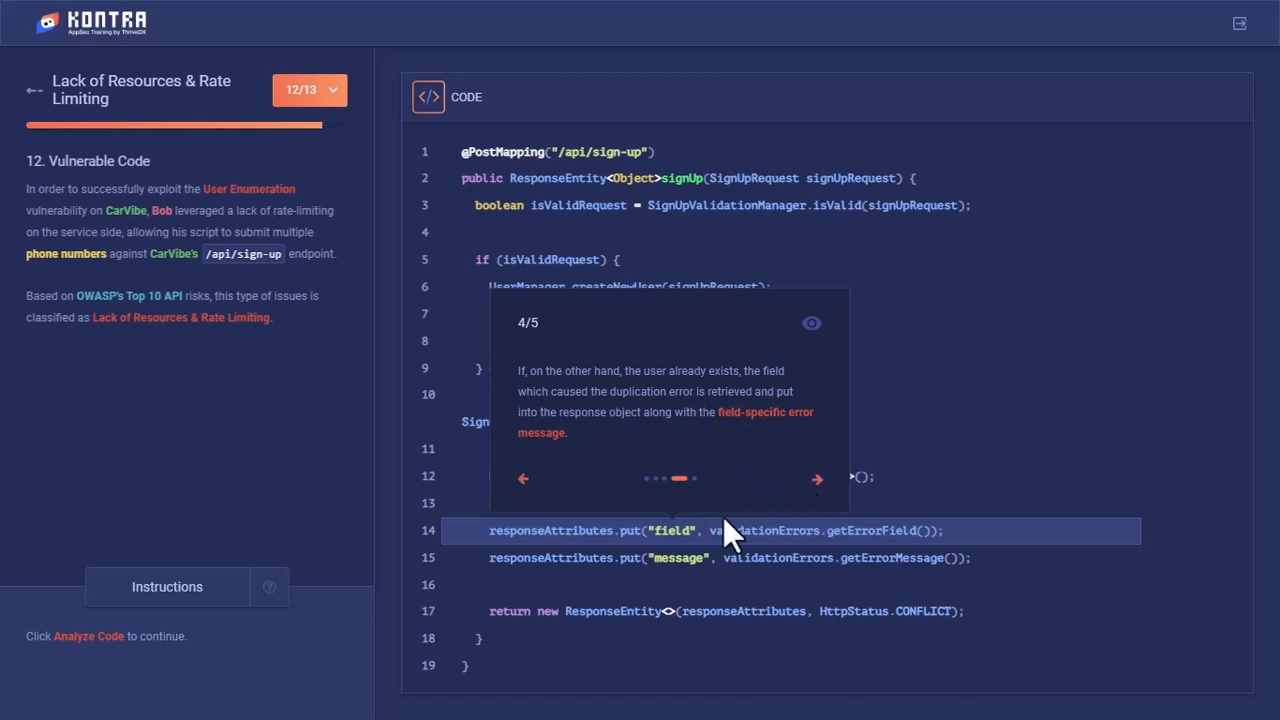
mouse_move(728, 504)
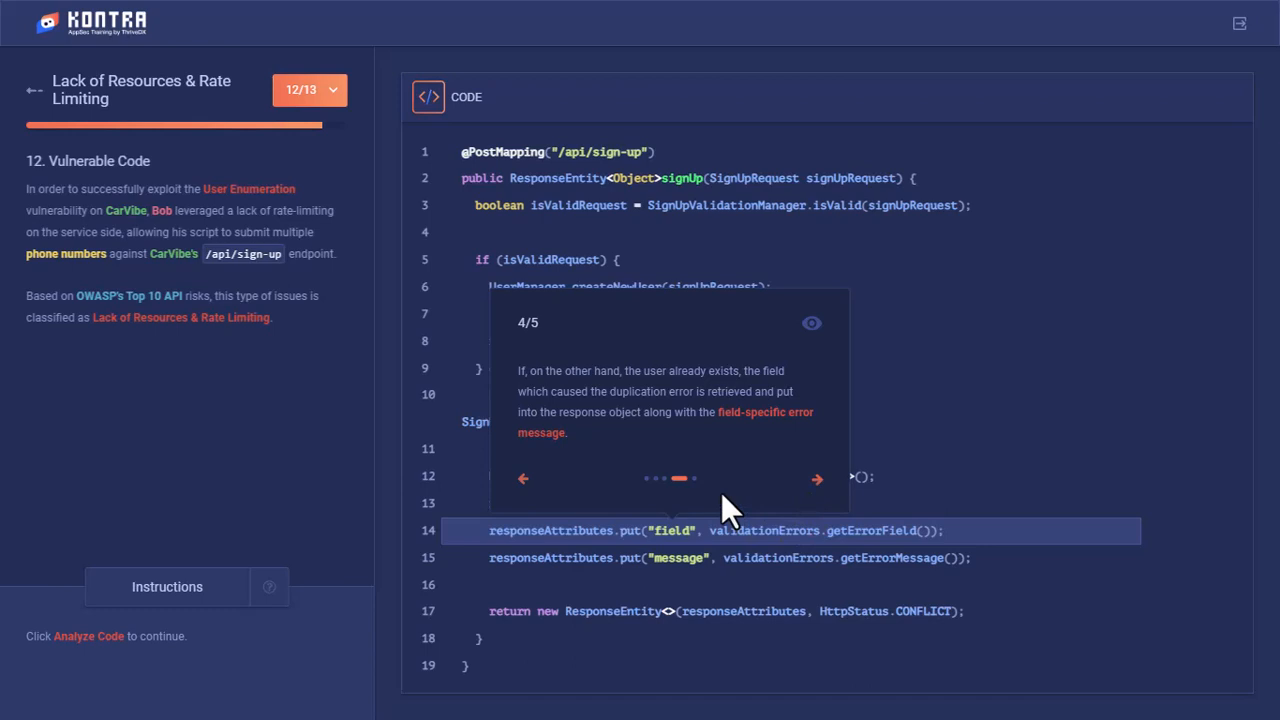
mouse_move(820, 480)
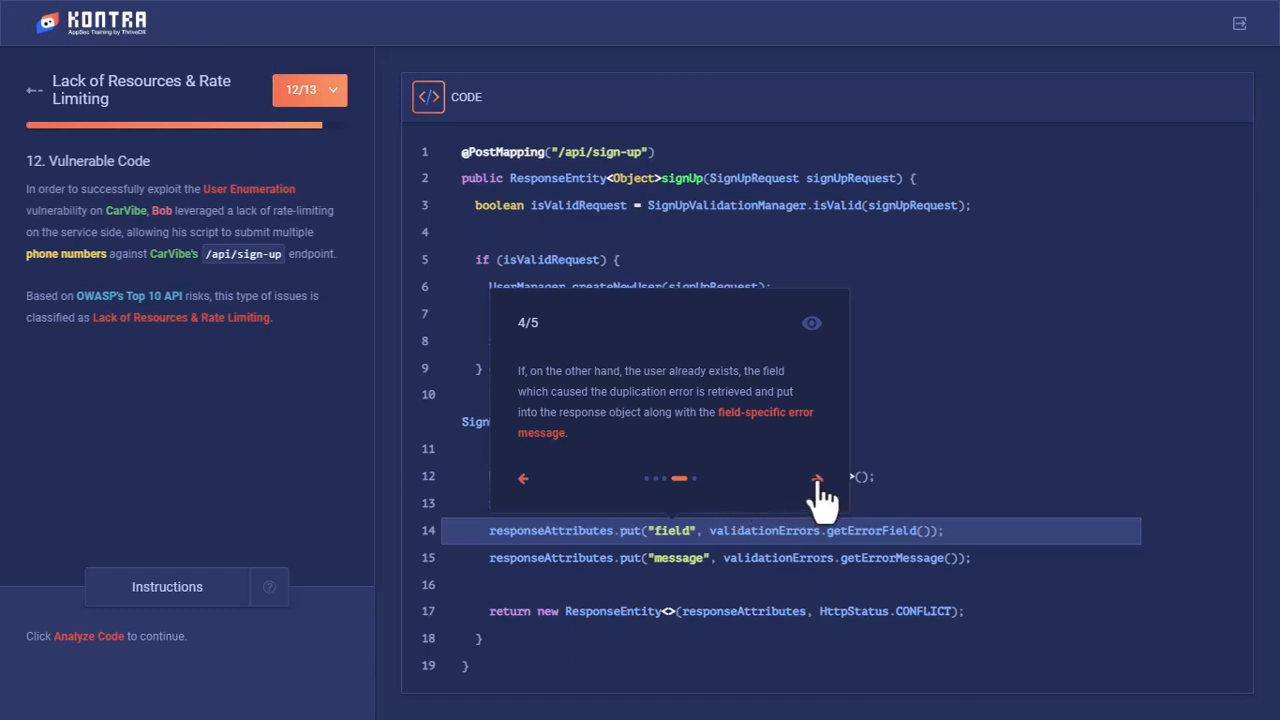
click(820, 478)
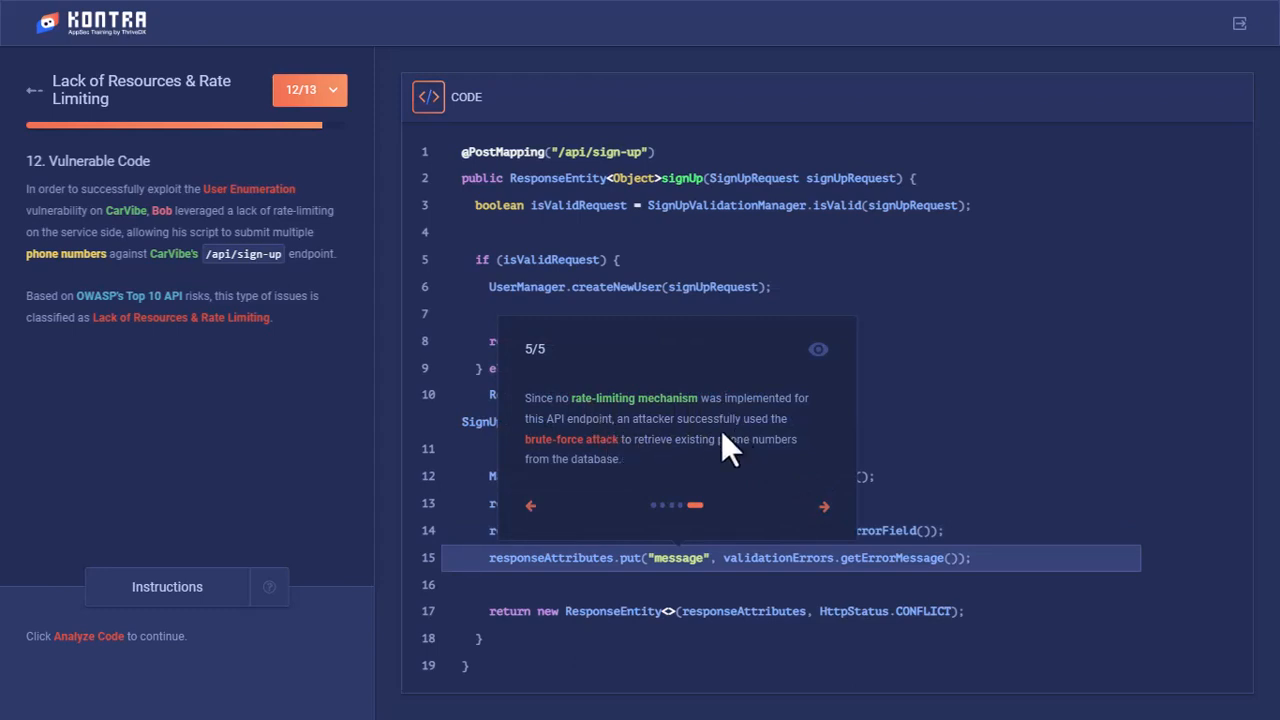
mouse_move(824, 514)
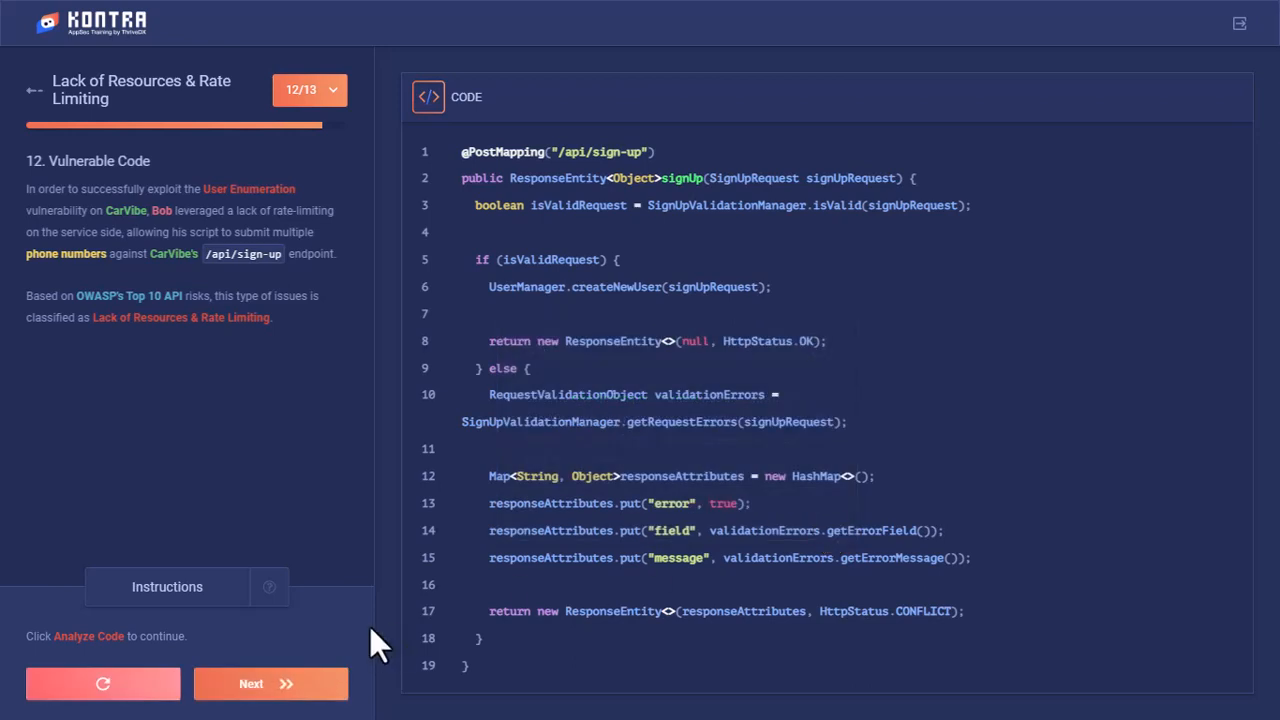
- Advance the lab to step 13 of 13, Mitigation, showing the quota-limited sign-up code
click(270, 684)
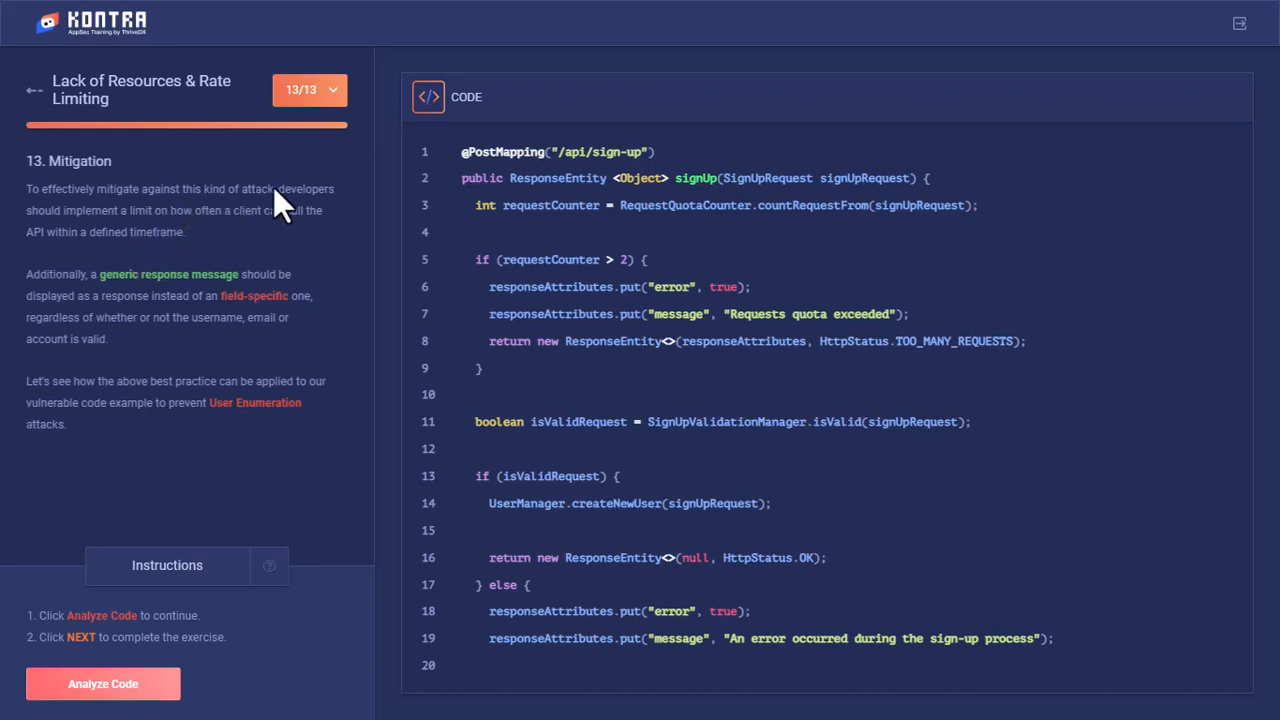
mouse_move(148, 232)
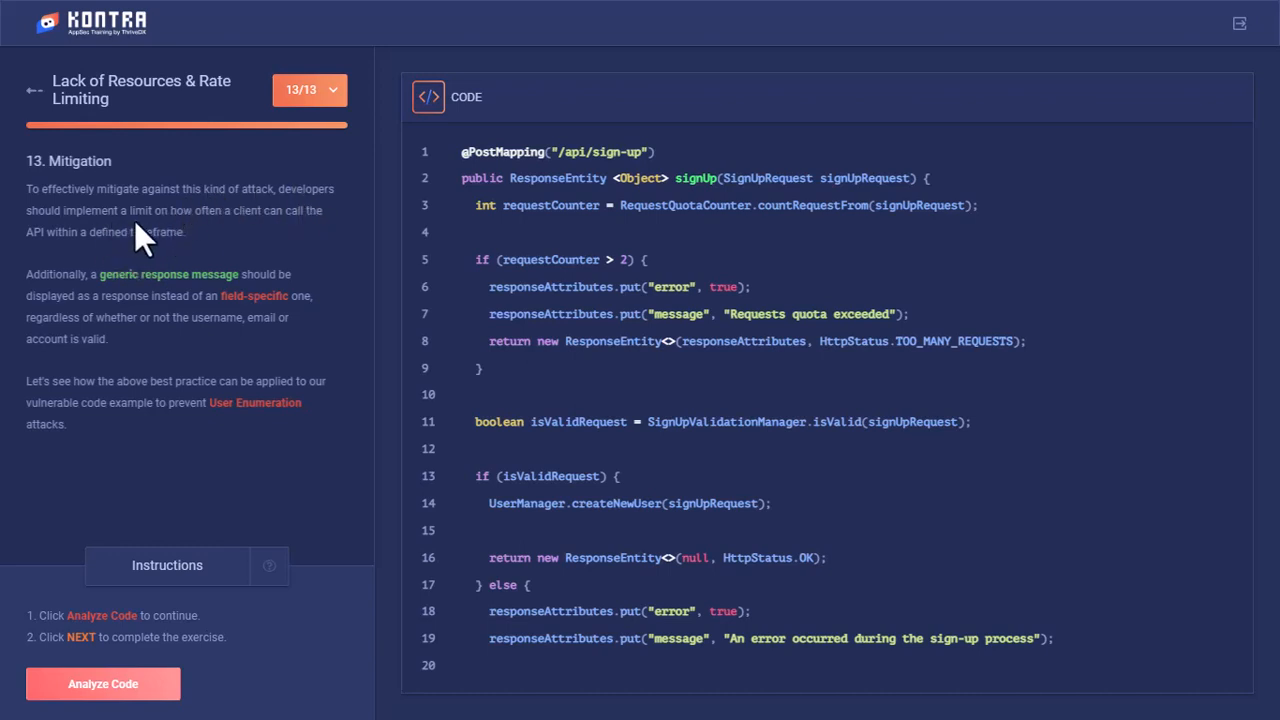
mouse_move(22, 278)
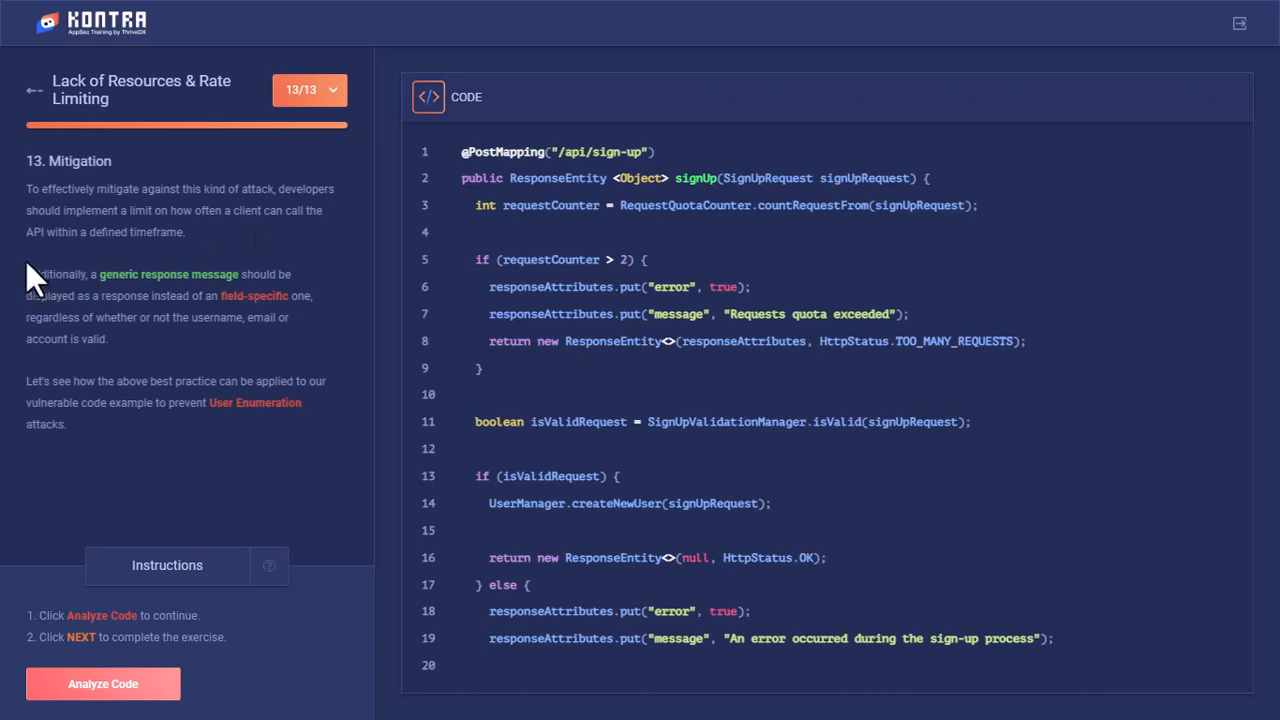
mouse_move(116, 270)
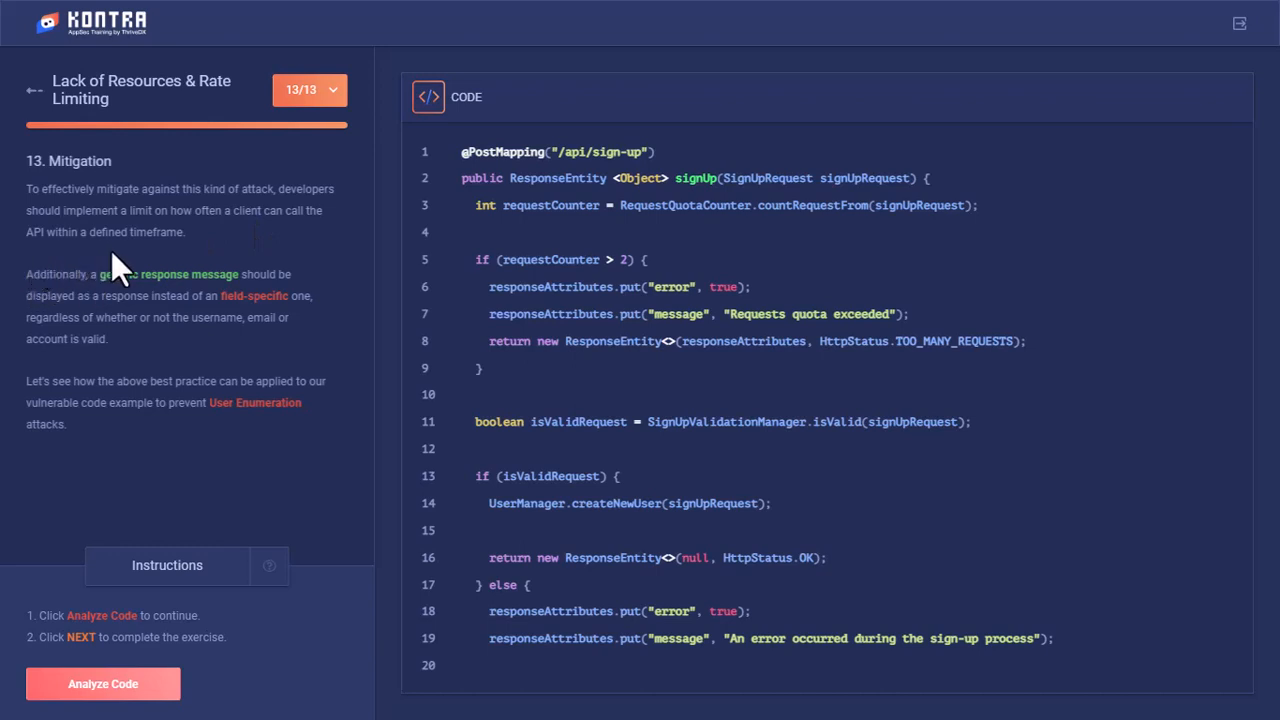
mouse_move(190, 224)
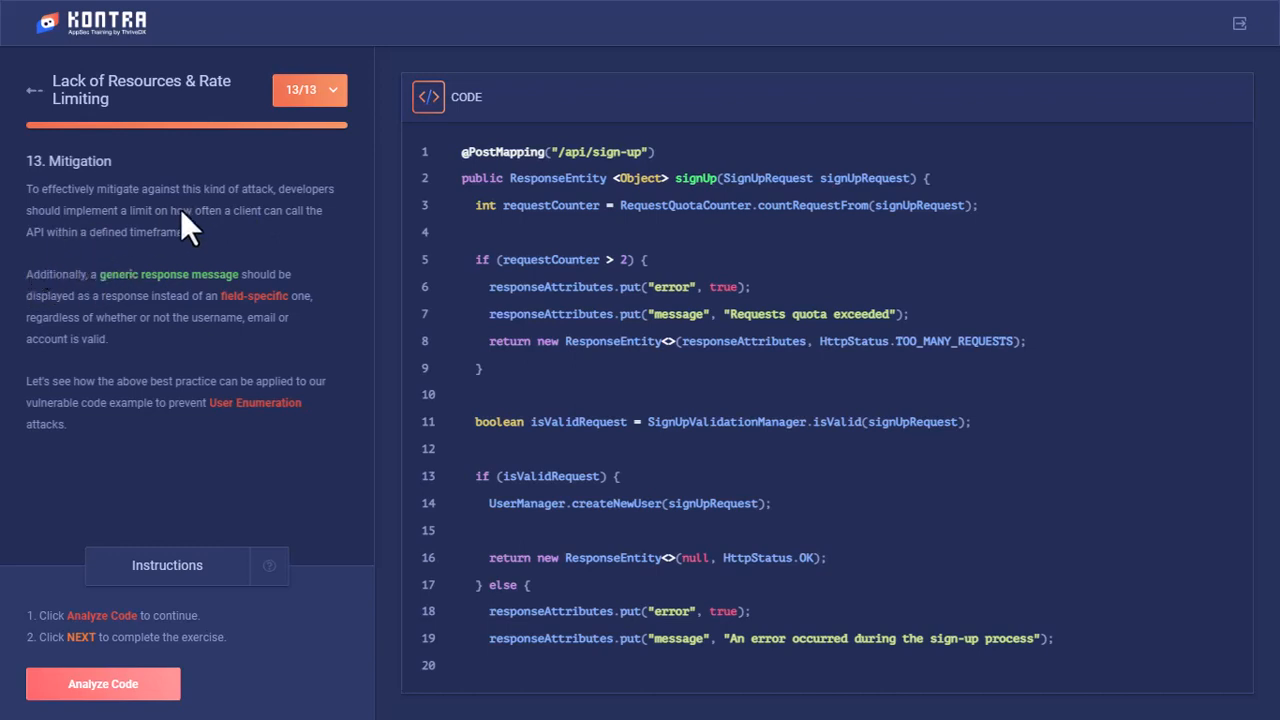
mouse_move(180, 304)
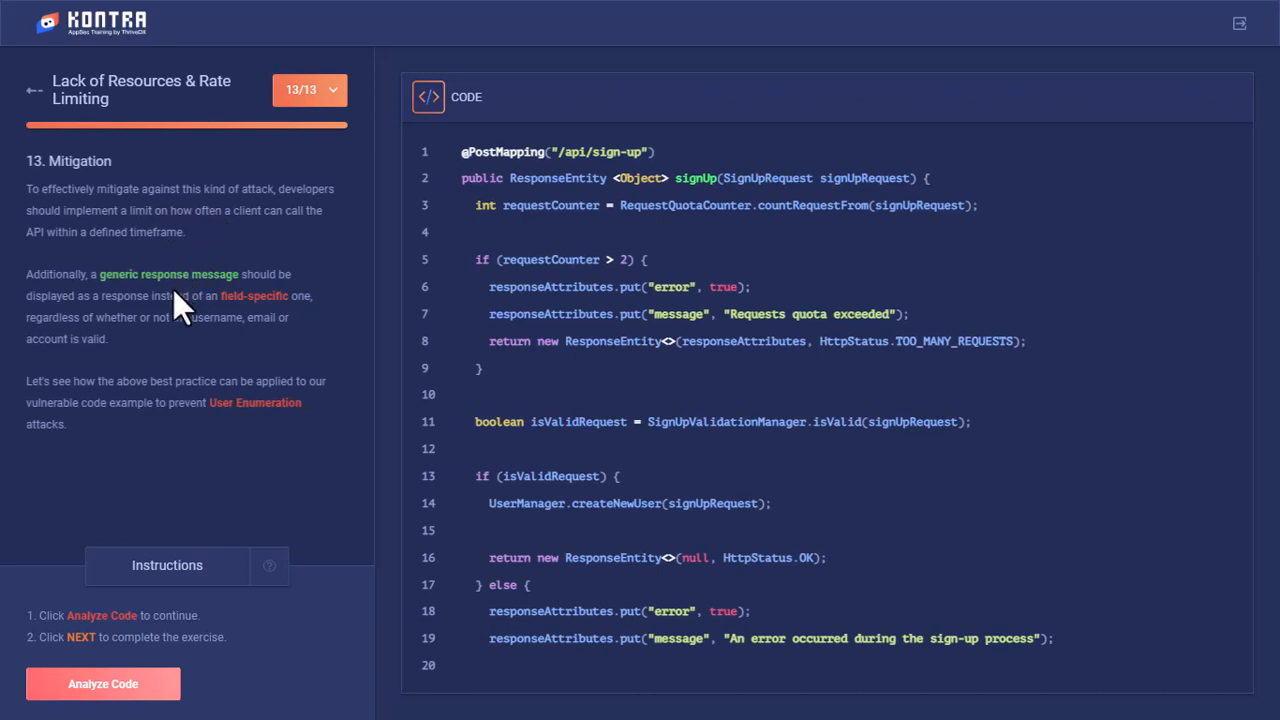
mouse_move(136, 320)
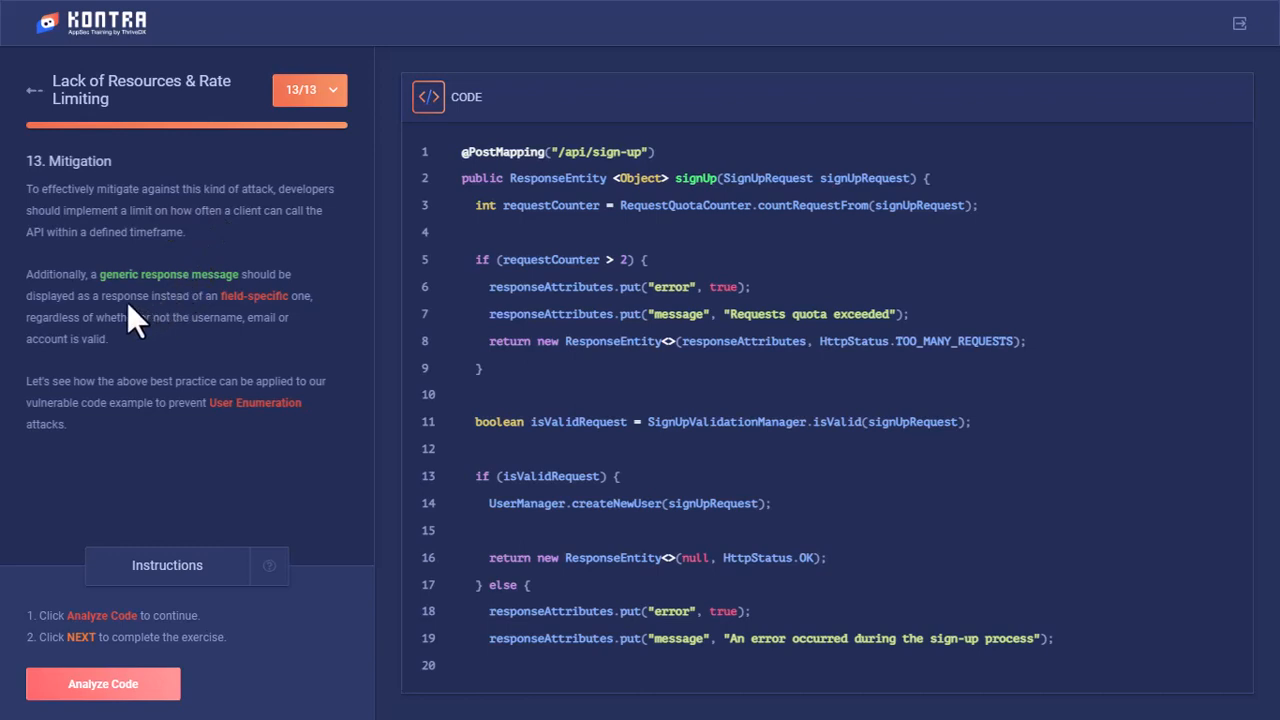
mouse_move(240, 328)
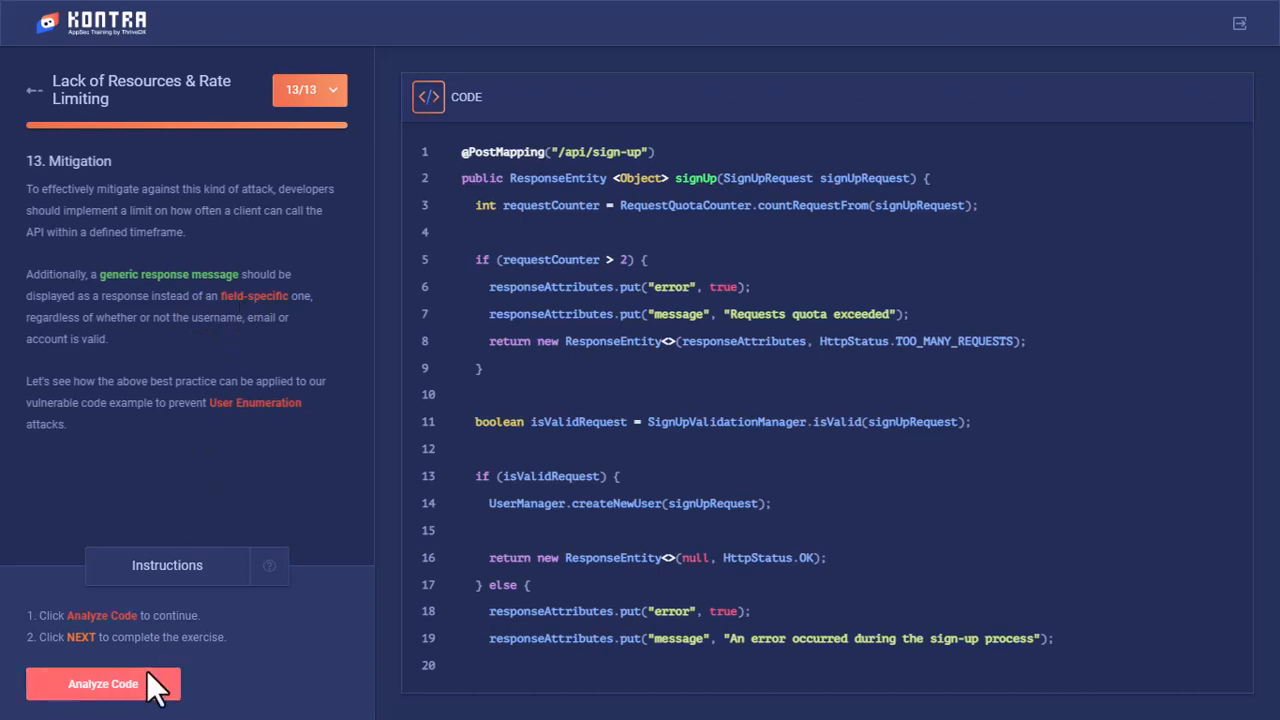
- Walk through all three mitigation notes — rate limiting, production-ready limiter, generic error message — until Finish appears
click(104, 684)
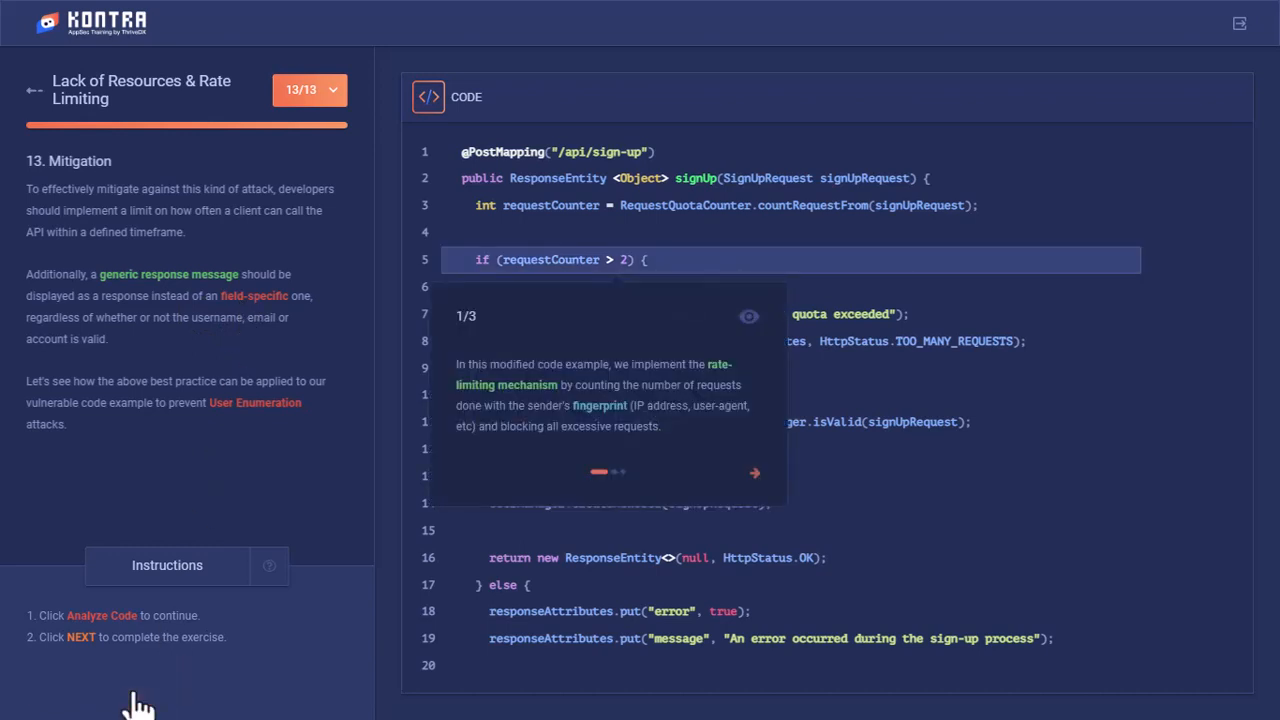
mouse_move(512, 284)
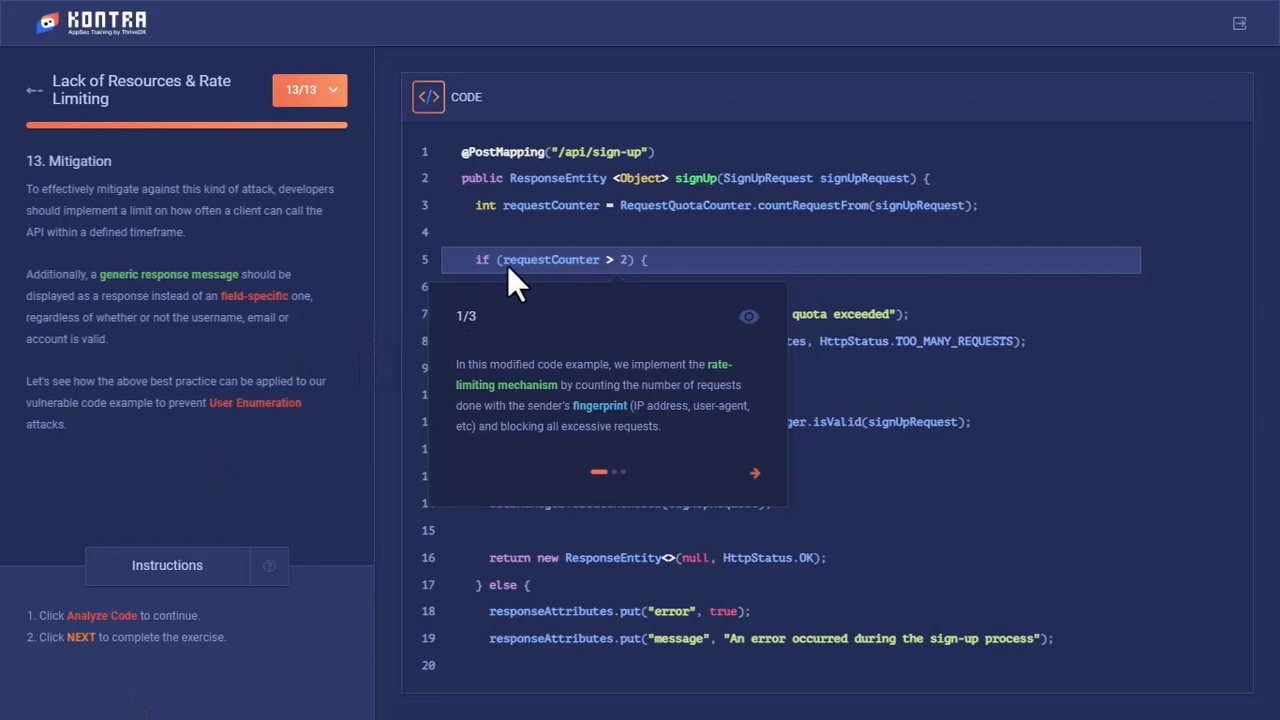
mouse_move(648, 378)
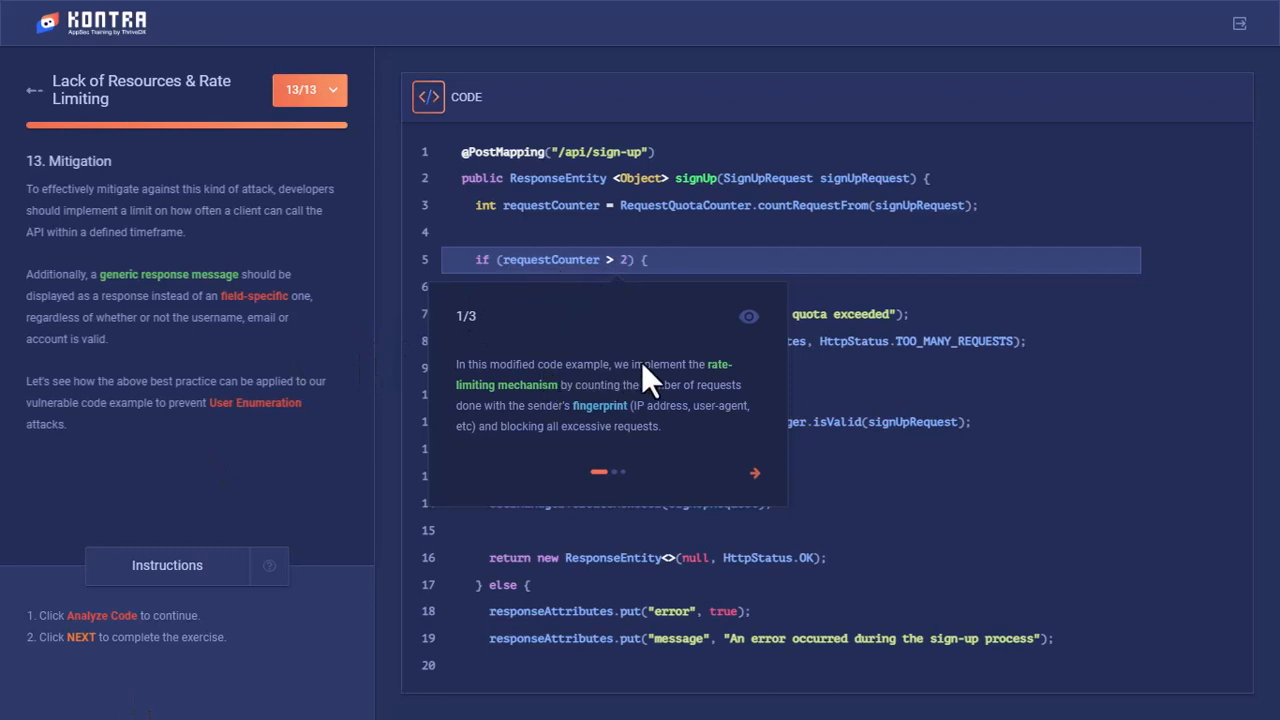
mouse_move(576, 414)
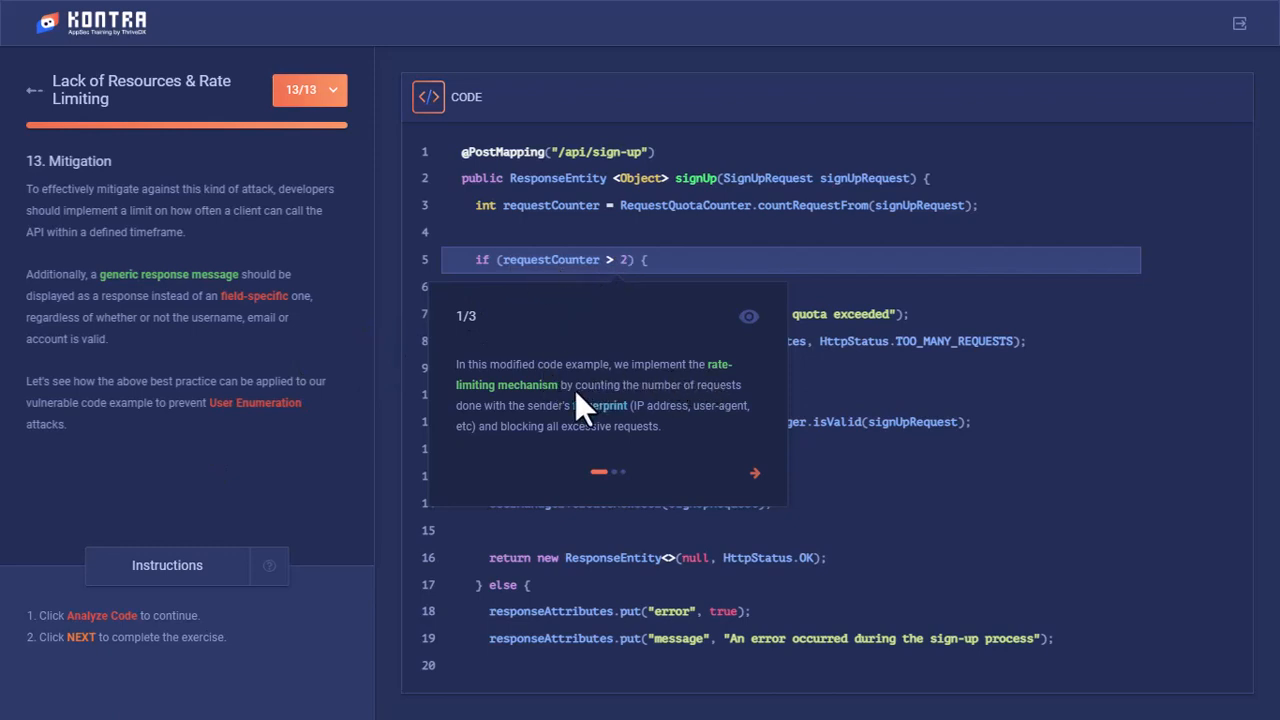
mouse_move(580, 430)
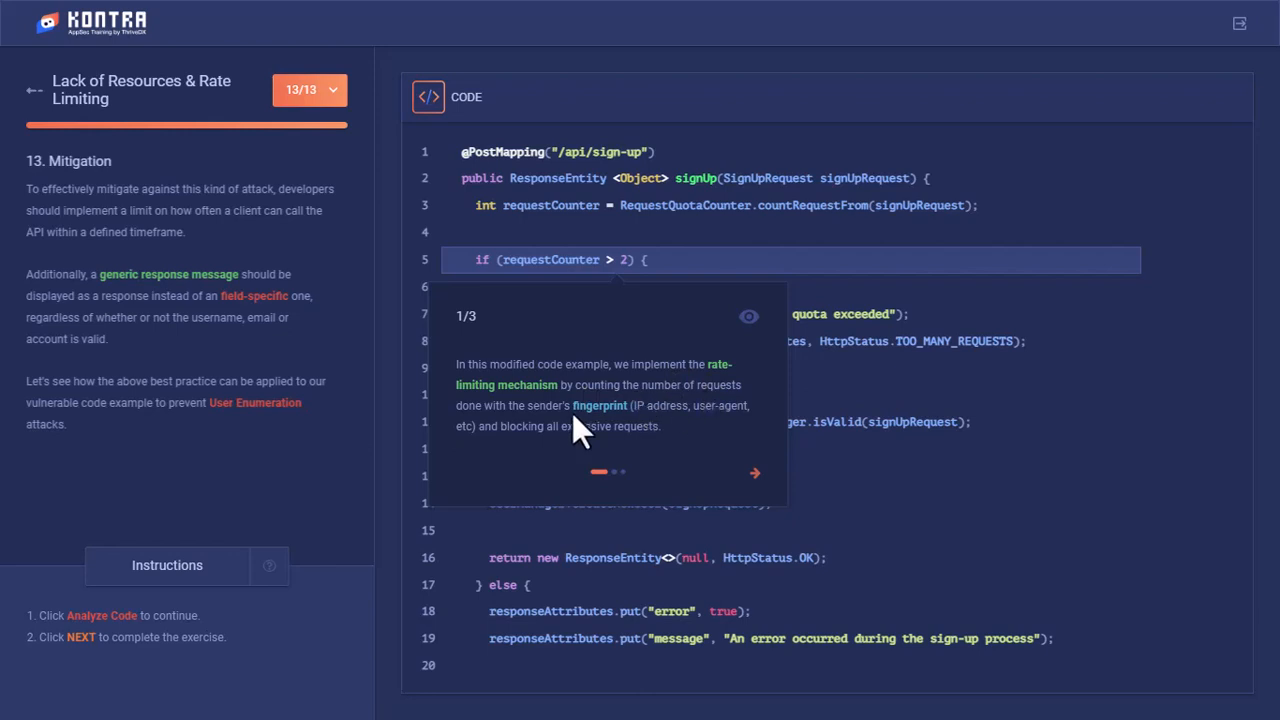
mouse_move(642, 428)
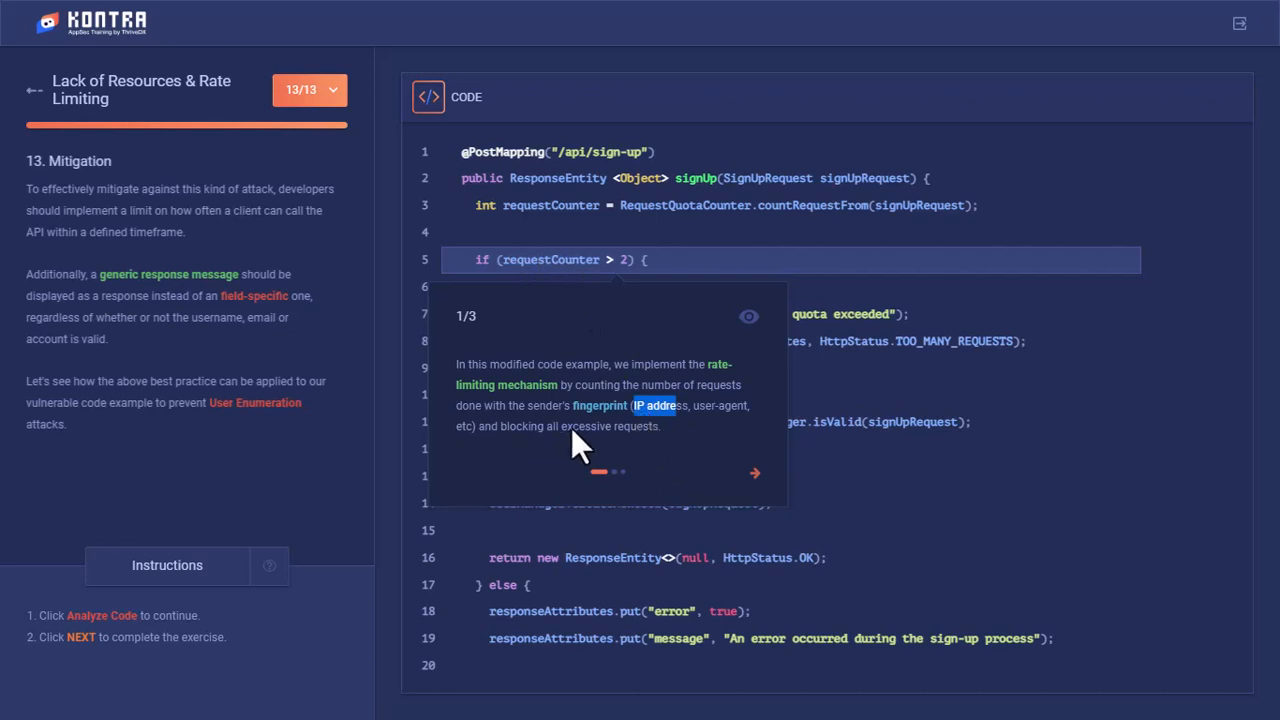
click(754, 472)
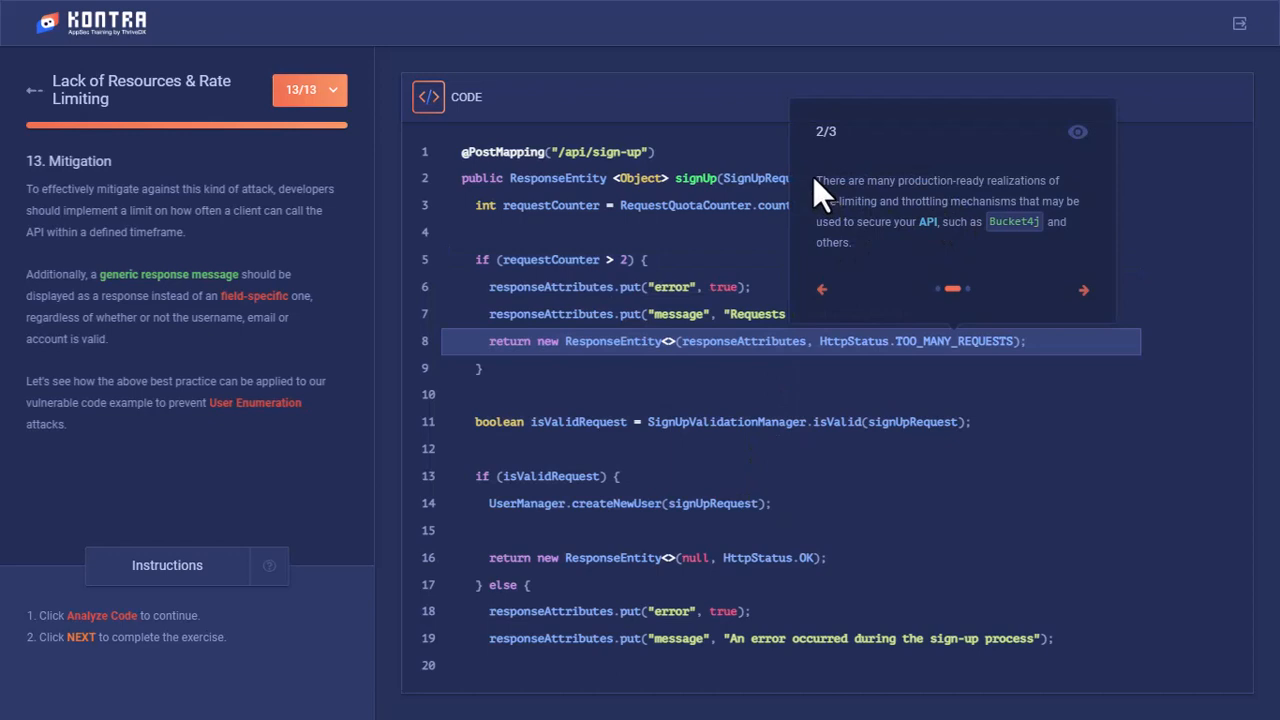
mouse_move(996, 240)
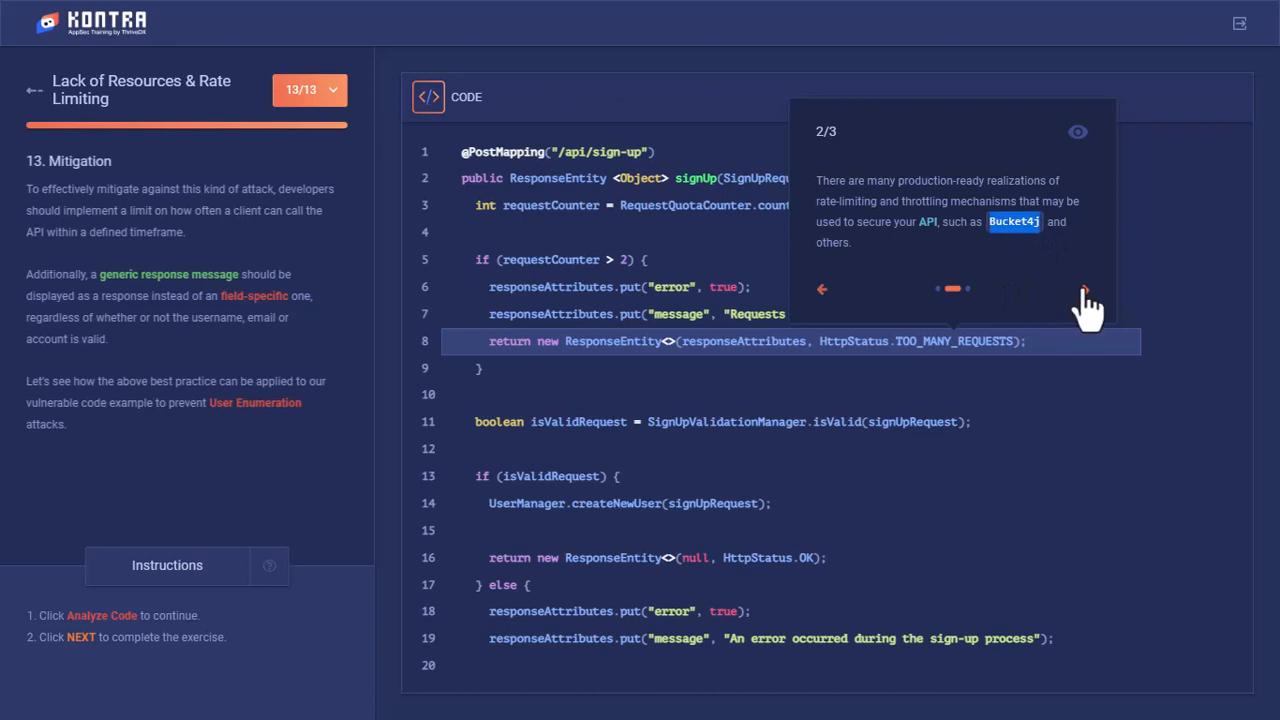
click(1084, 290)
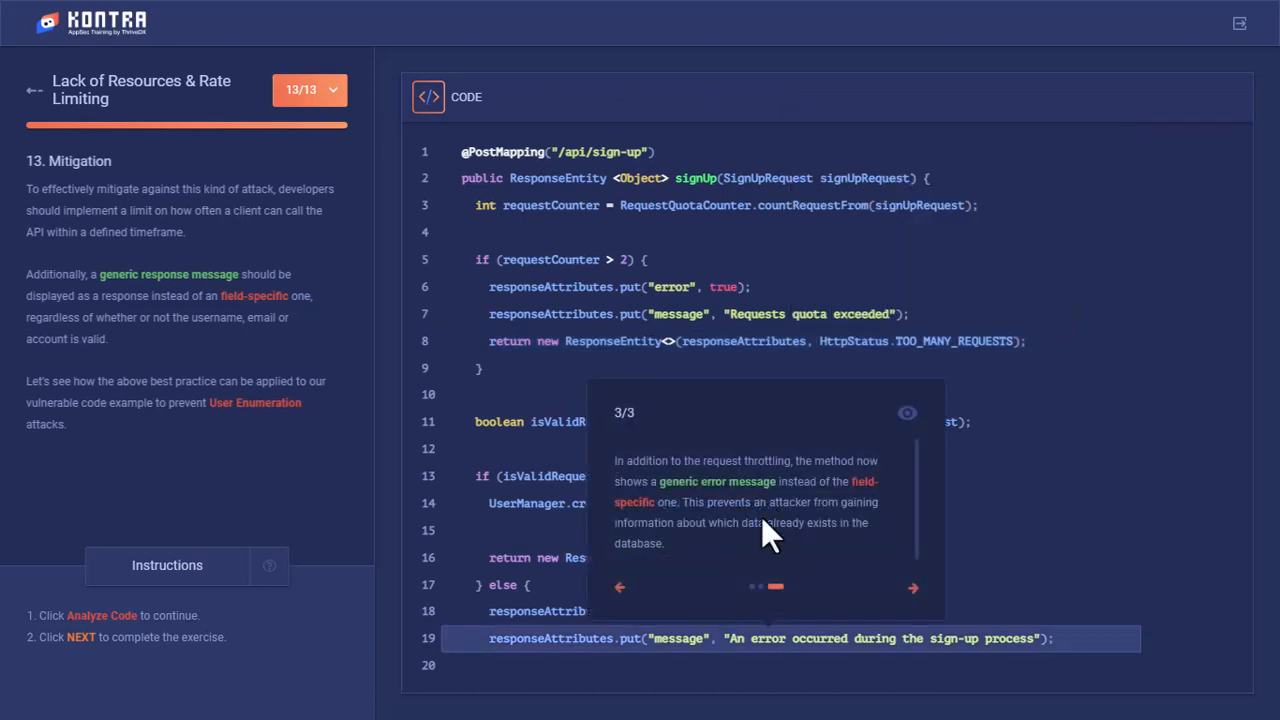
mouse_move(892, 464)
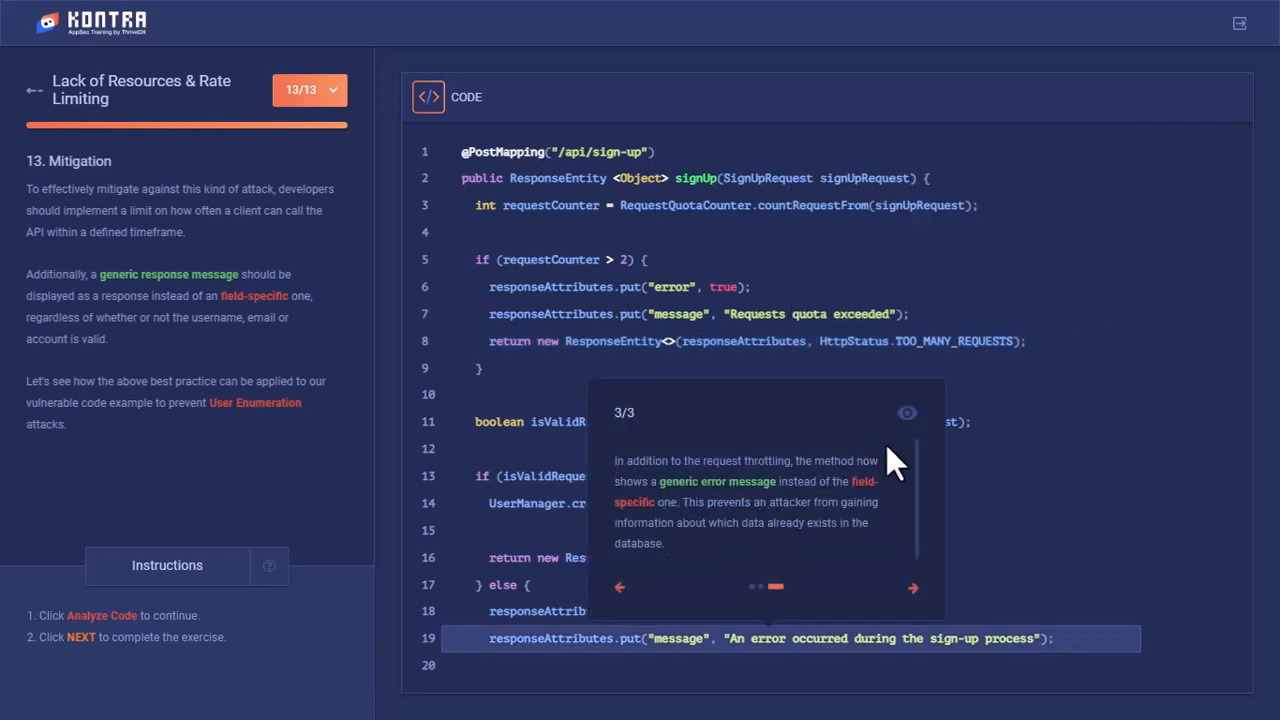
mouse_move(846, 504)
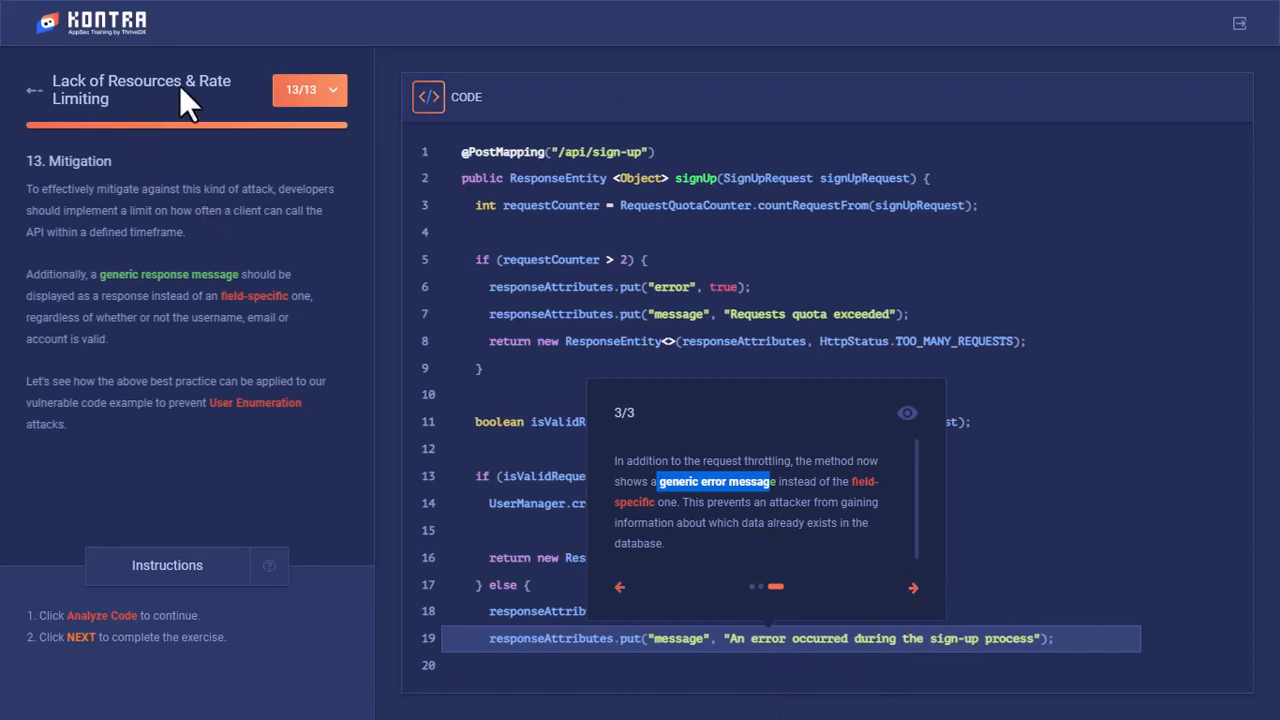
mouse_move(912, 588)
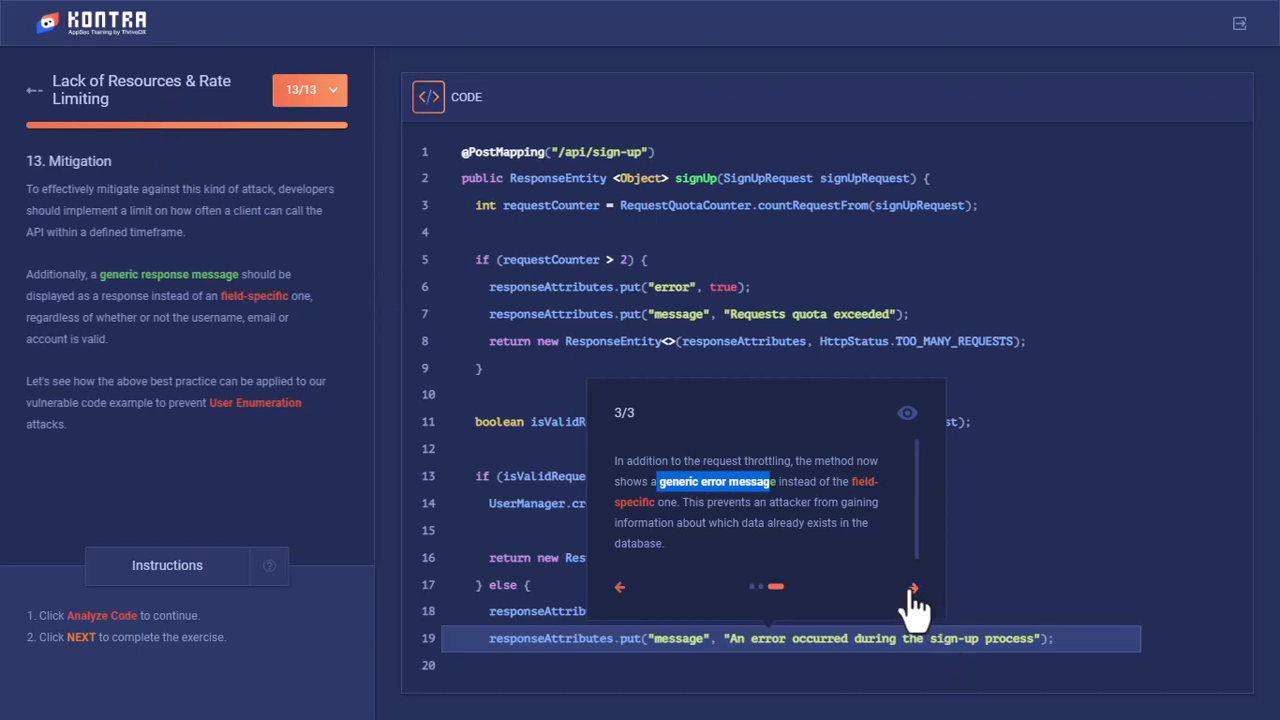
click(916, 588)
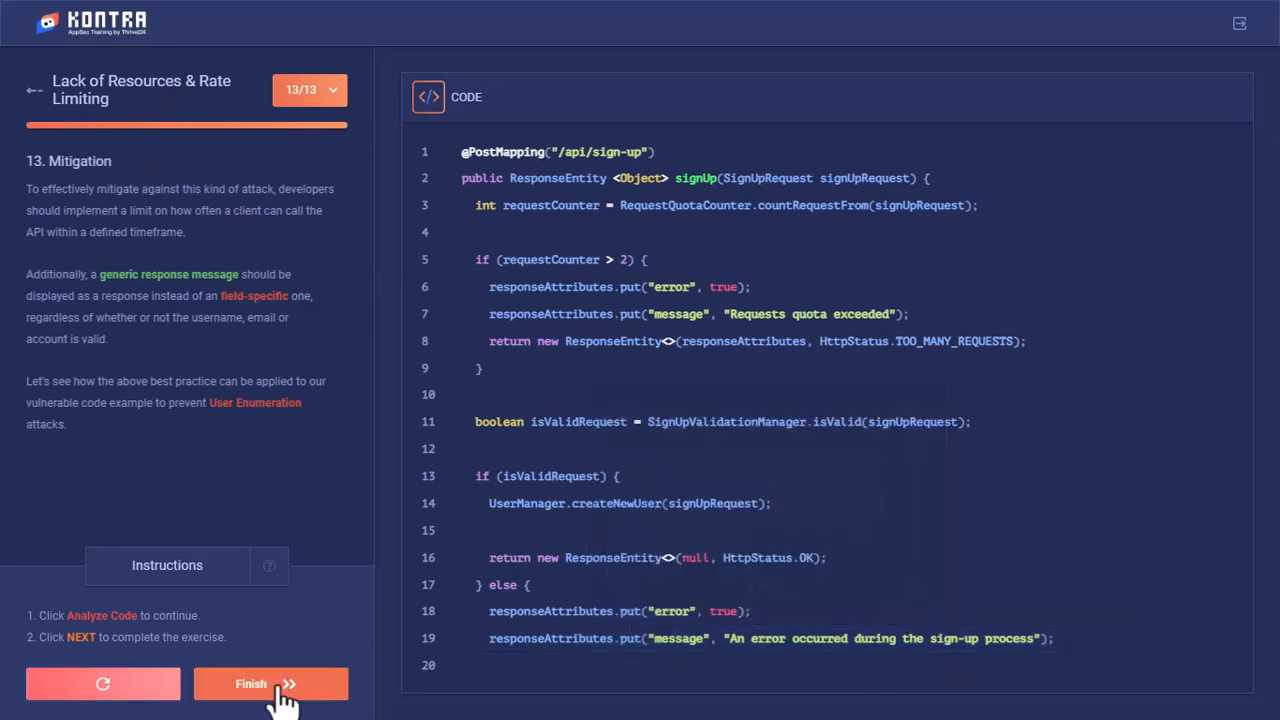